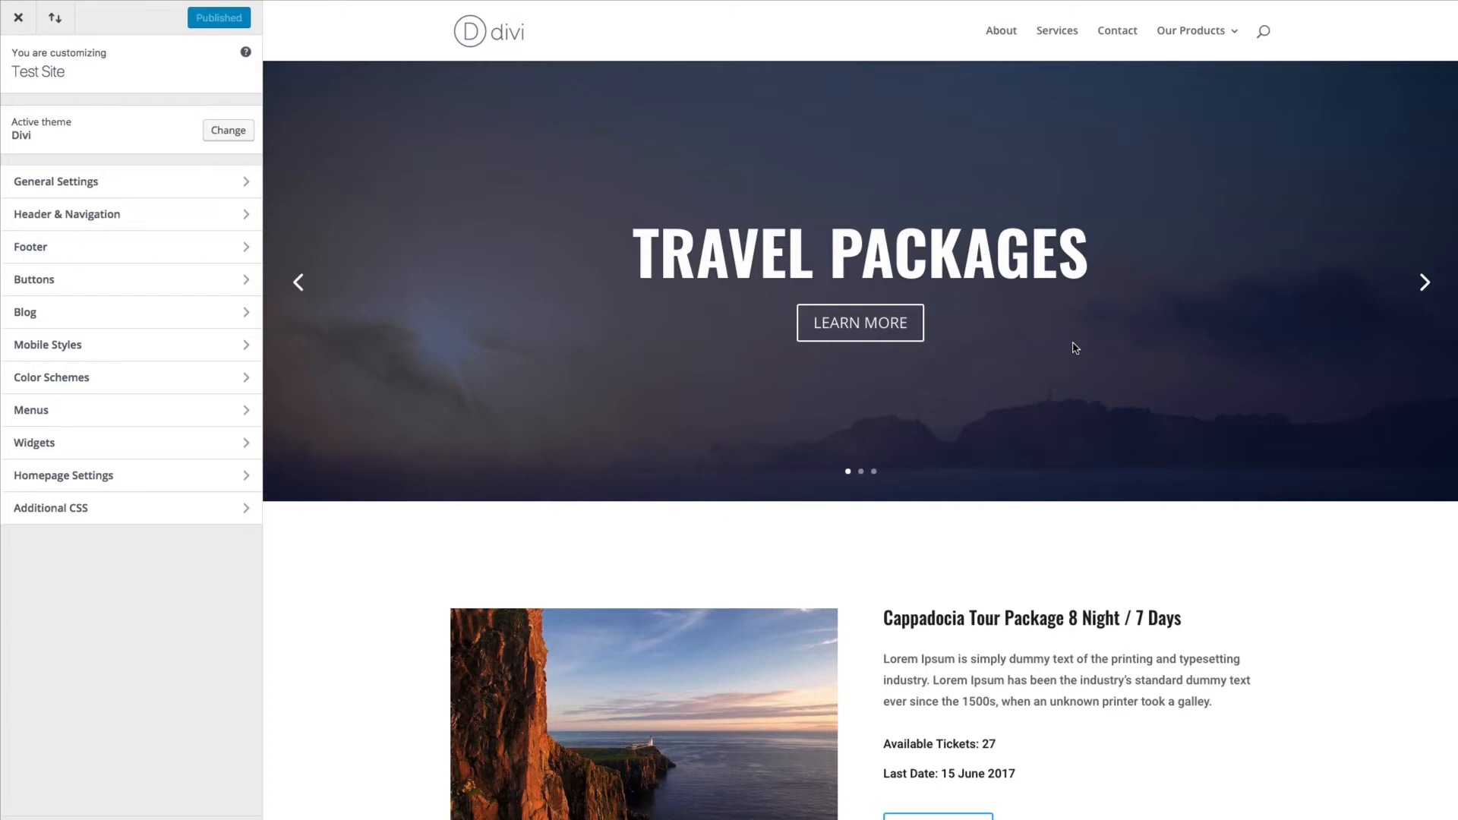
mouse_move(327, 58)
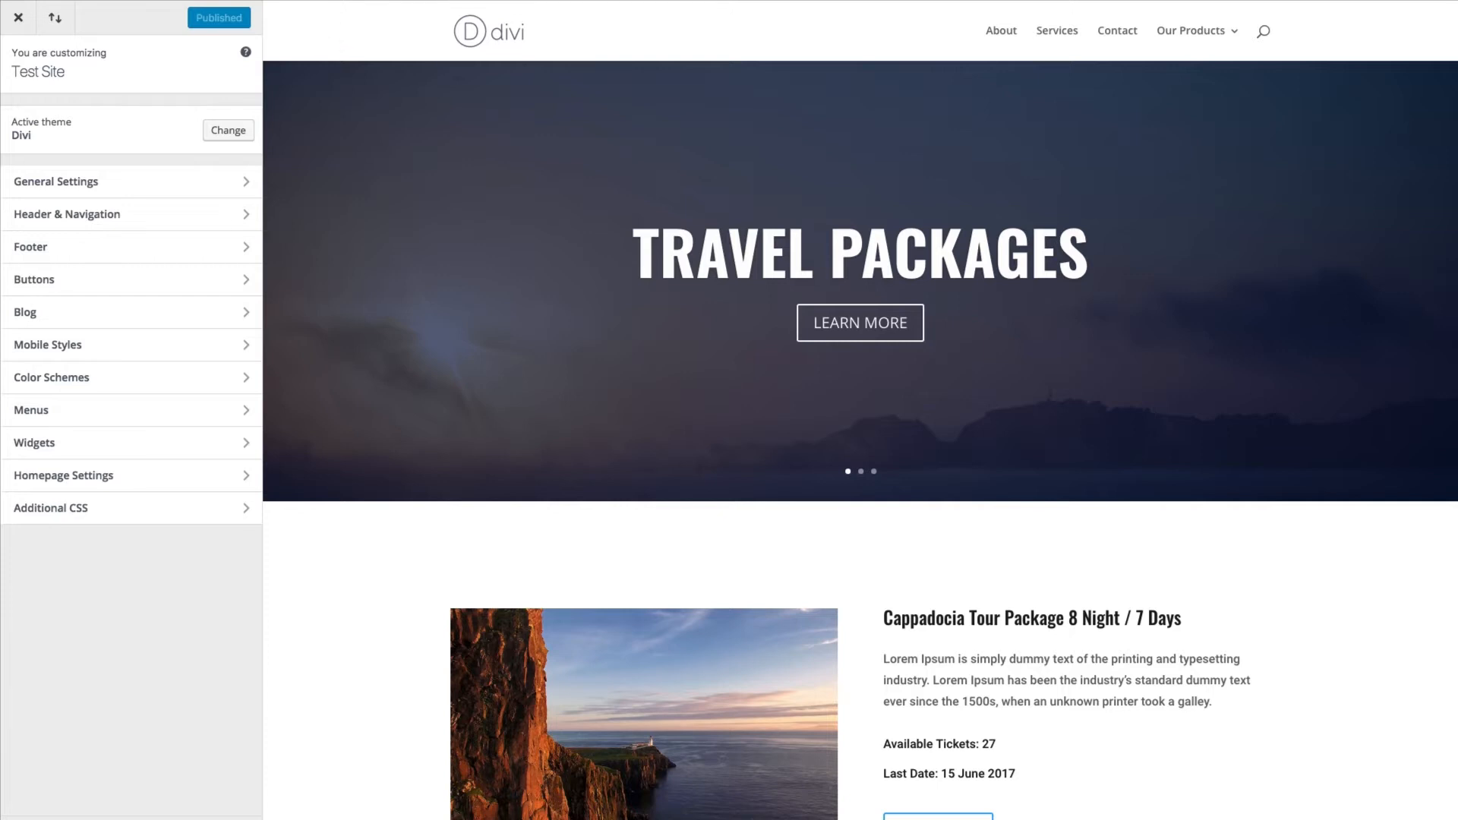
Exit the Divi Theme Customizer using its X button, returning to the admin dashboard
click(17, 16)
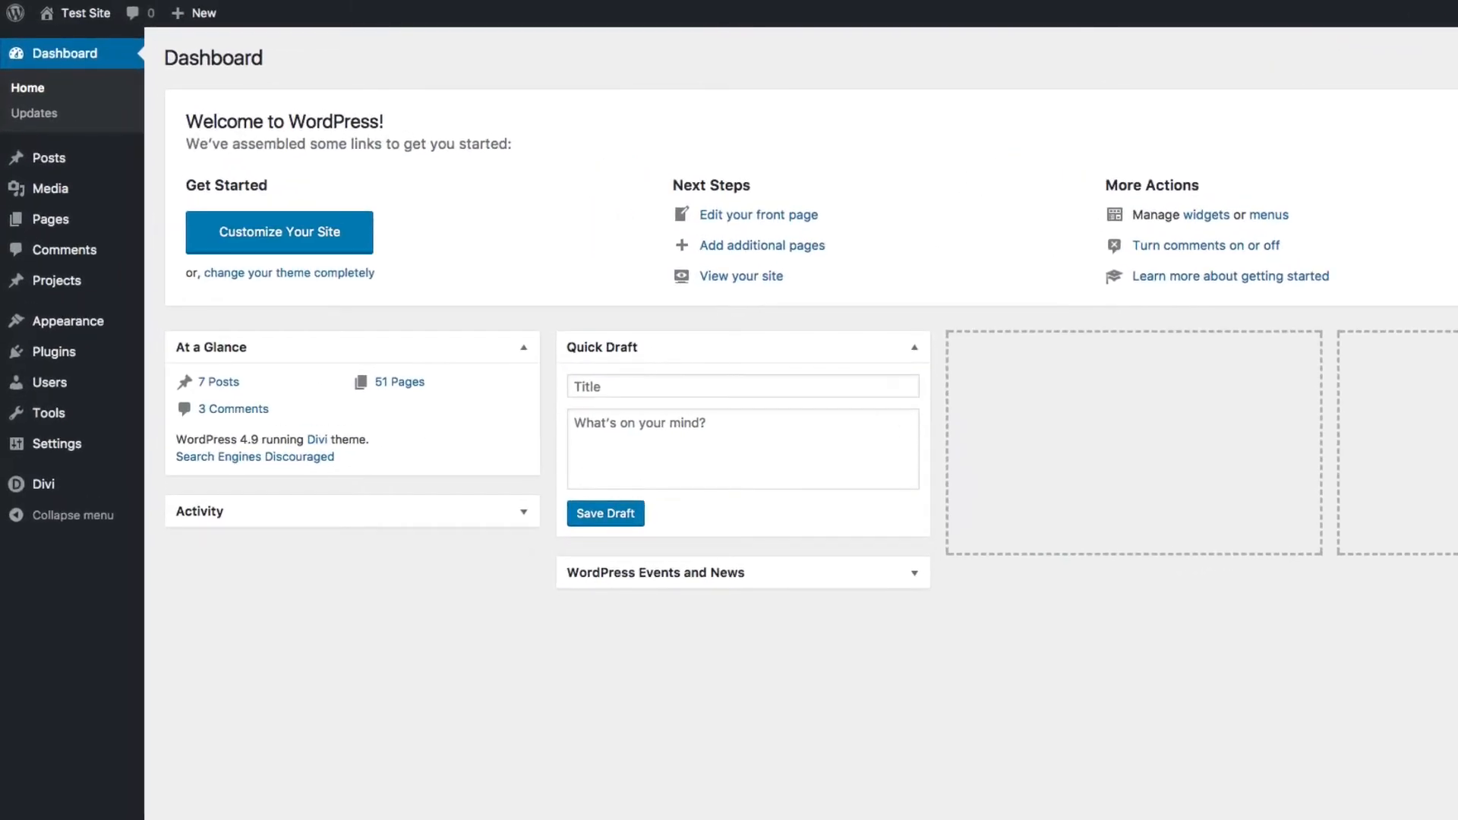
mouse_move(88, 161)
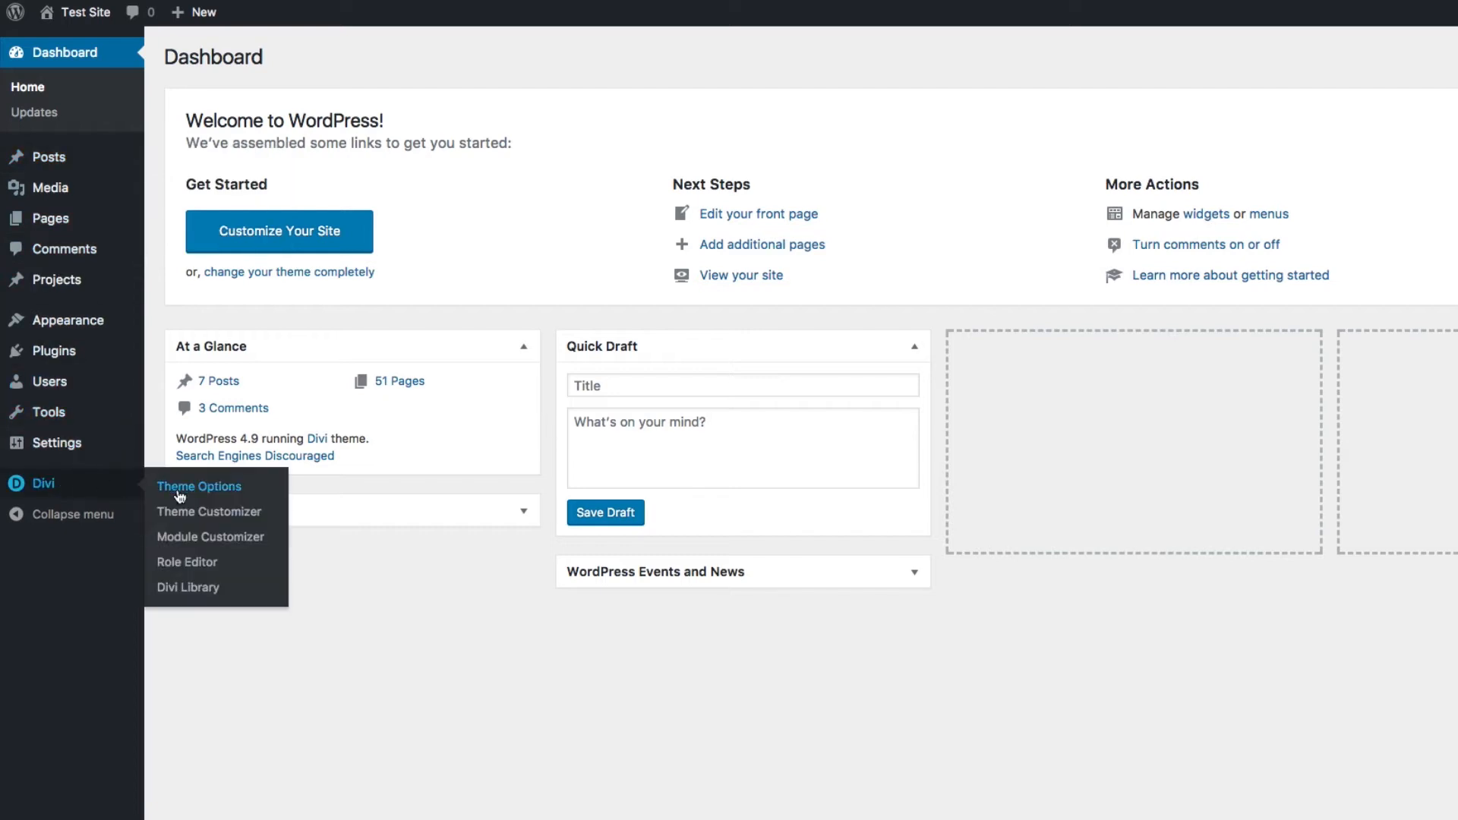
mouse_move(208, 511)
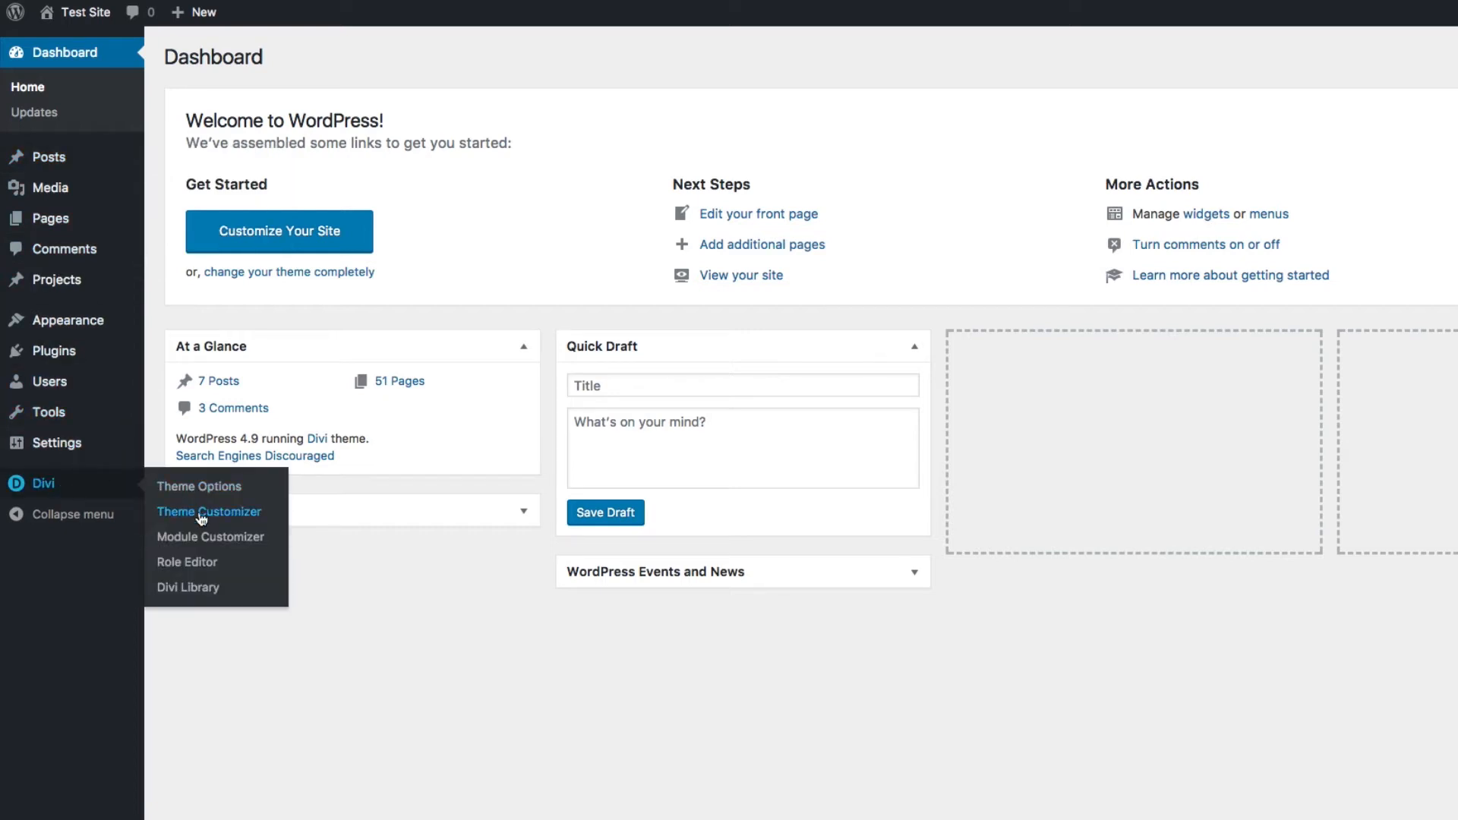
Launch Theme Customizer from the Divi menu in the admin sidebar
click(208, 511)
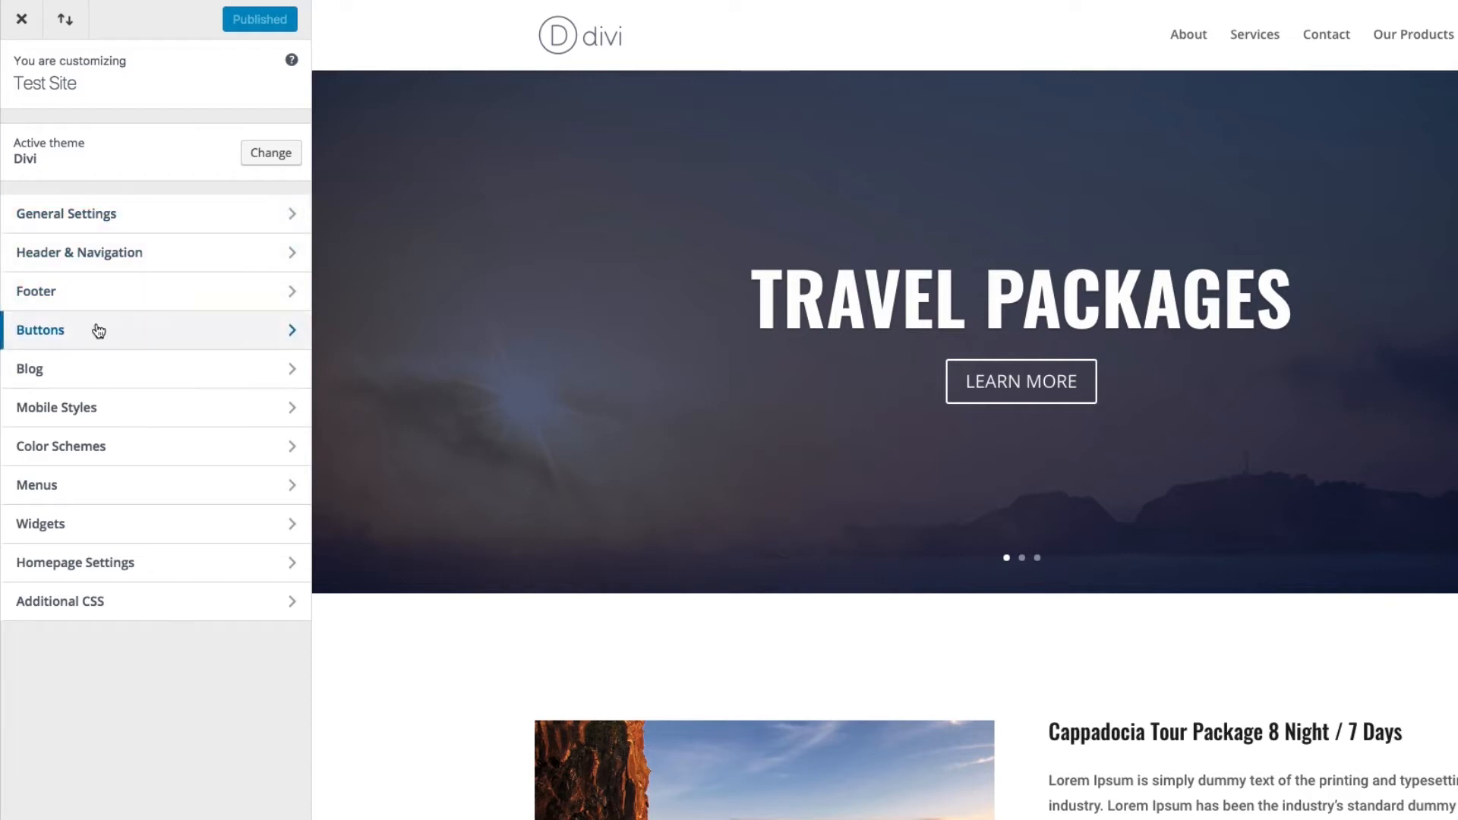
mouse_move(130, 335)
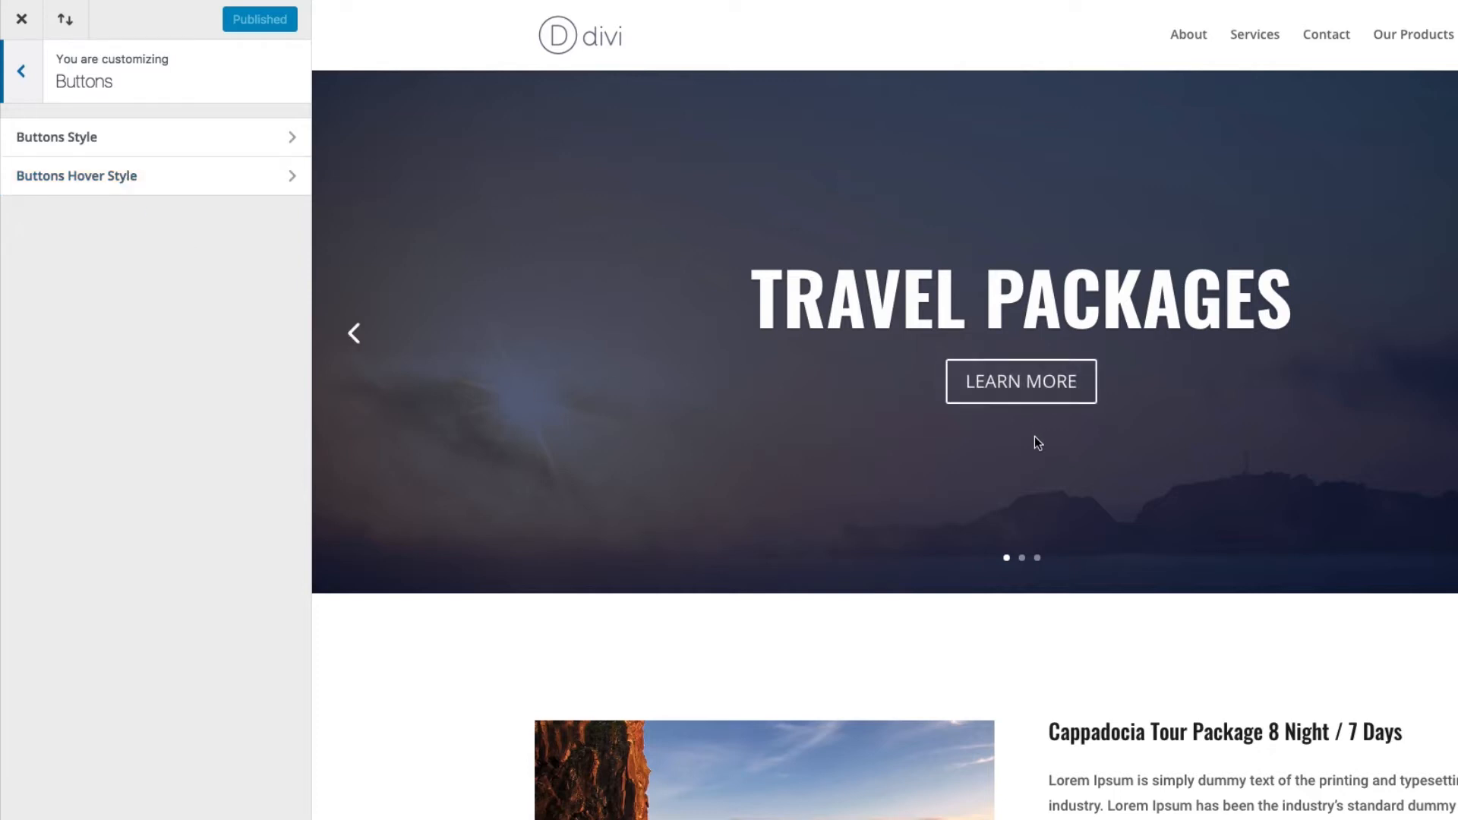
mouse_move(1020, 381)
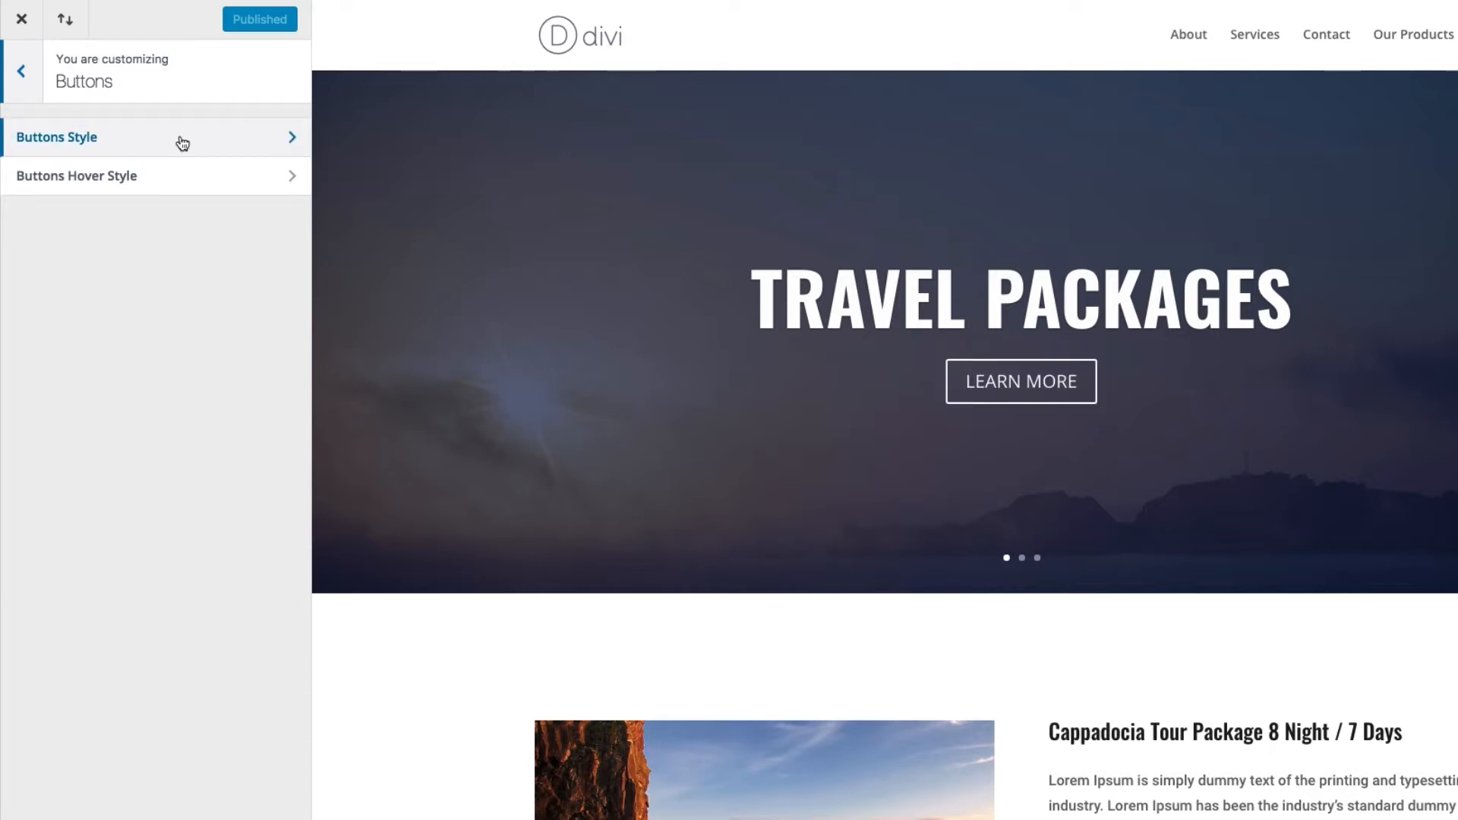
In Buttons Style, preview larger button text sizes and return Text Size to 20
click(56, 136)
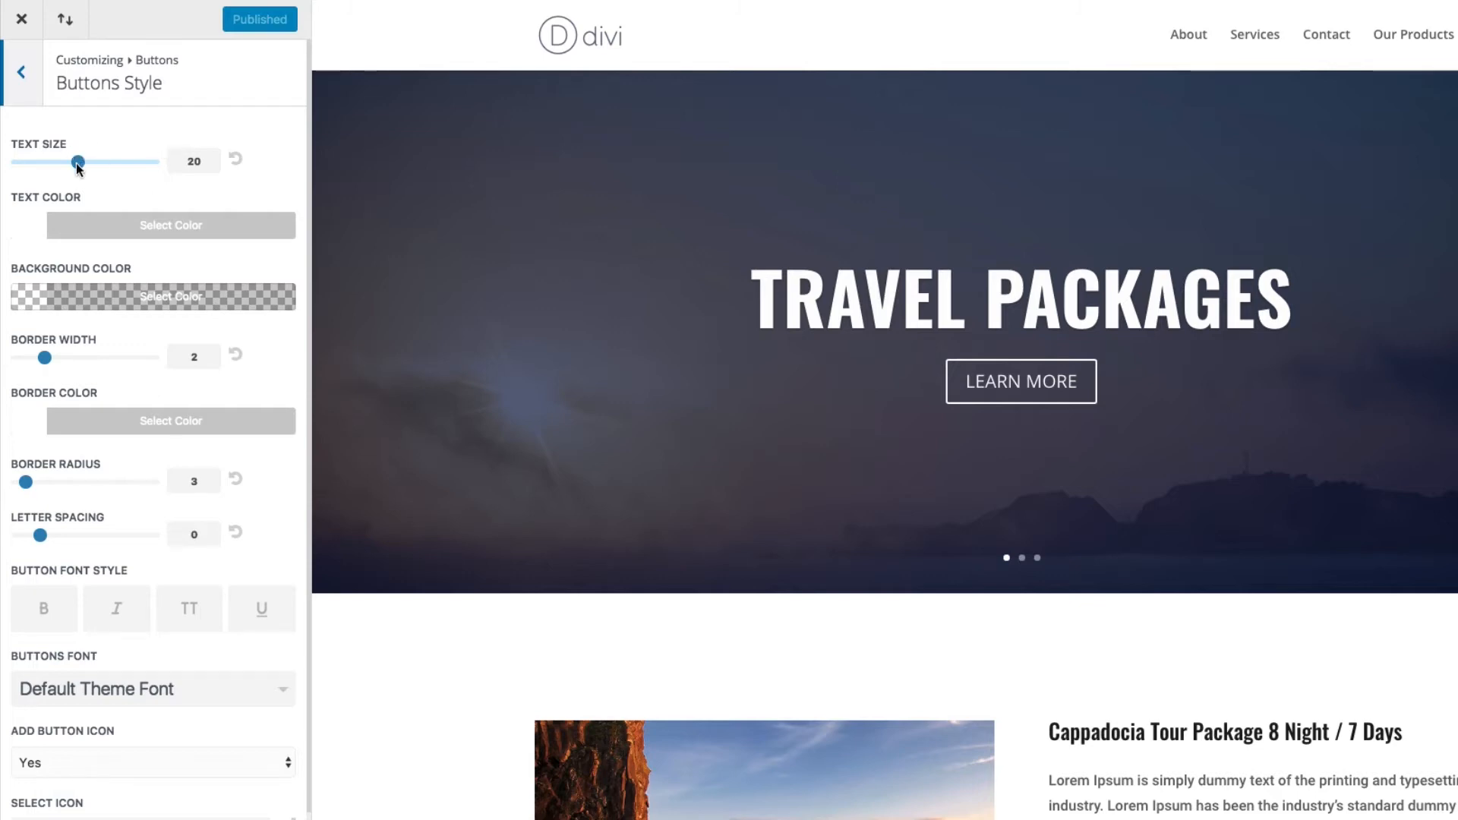
drag(76, 161, 95, 161)
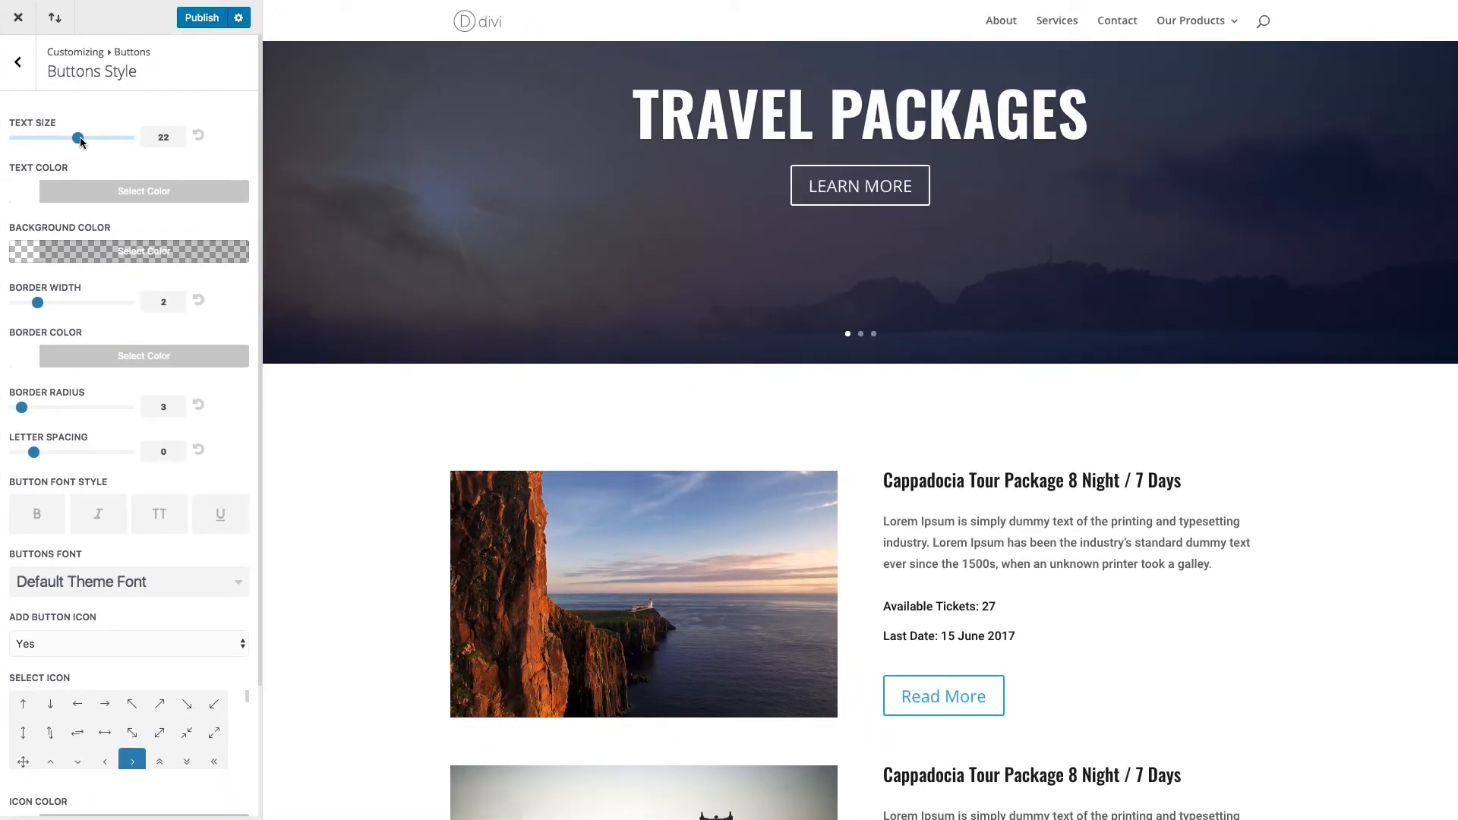
drag(76, 137, 87, 137)
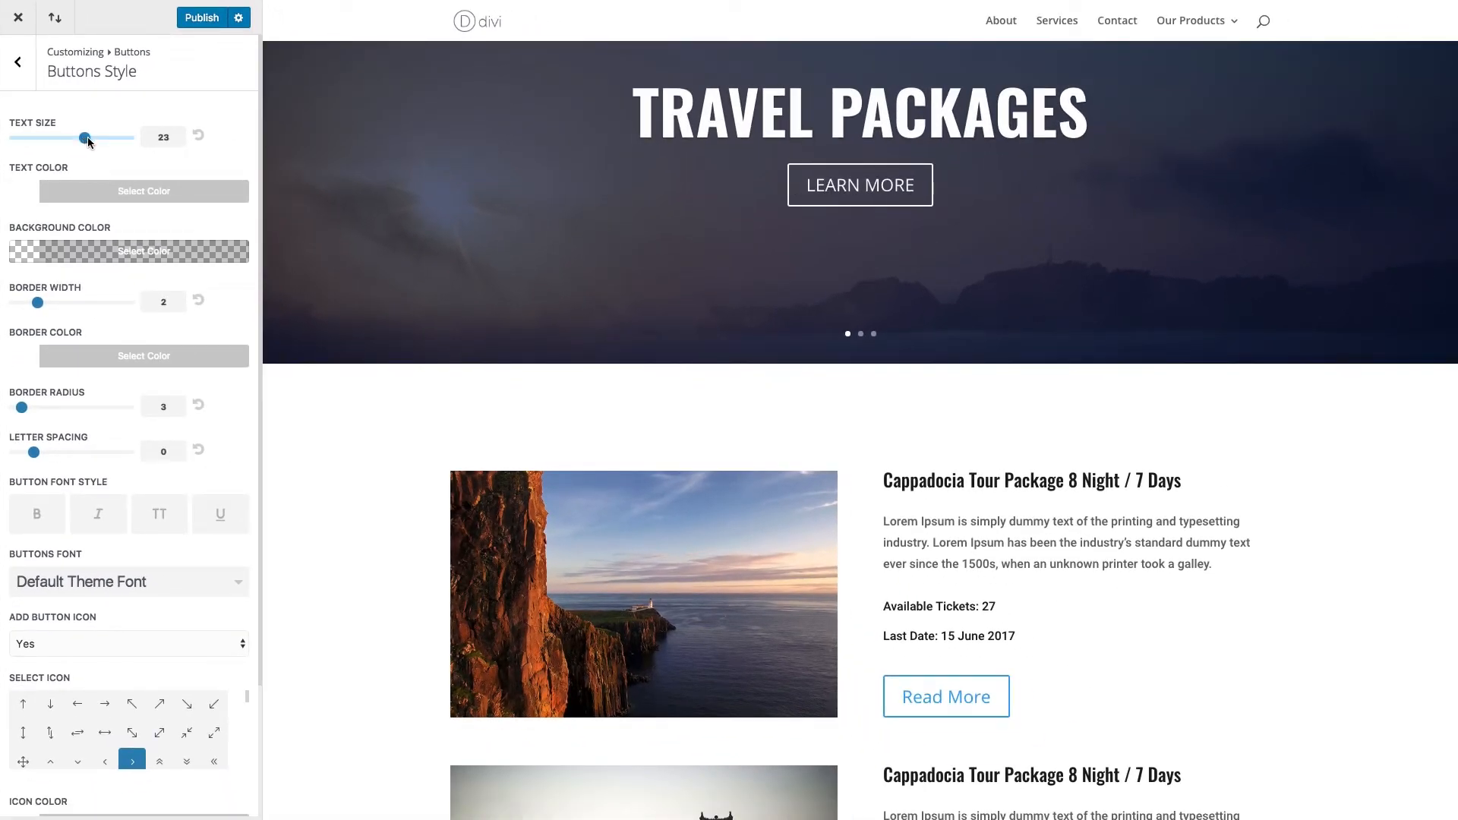
drag(87, 136, 115, 136)
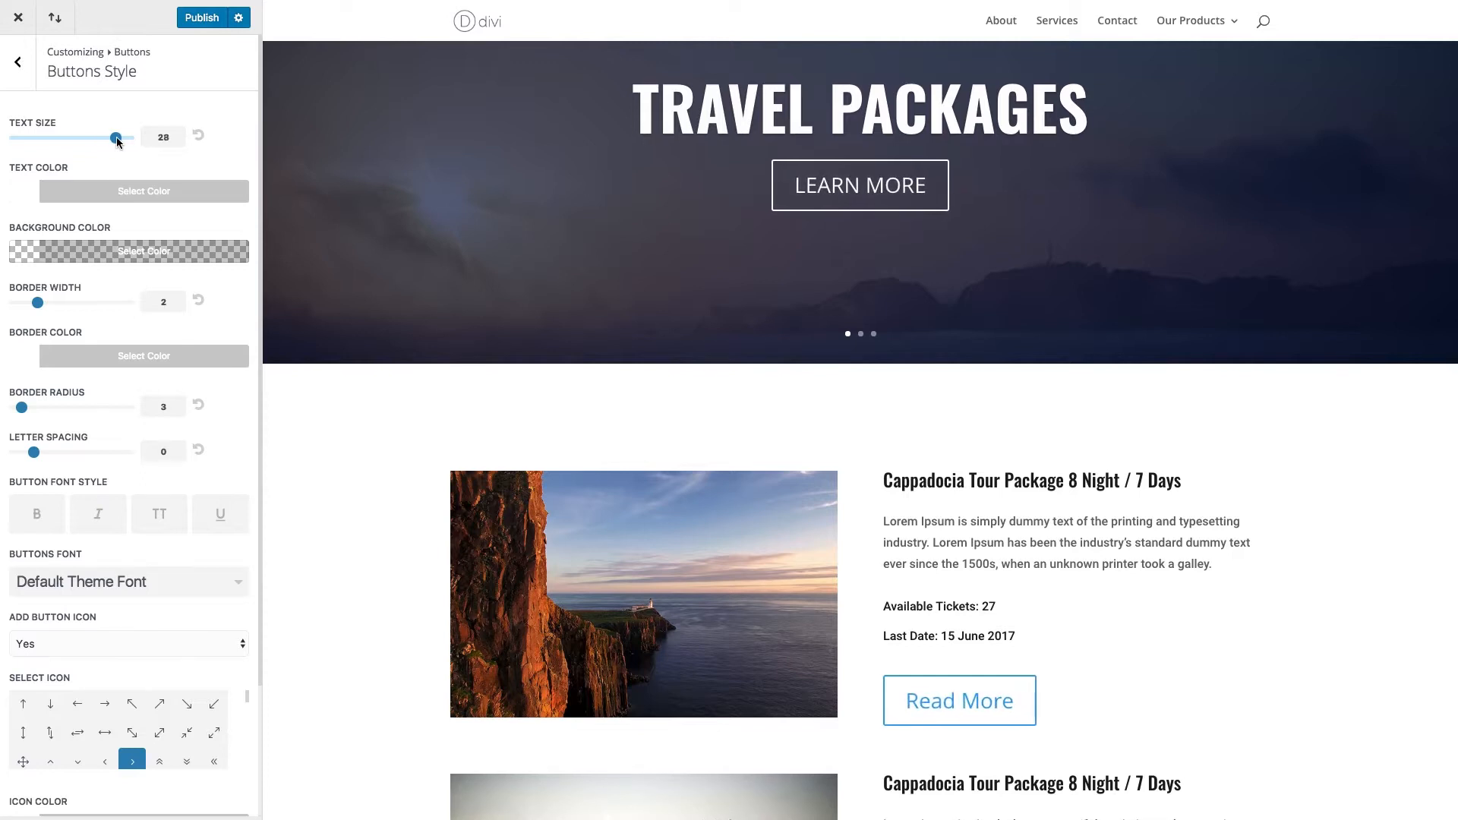
drag(116, 138, 98, 138)
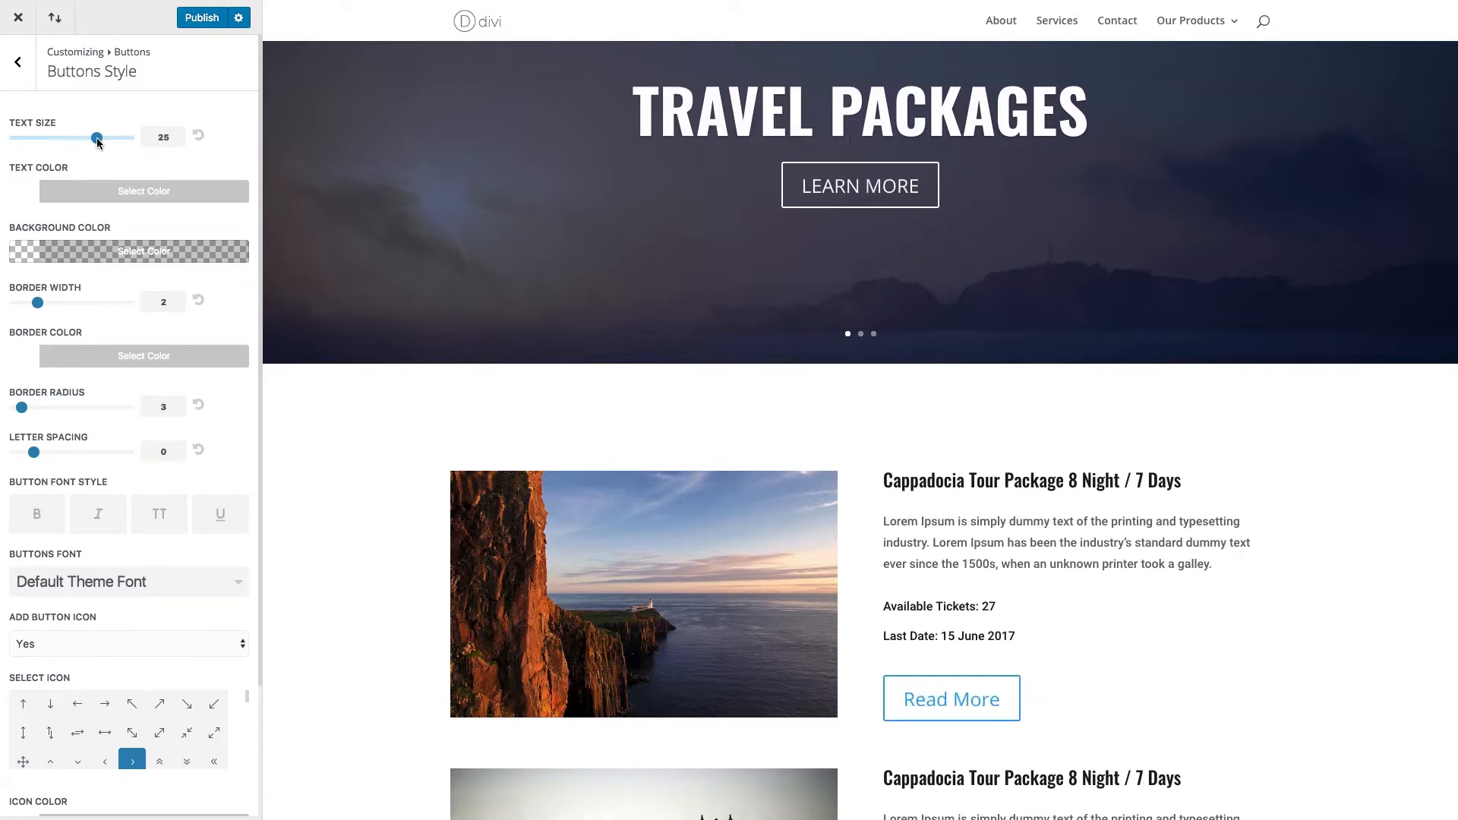
drag(98, 137, 65, 138)
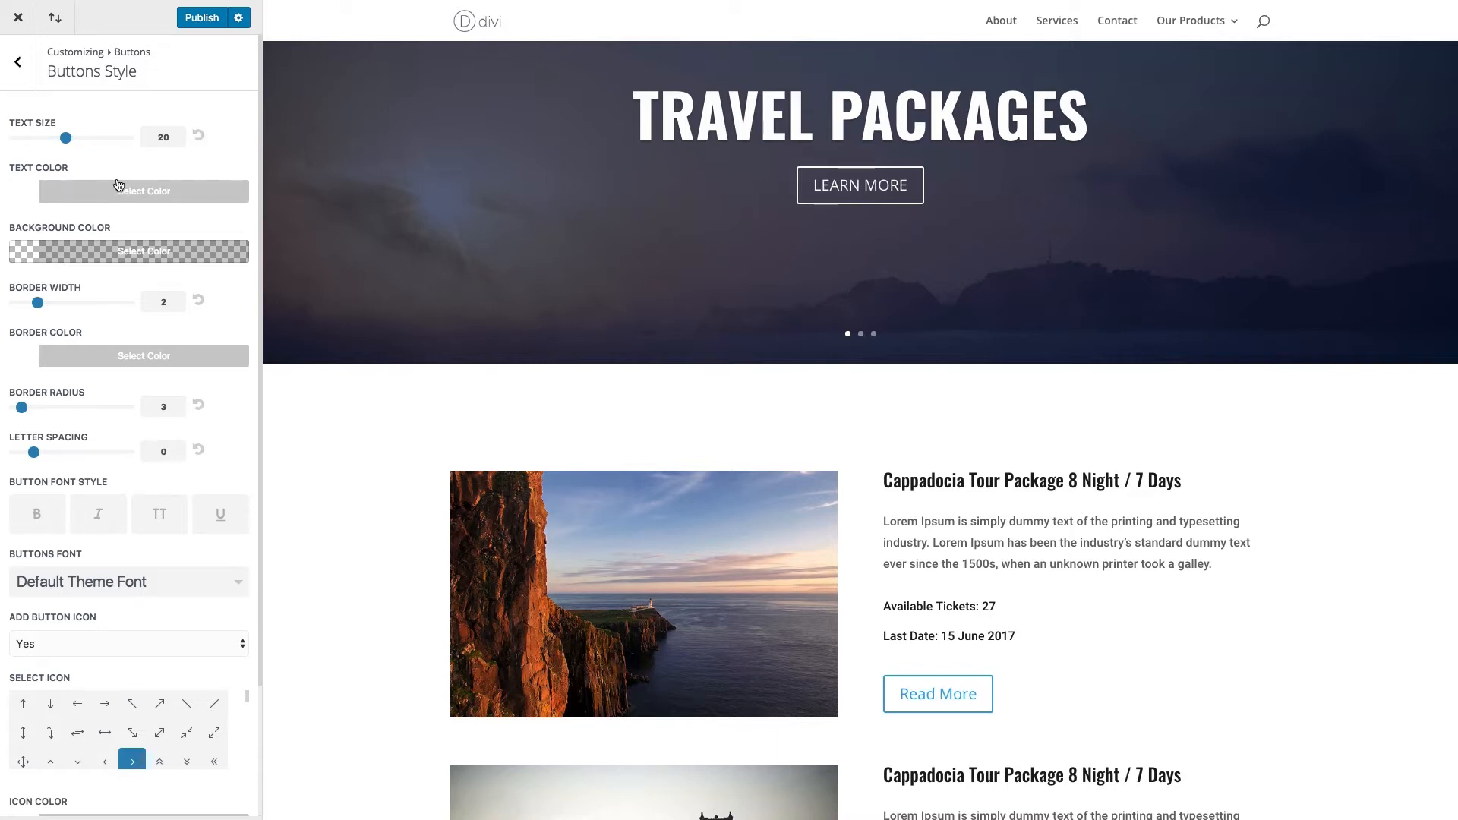
mouse_move(144, 191)
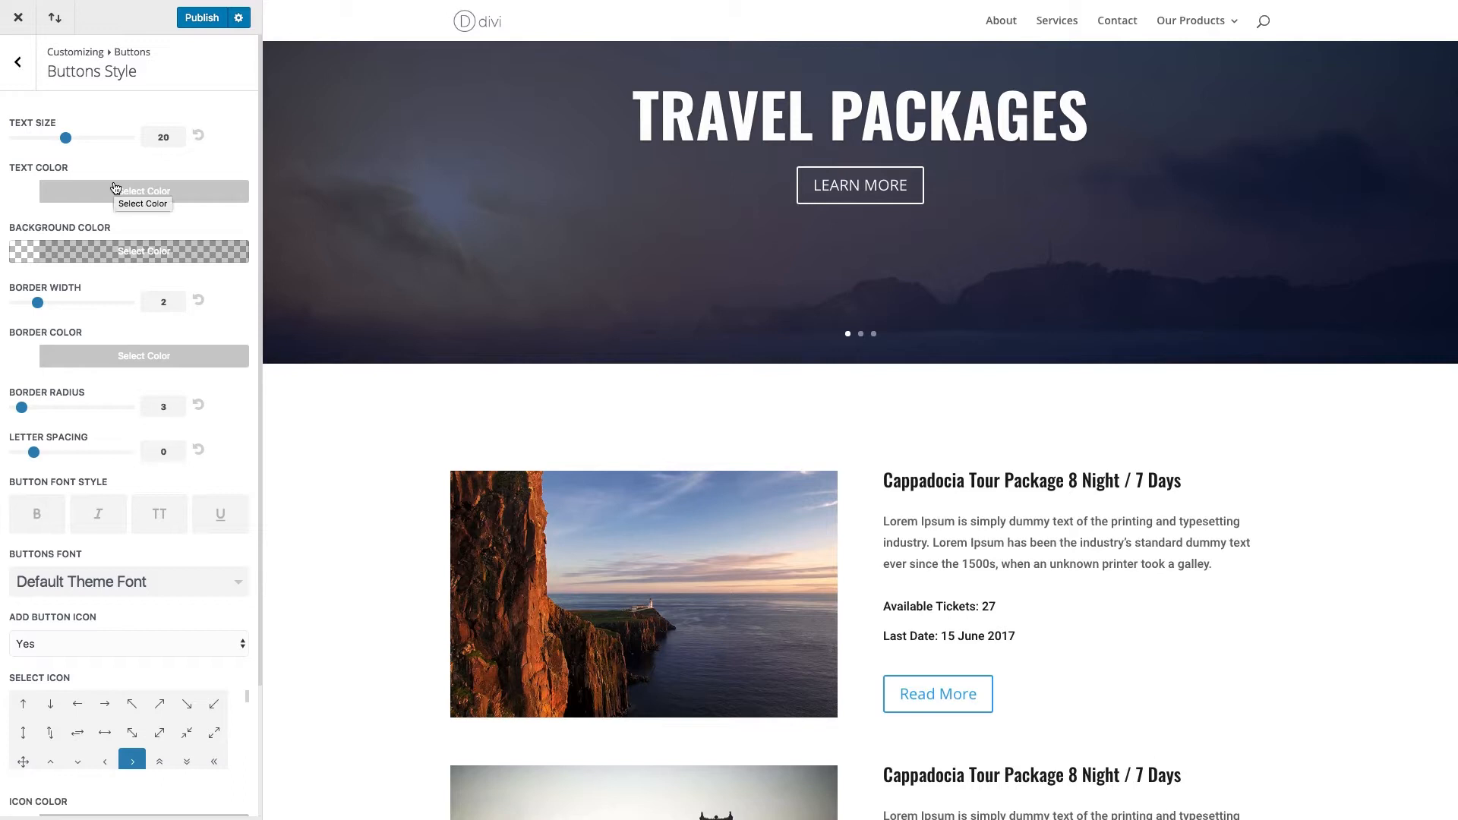
mouse_move(91, 172)
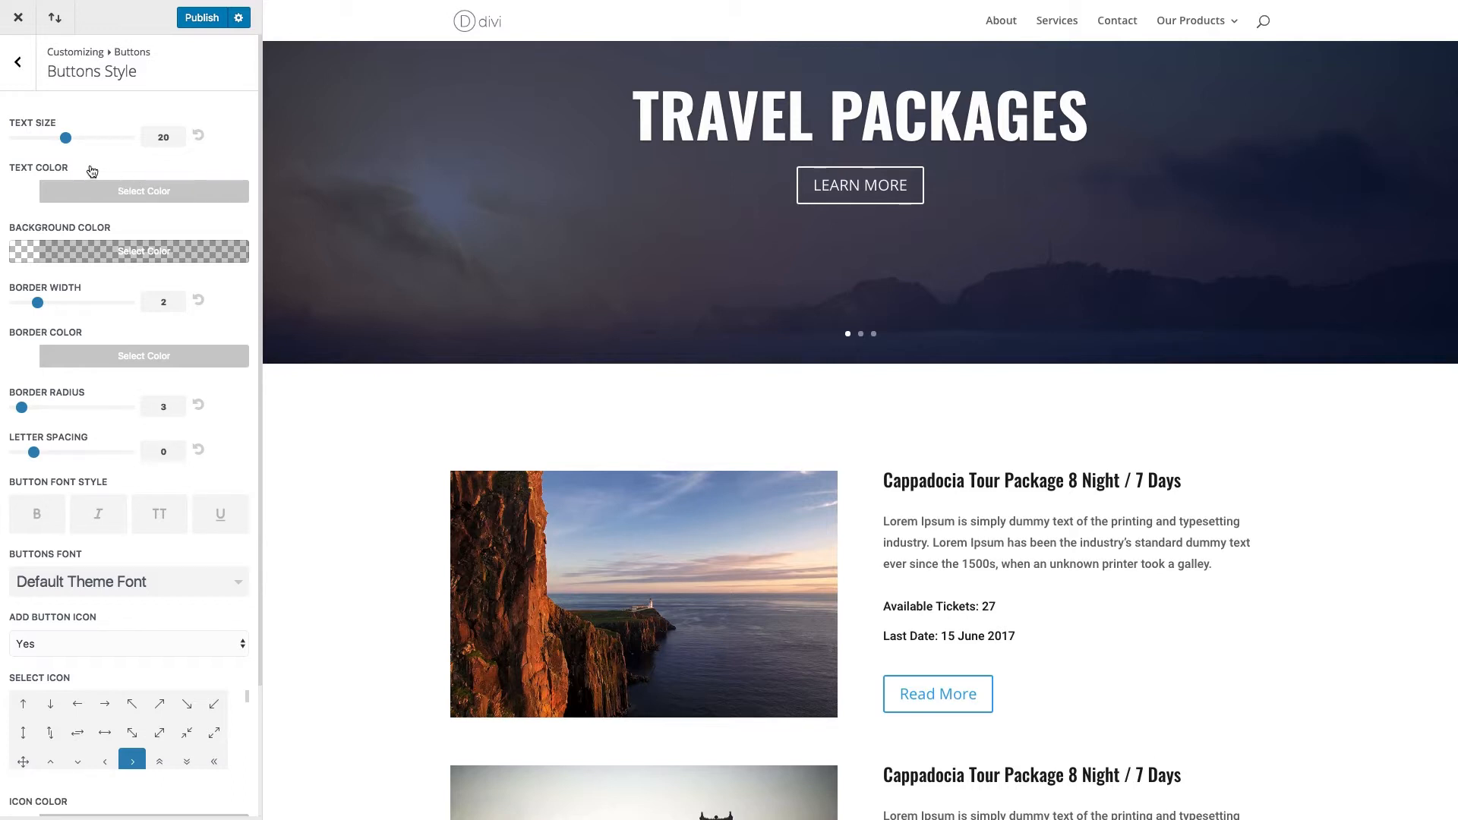
mouse_move(370, 235)
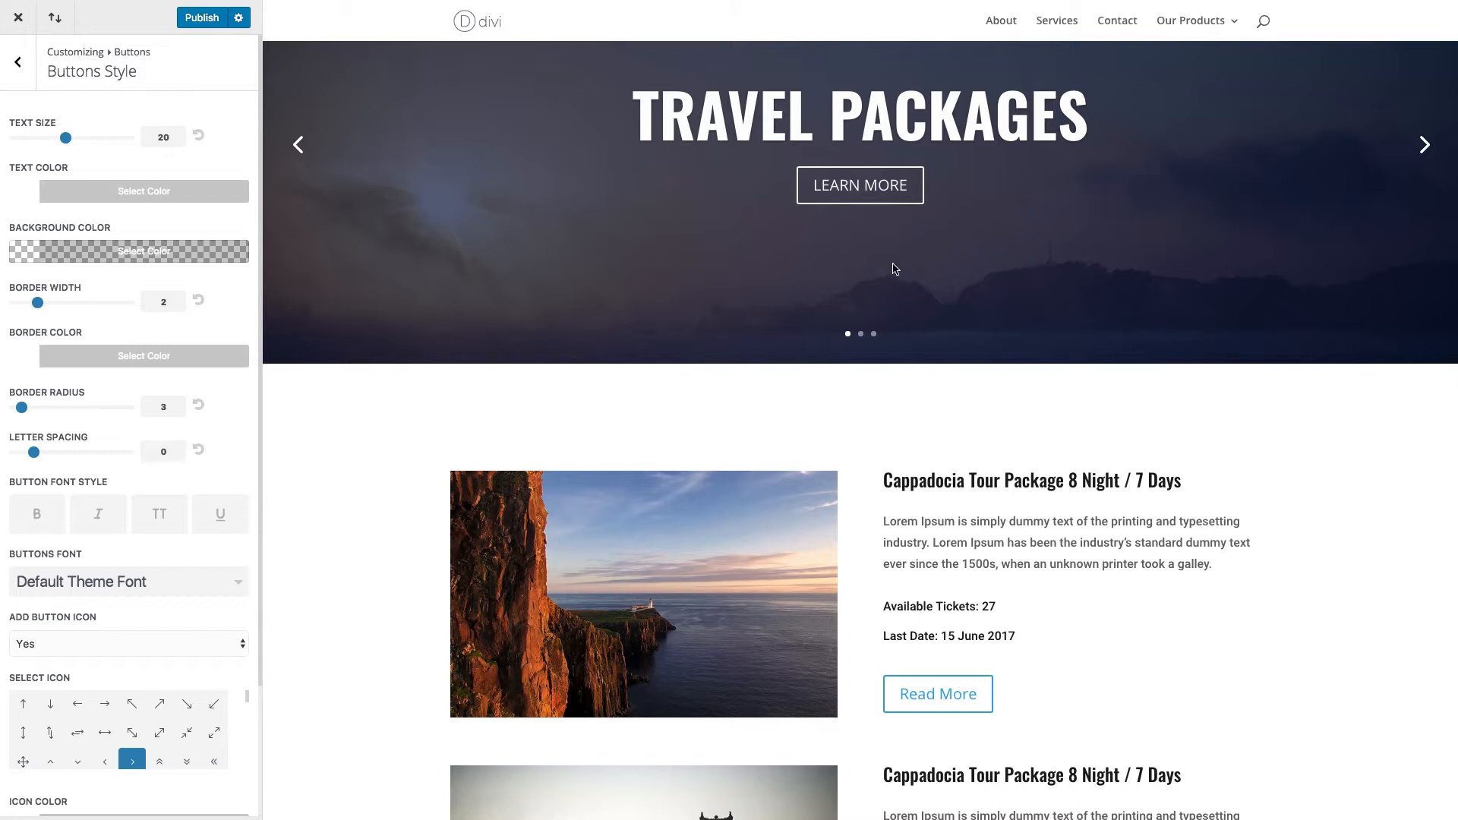
mouse_move(872, 206)
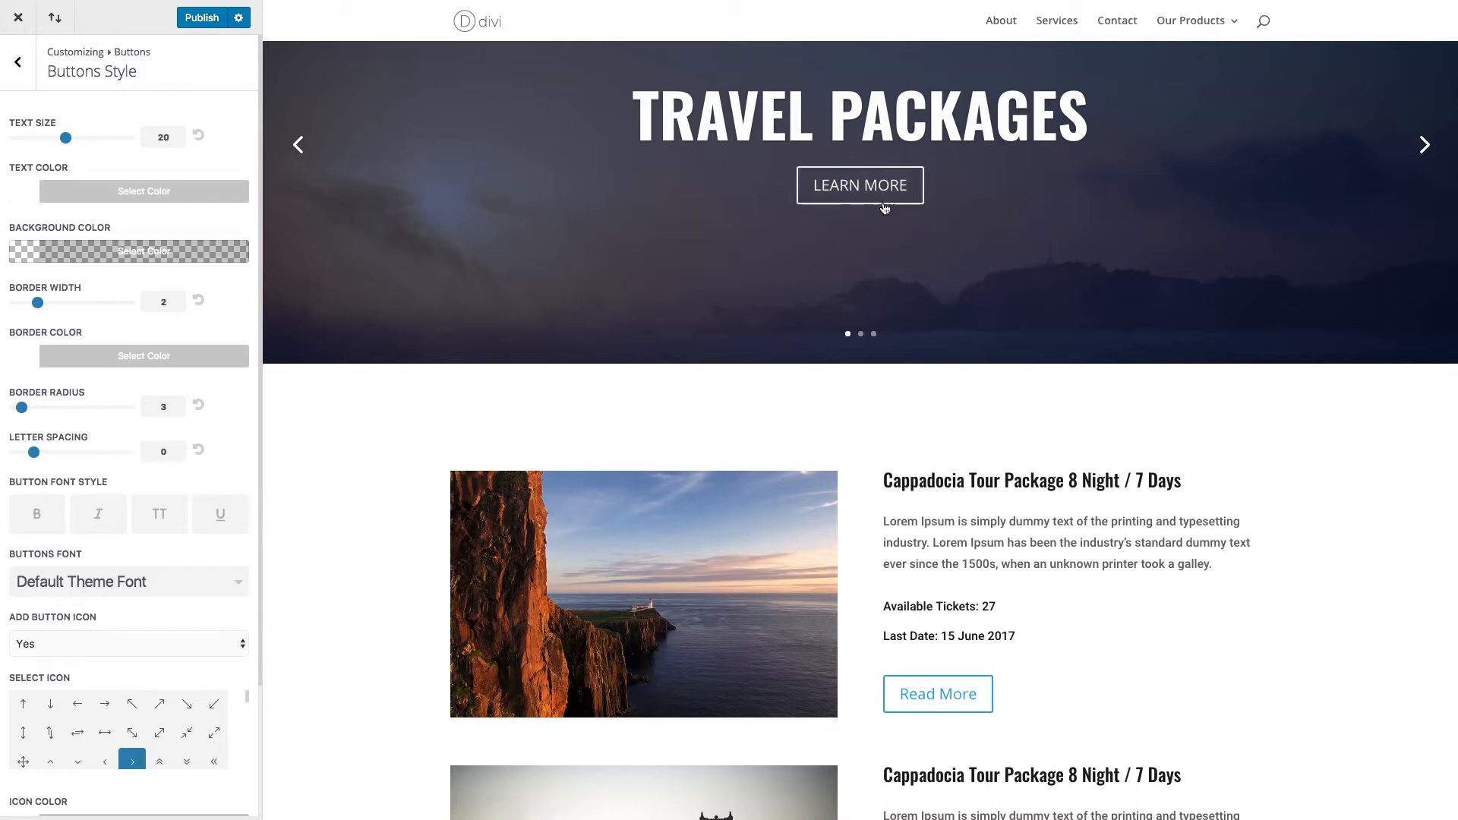
scroll(down, 3)
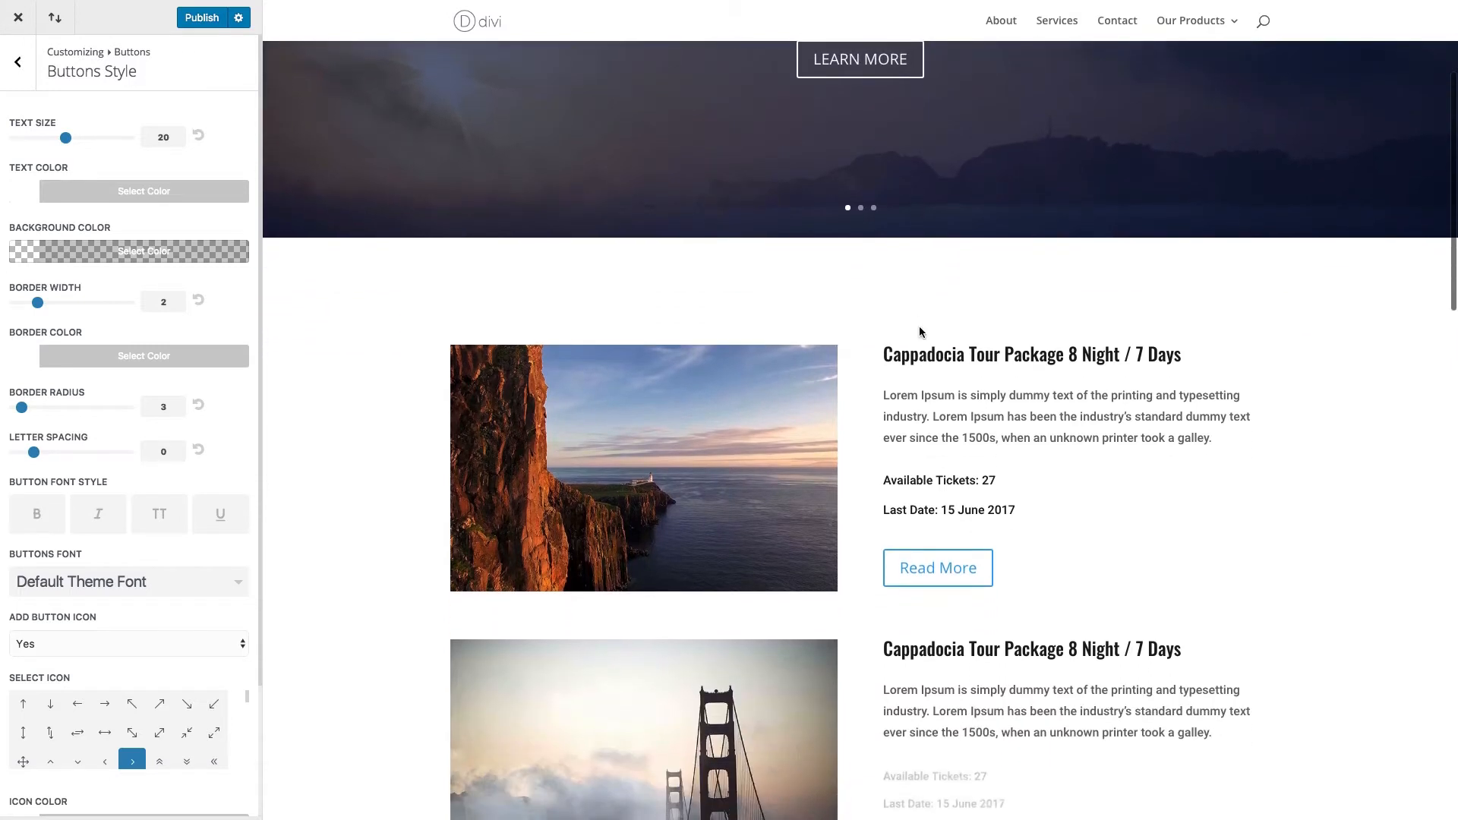
scroll(down, 3)
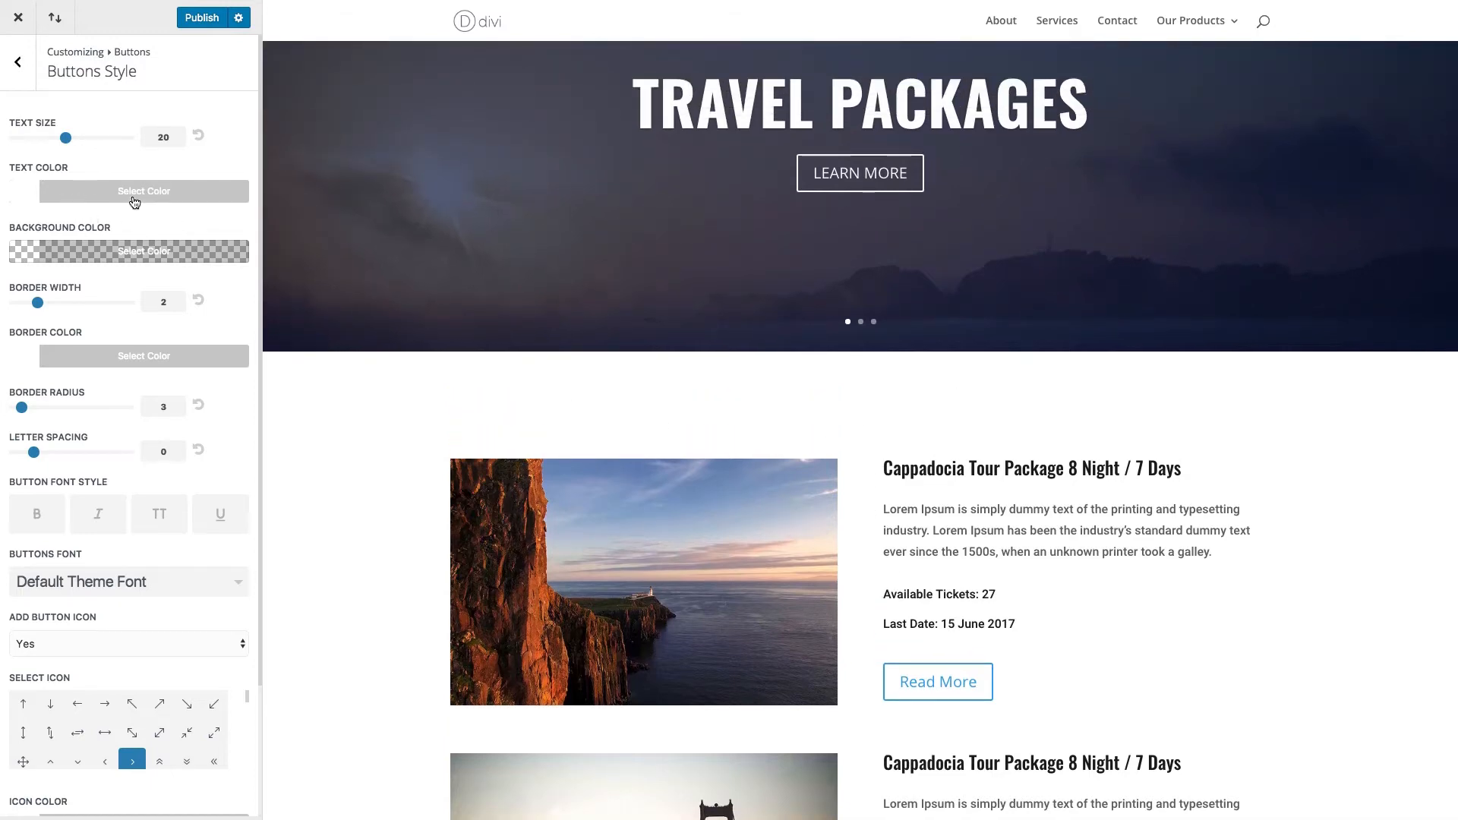
Open General Settings > Layout Settings and the Theme Accent Color picker
click(17, 61)
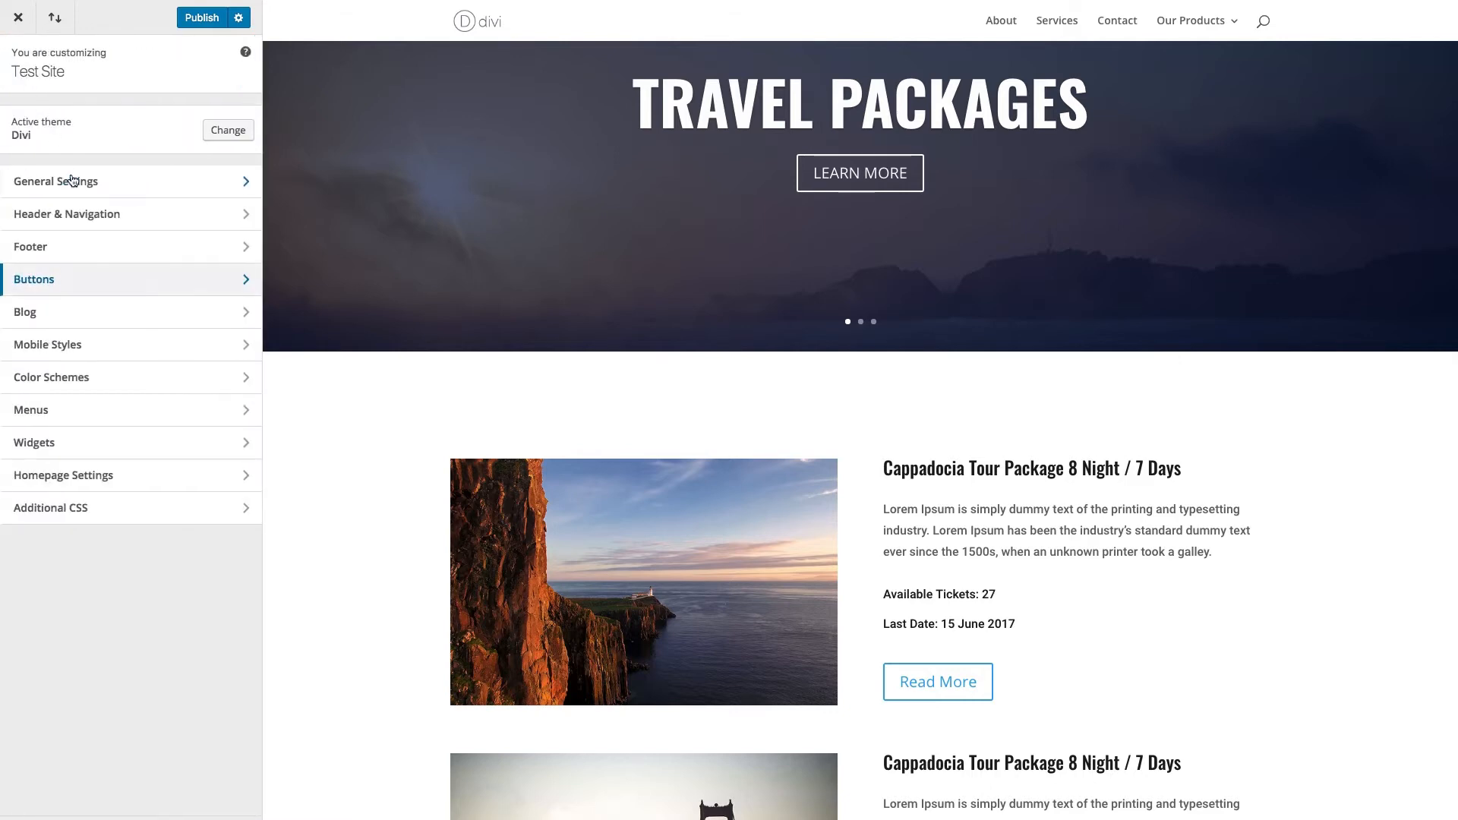
click(55, 181)
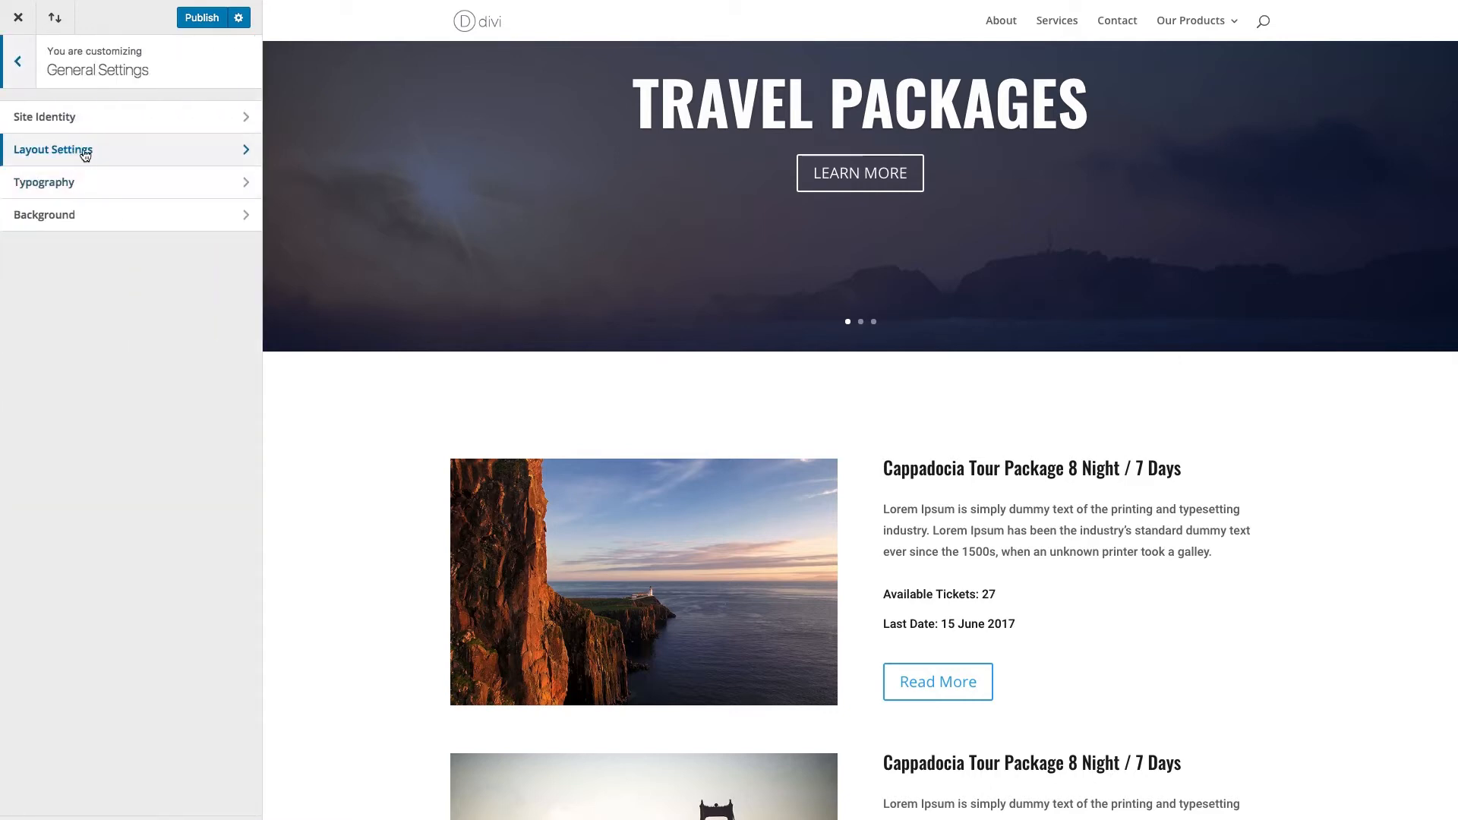
click(53, 150)
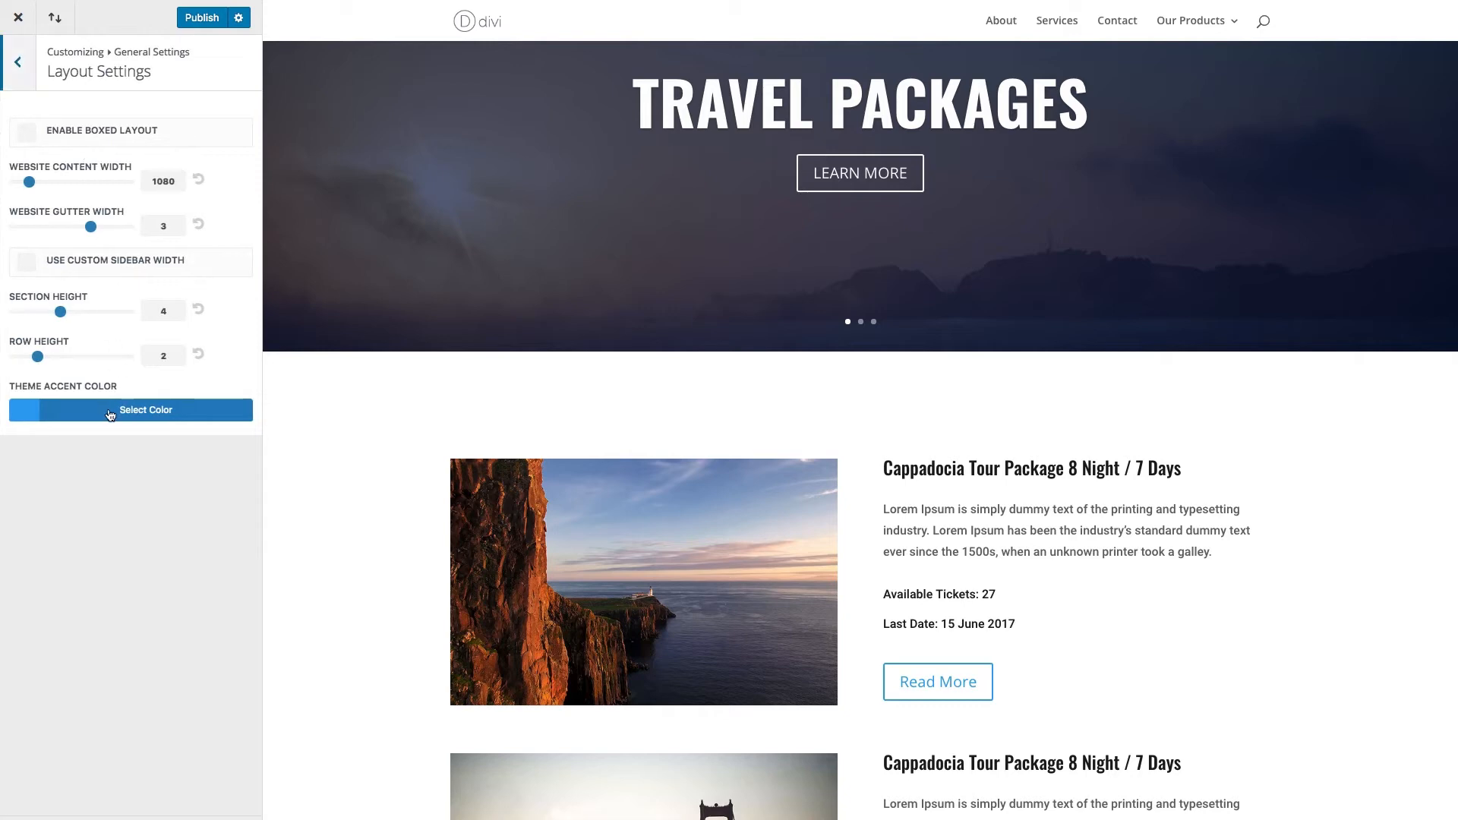
click(129, 410)
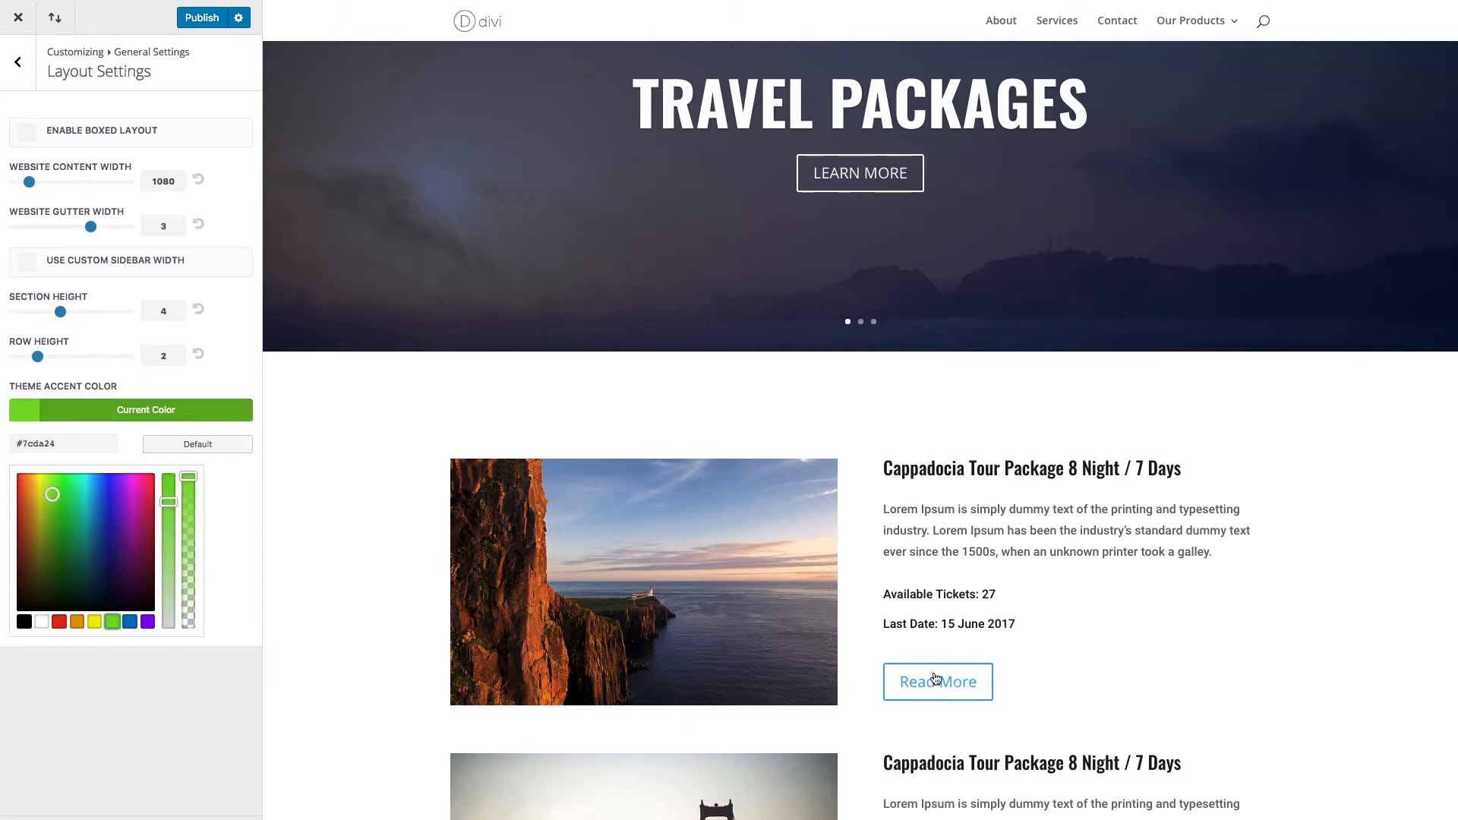
mouse_move(233, 634)
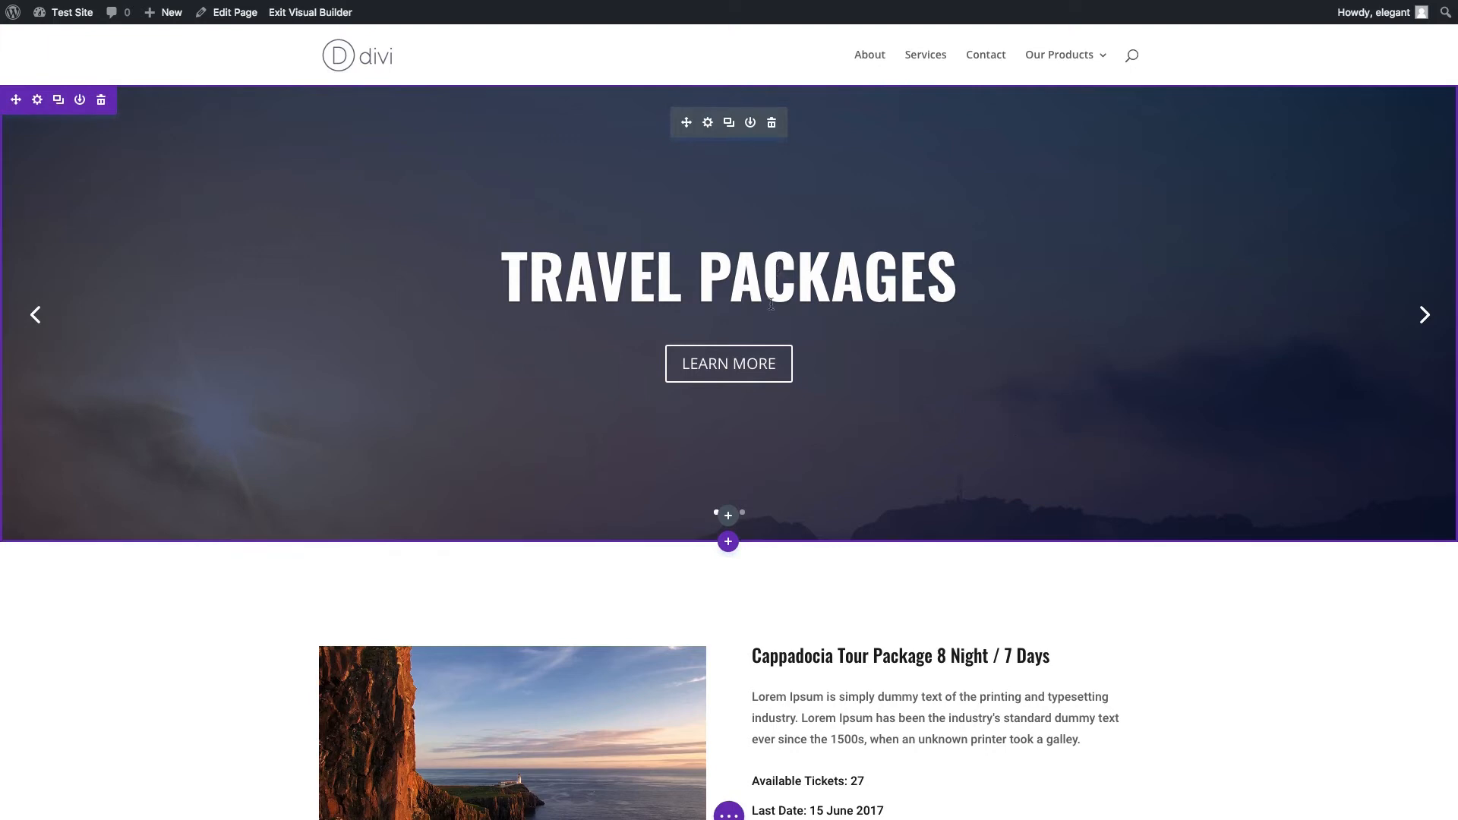
mouse_move(728, 364)
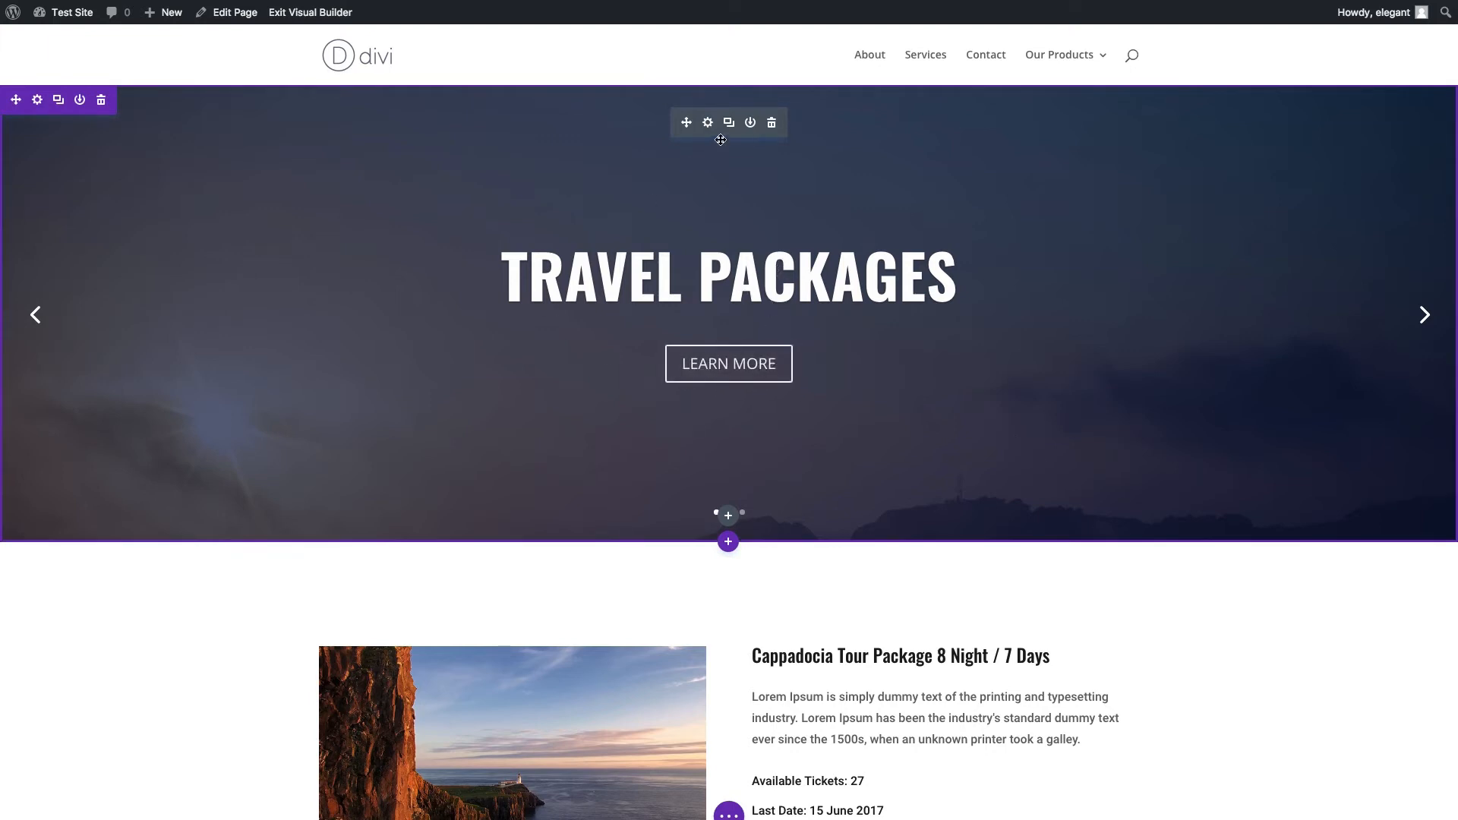
Open the Fullwidth Slider module's settings via its gear icon, listing three slides
click(707, 121)
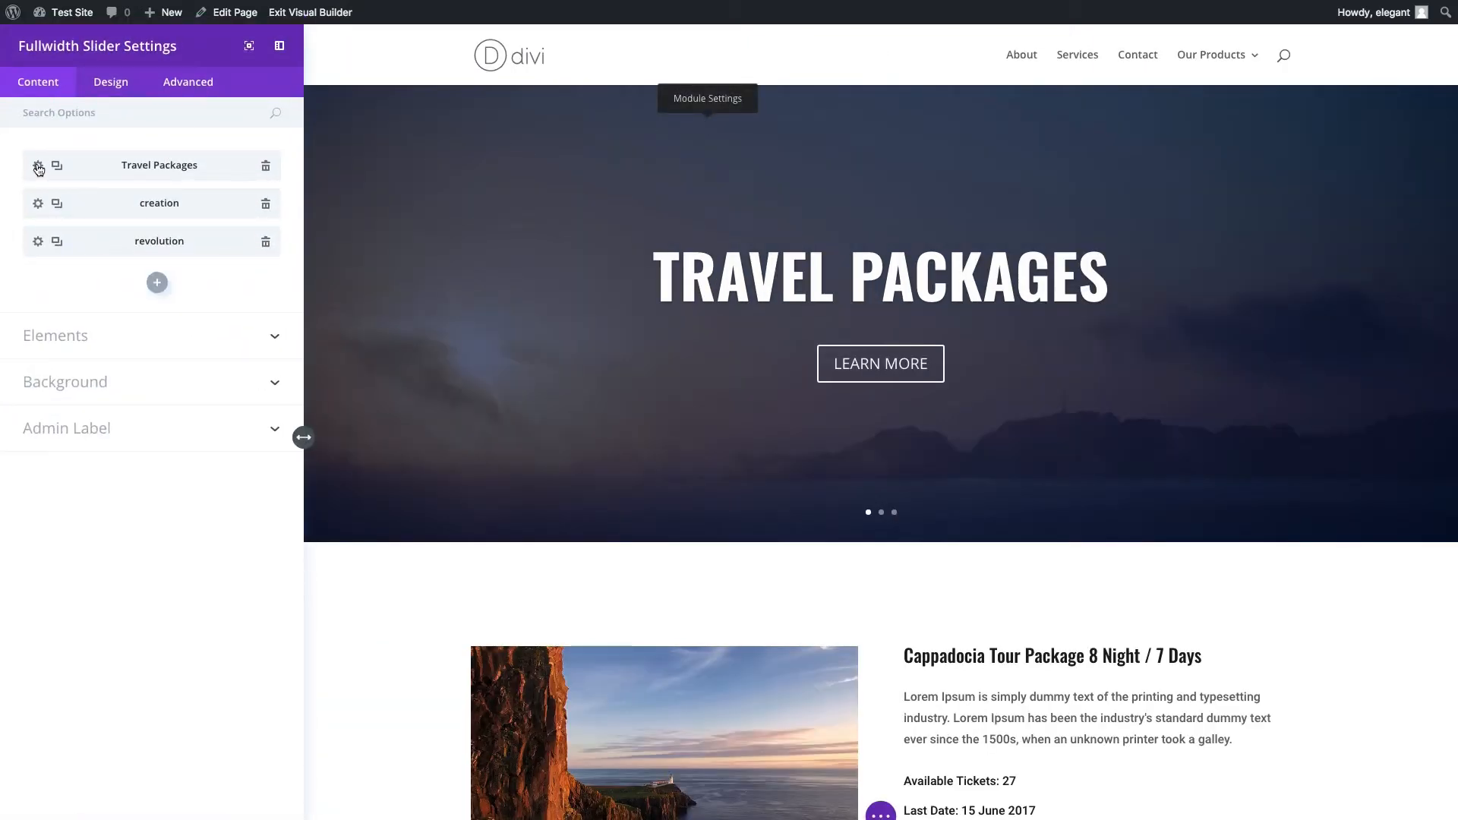
Set the Travel Packages slide's Design > Text colour to Dark, then close its settings
click(38, 165)
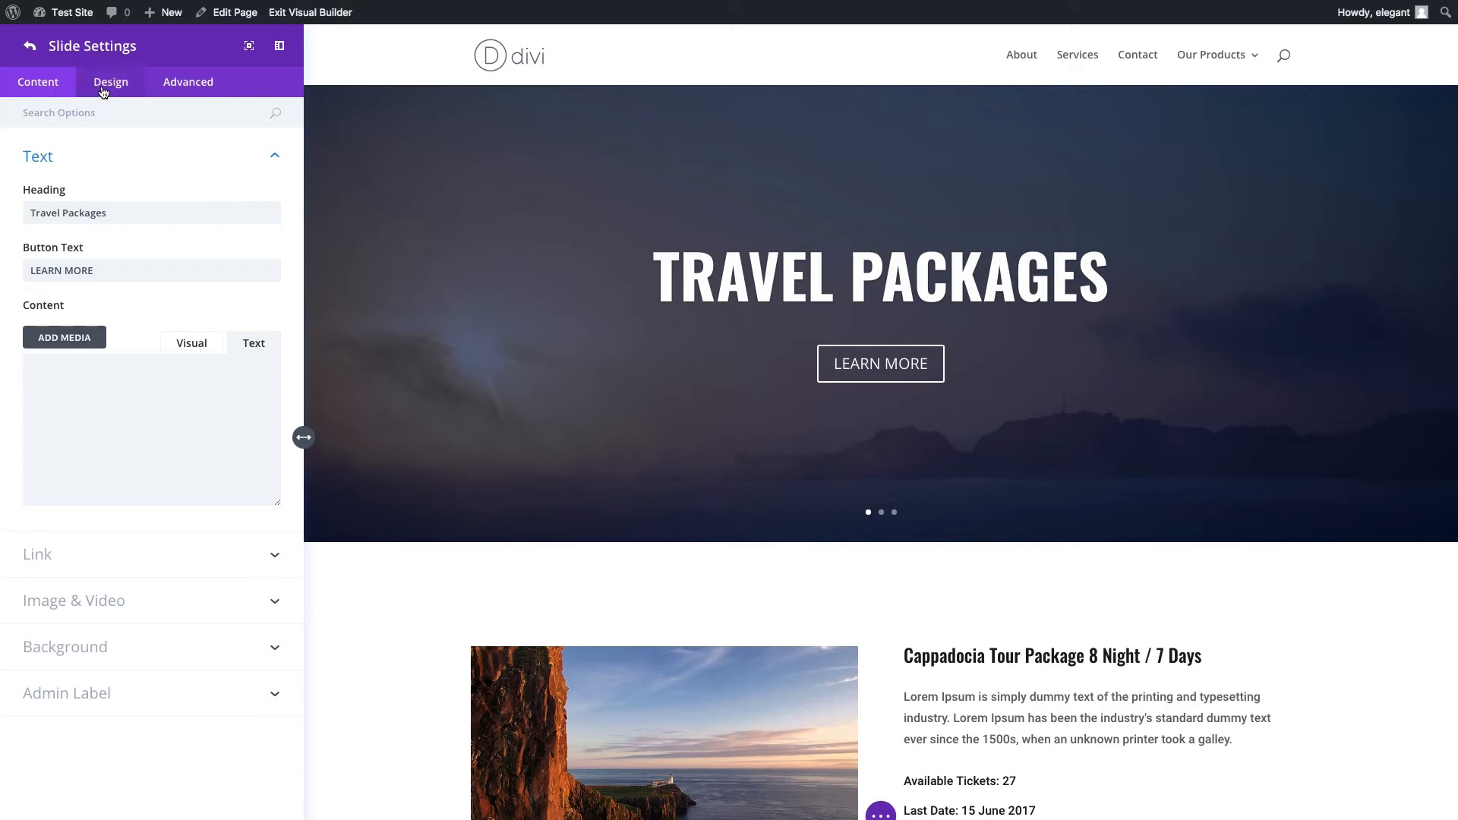
click(109, 82)
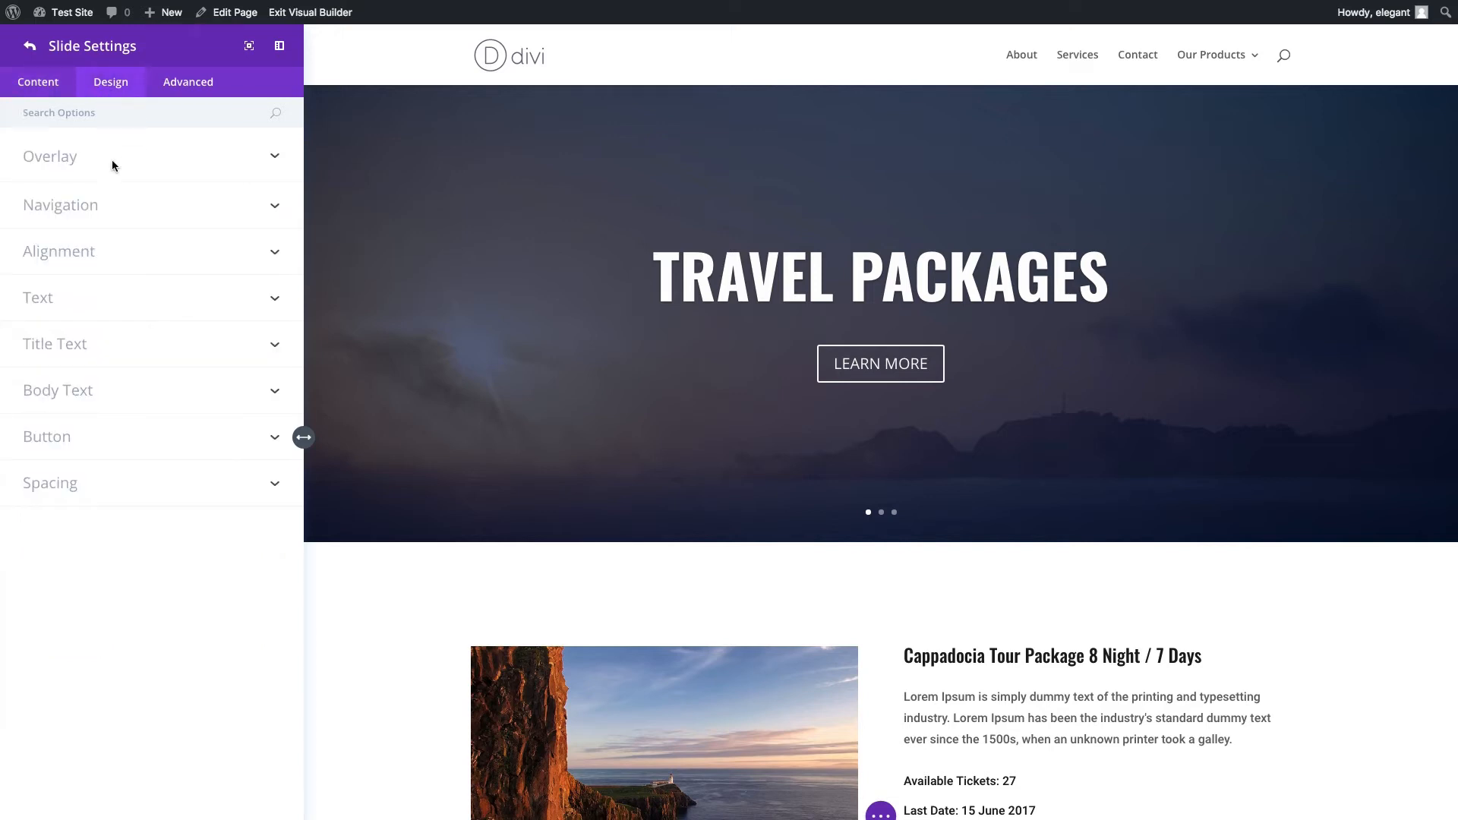
click(38, 298)
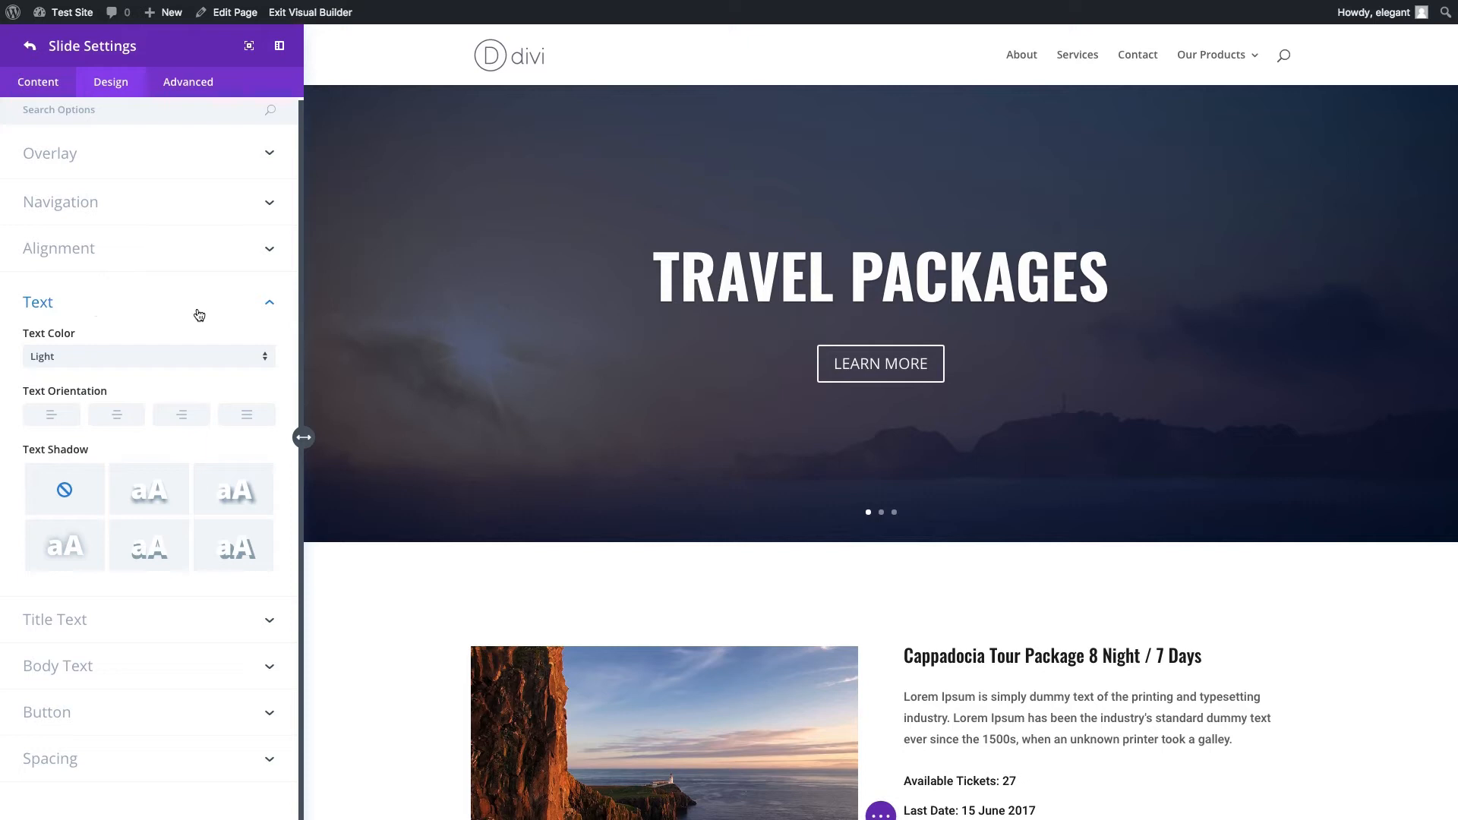
mouse_move(63, 344)
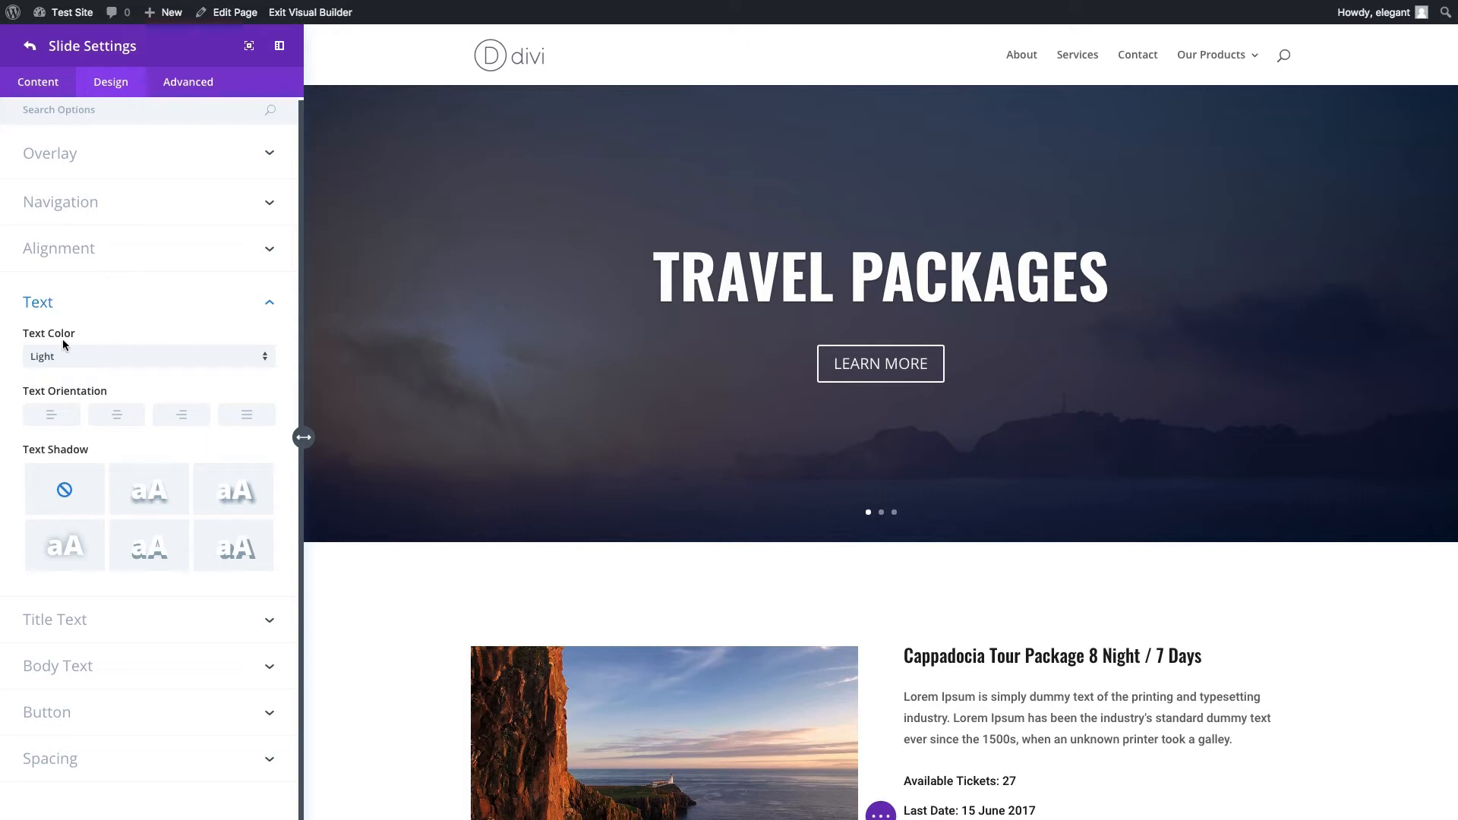
click(146, 356)
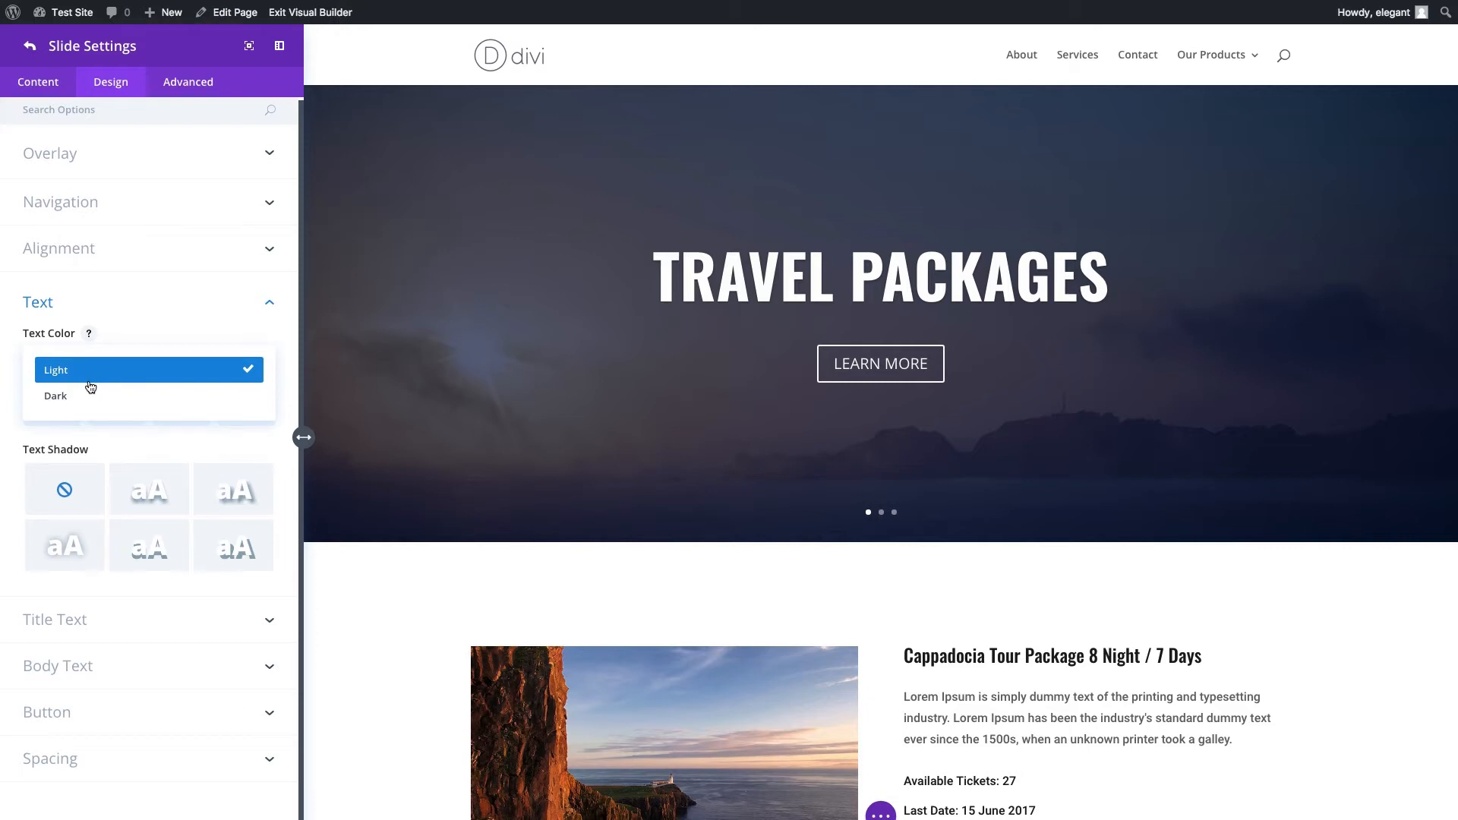
click(54, 395)
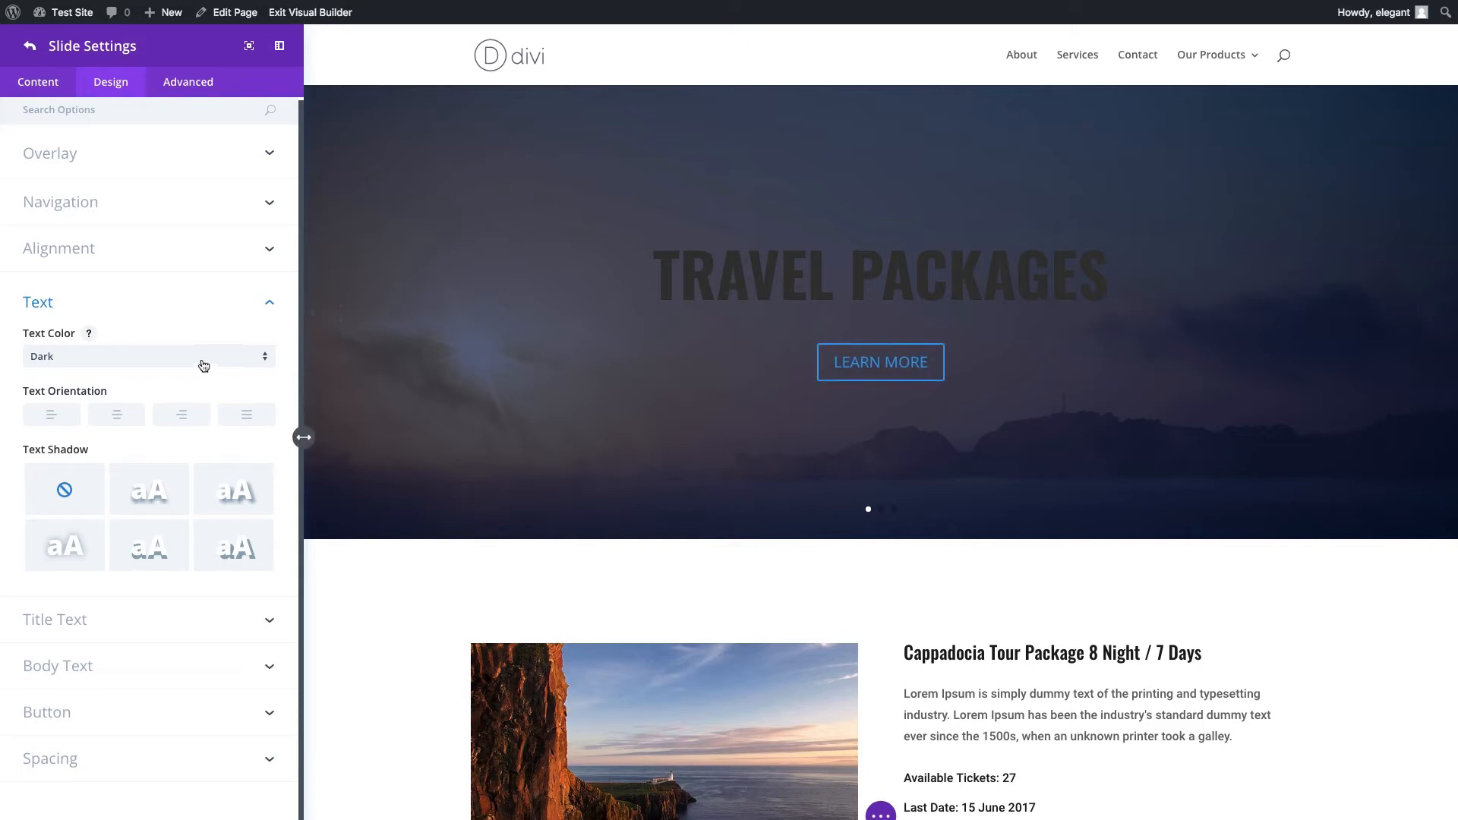
click(146, 356)
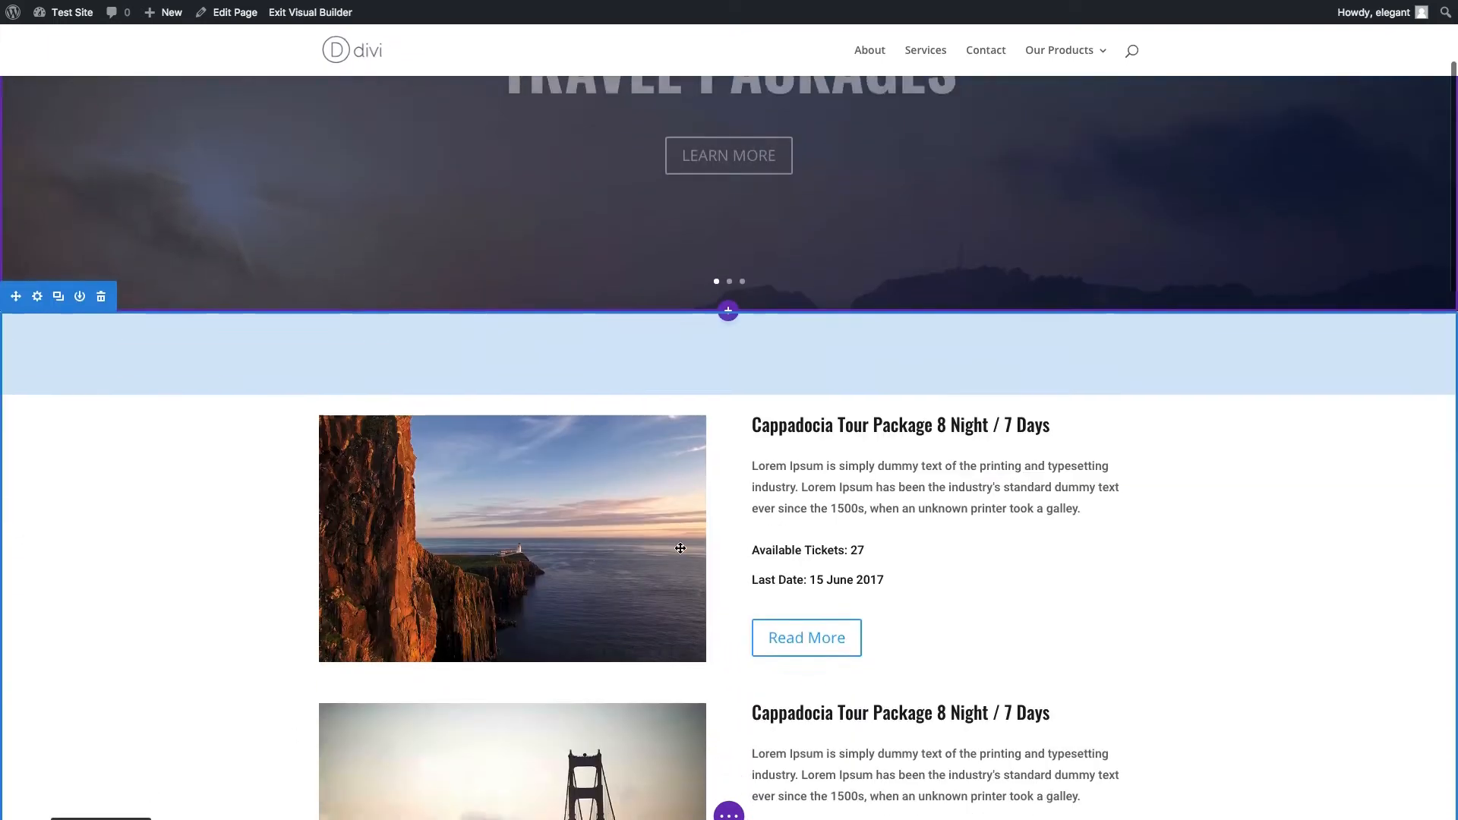
Set the Read More button module's Design > Text colour to Light
scroll(down, 3)
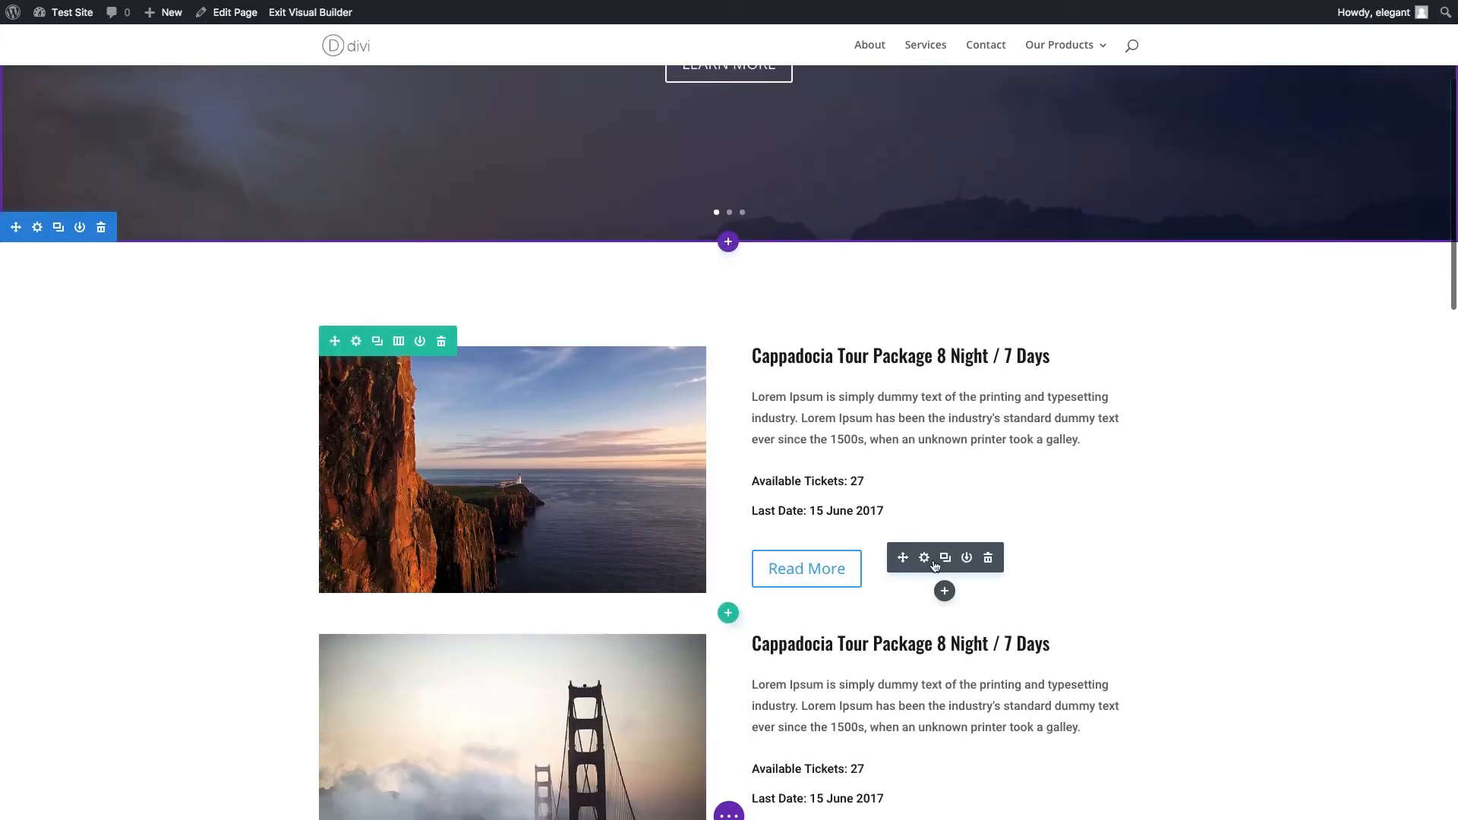
click(924, 558)
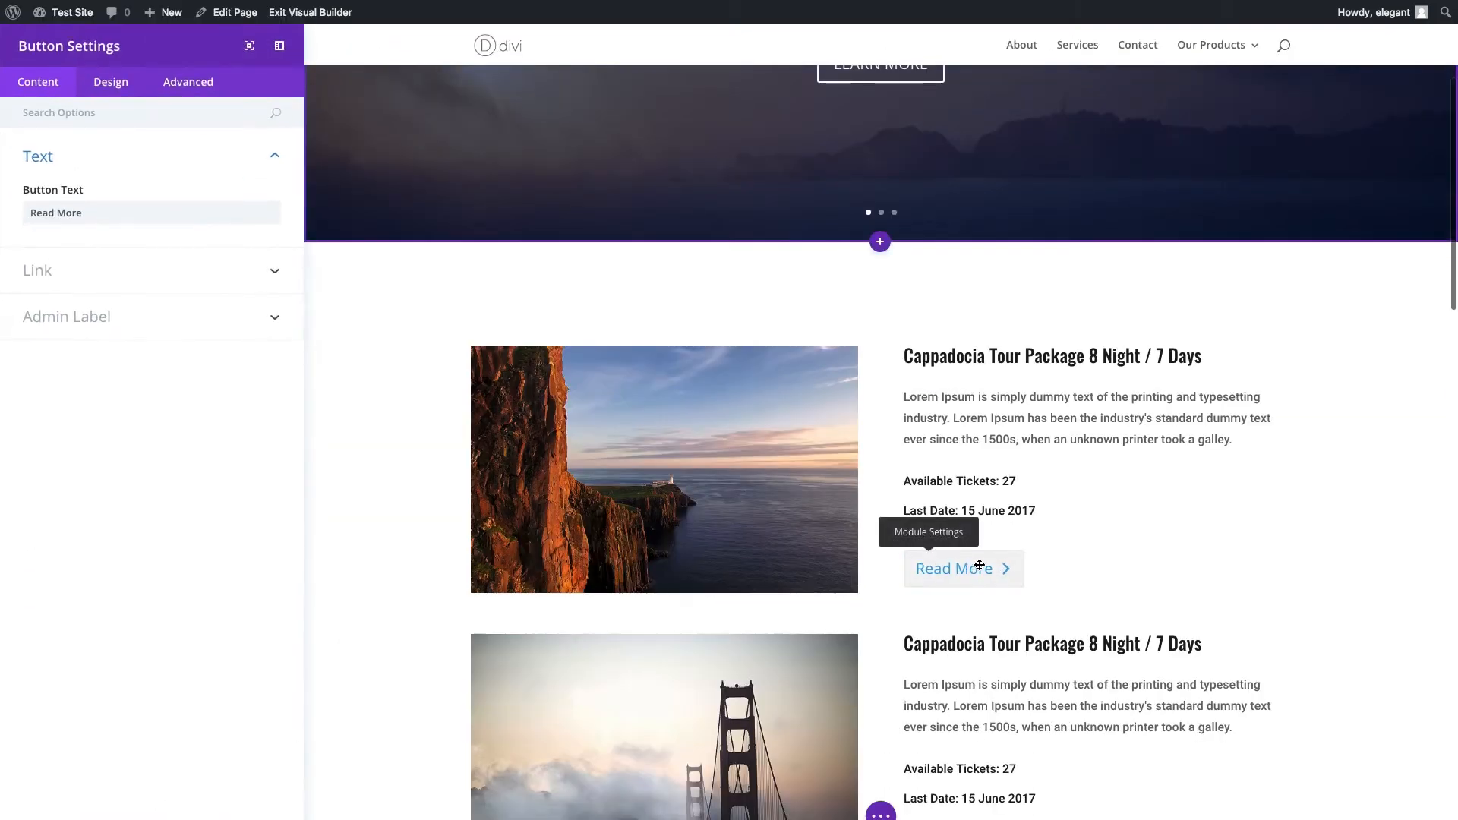
click(110, 82)
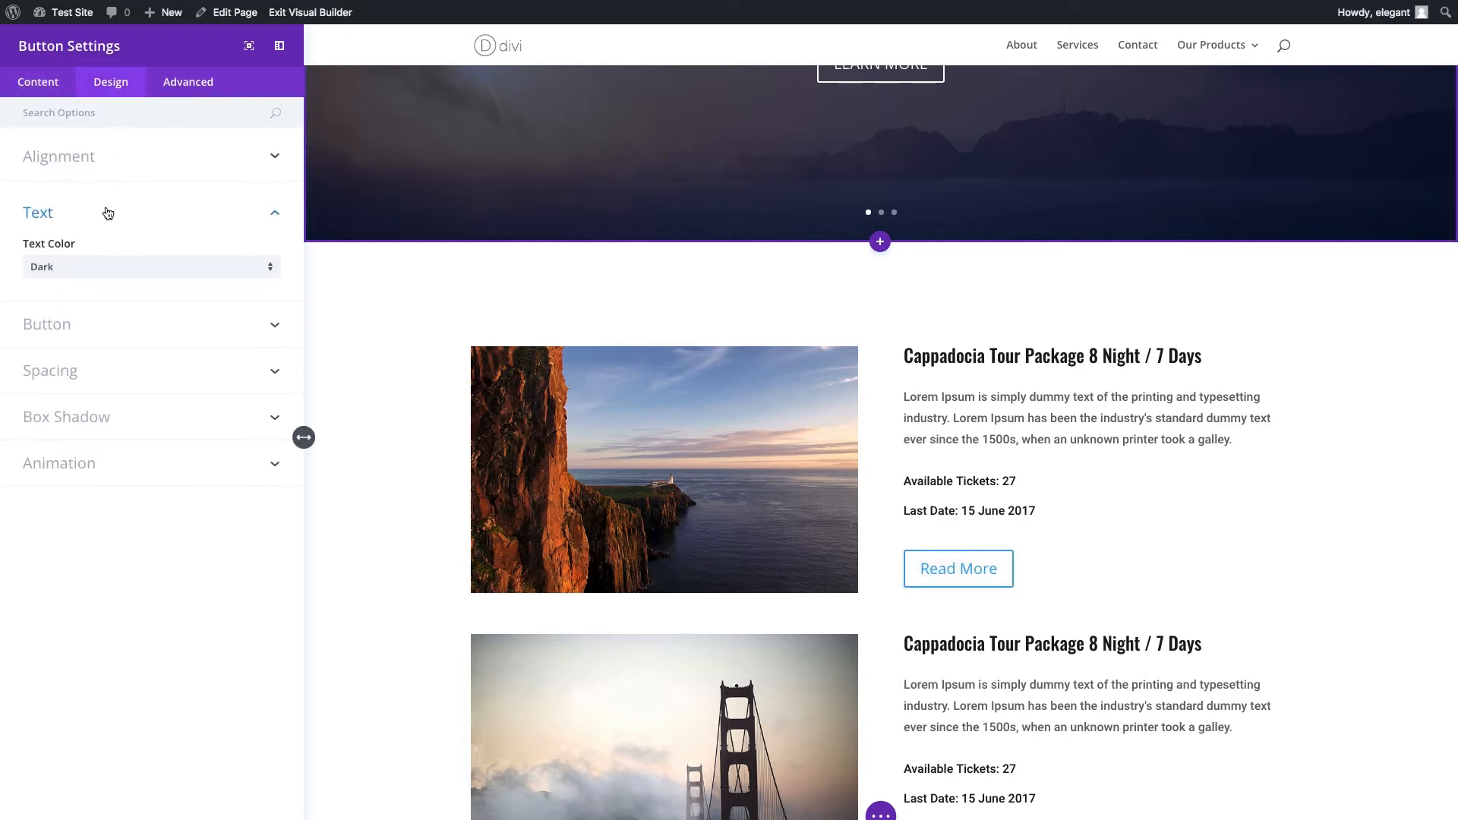
mouse_move(71, 266)
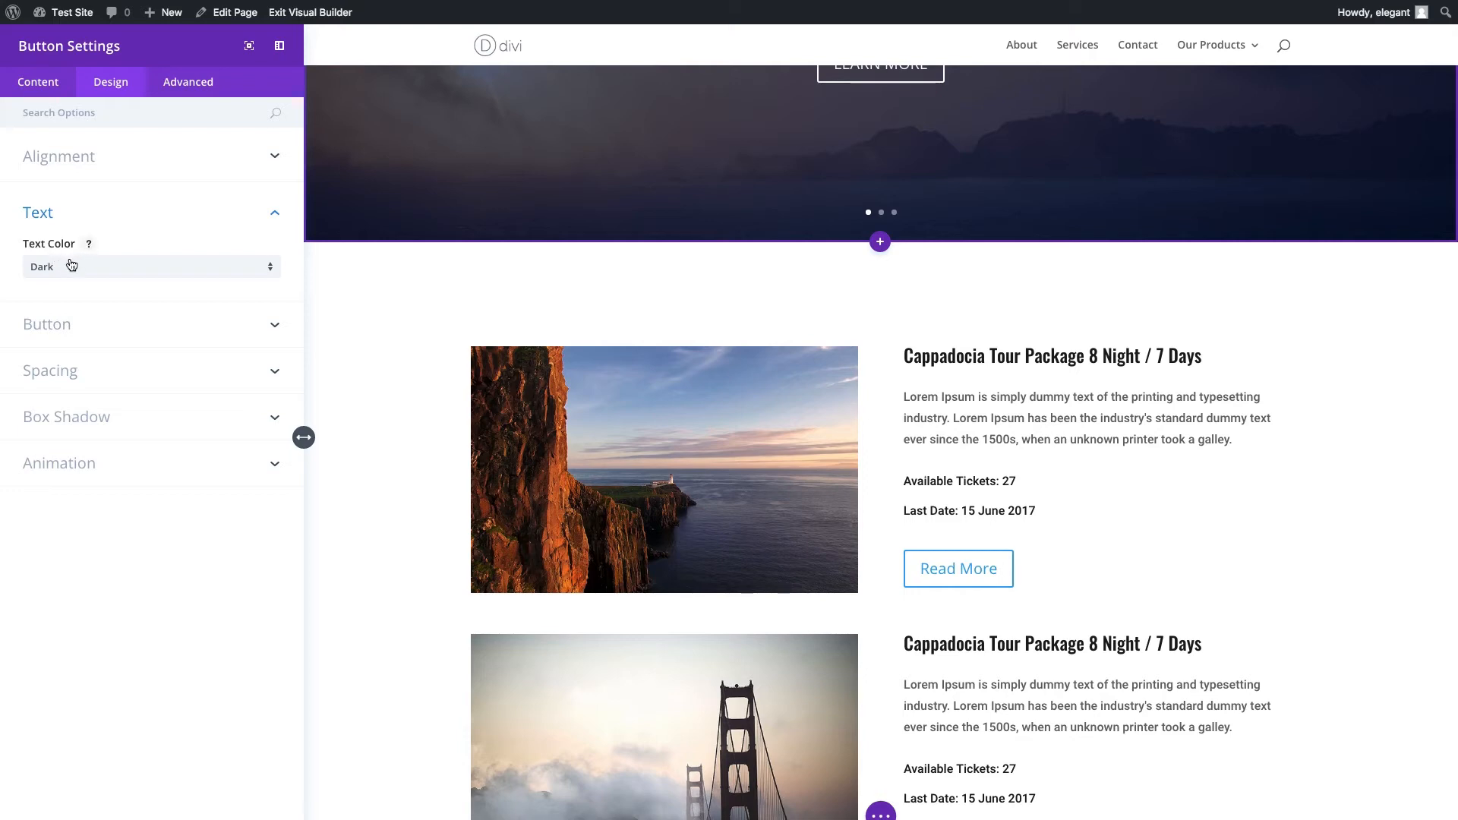
click(149, 266)
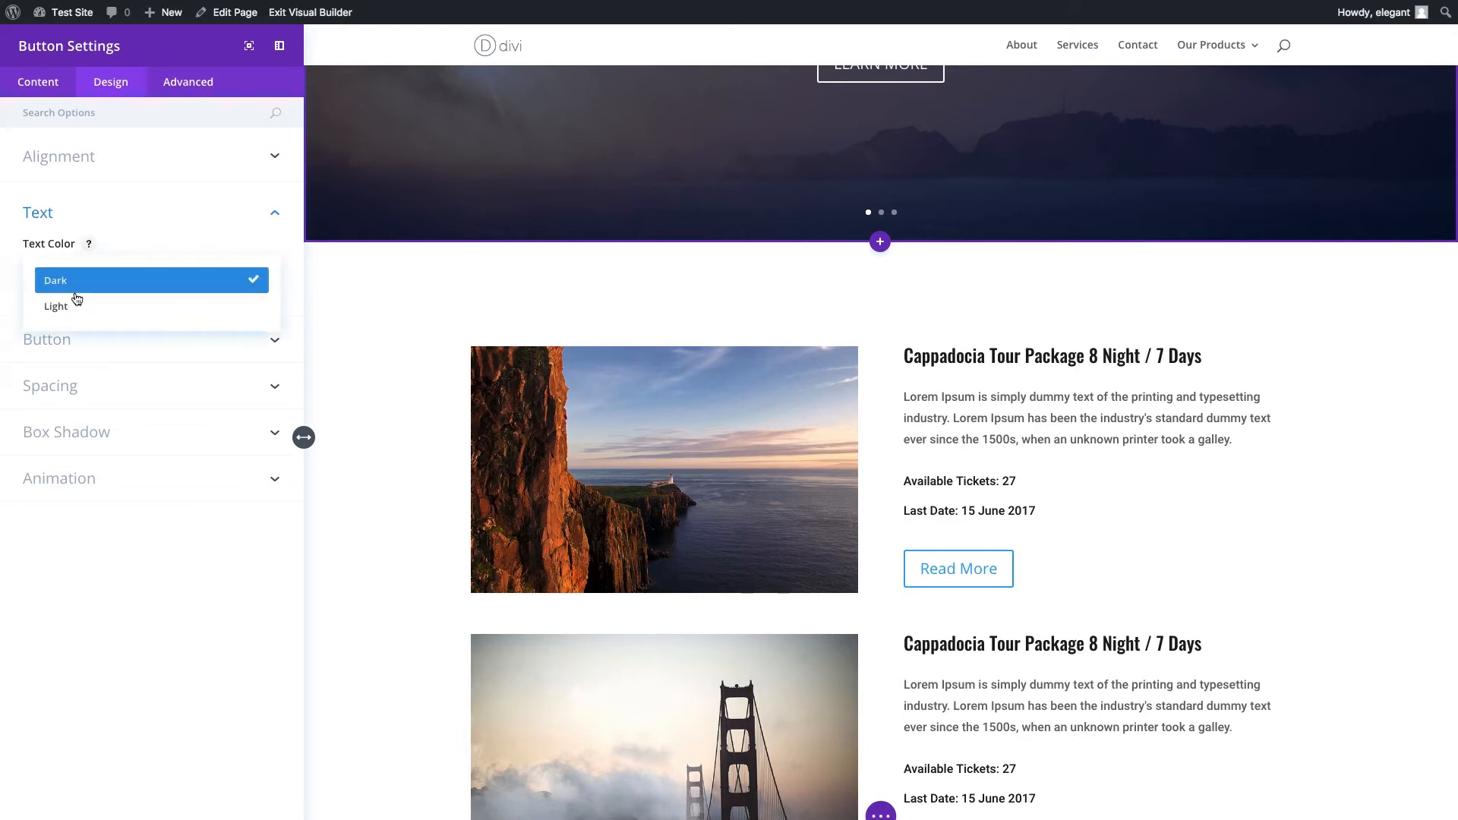
click(54, 305)
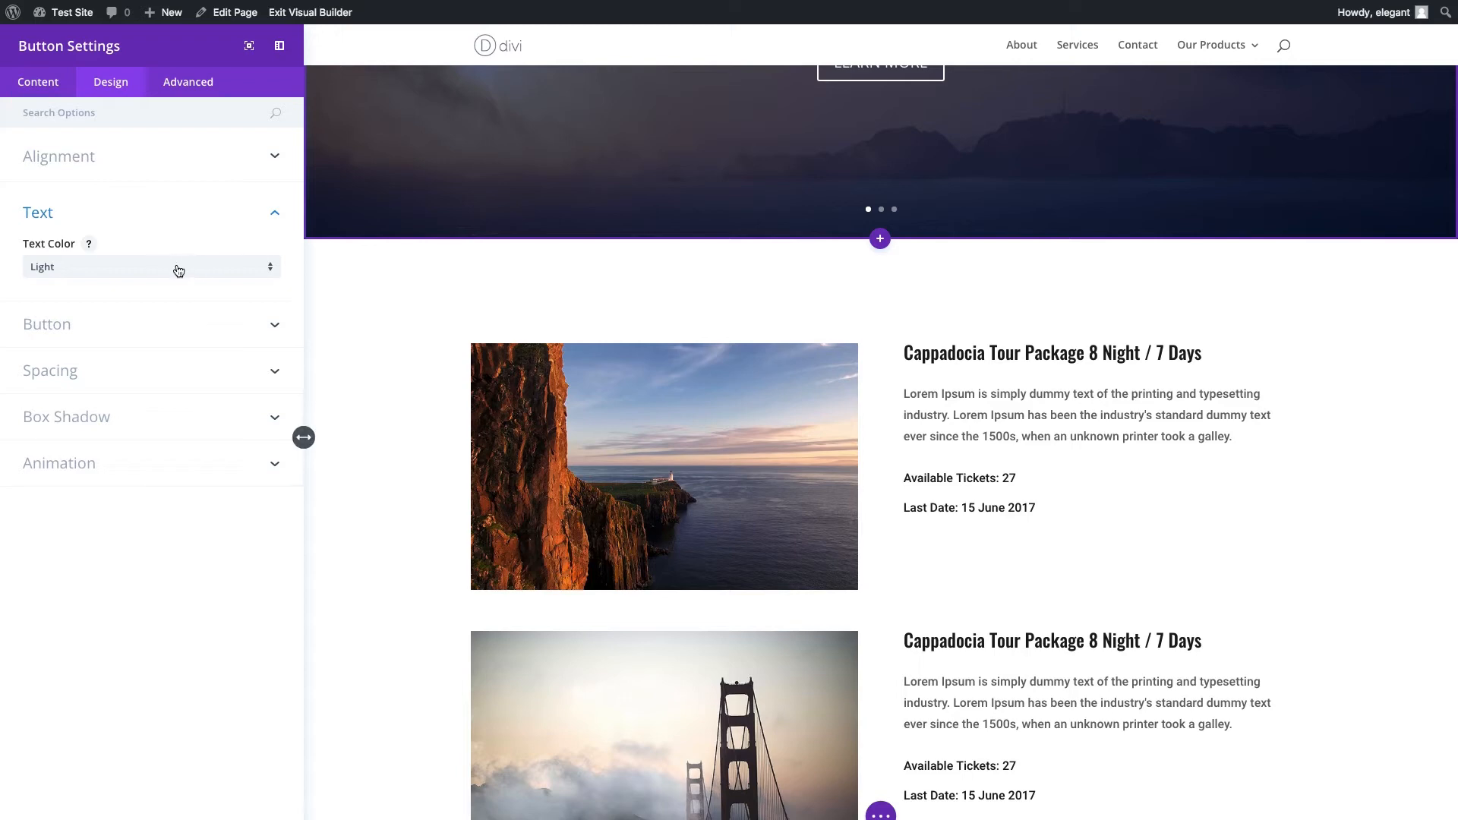
click(149, 267)
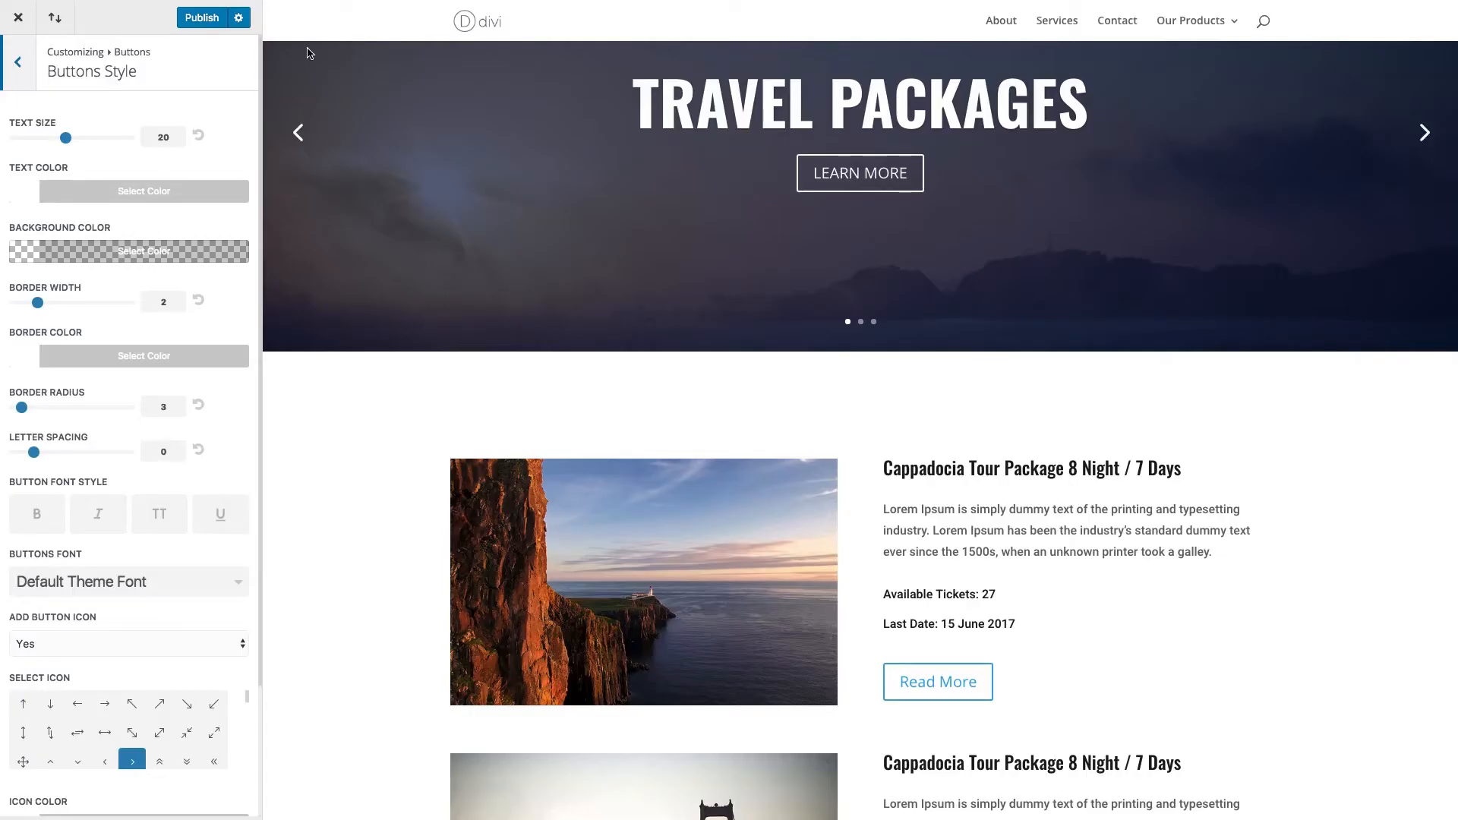
Set the Buttons Style text colour to the red swatch (#e02b20)
click(145, 190)
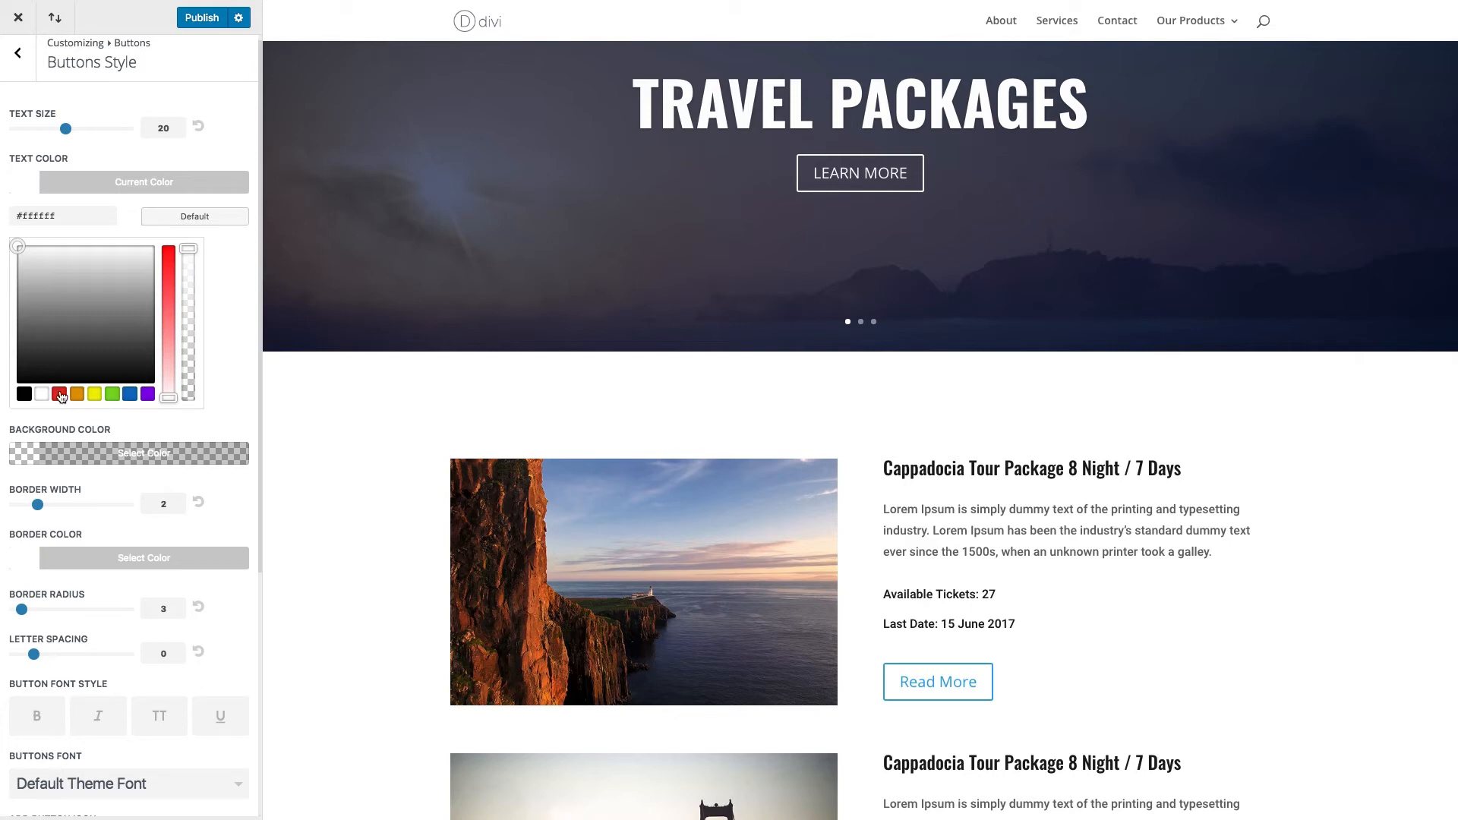
click(61, 393)
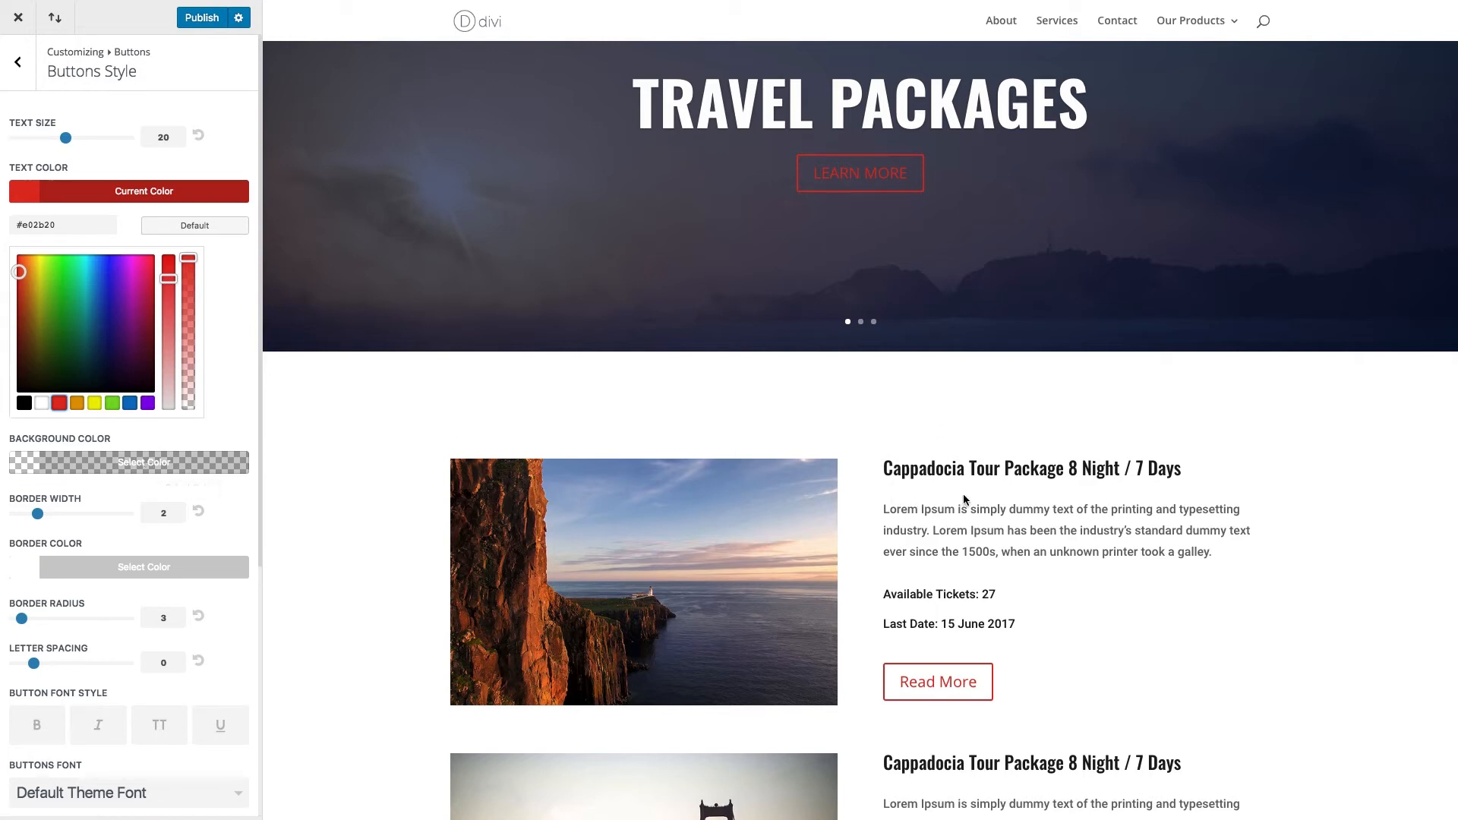
scroll(down, 3)
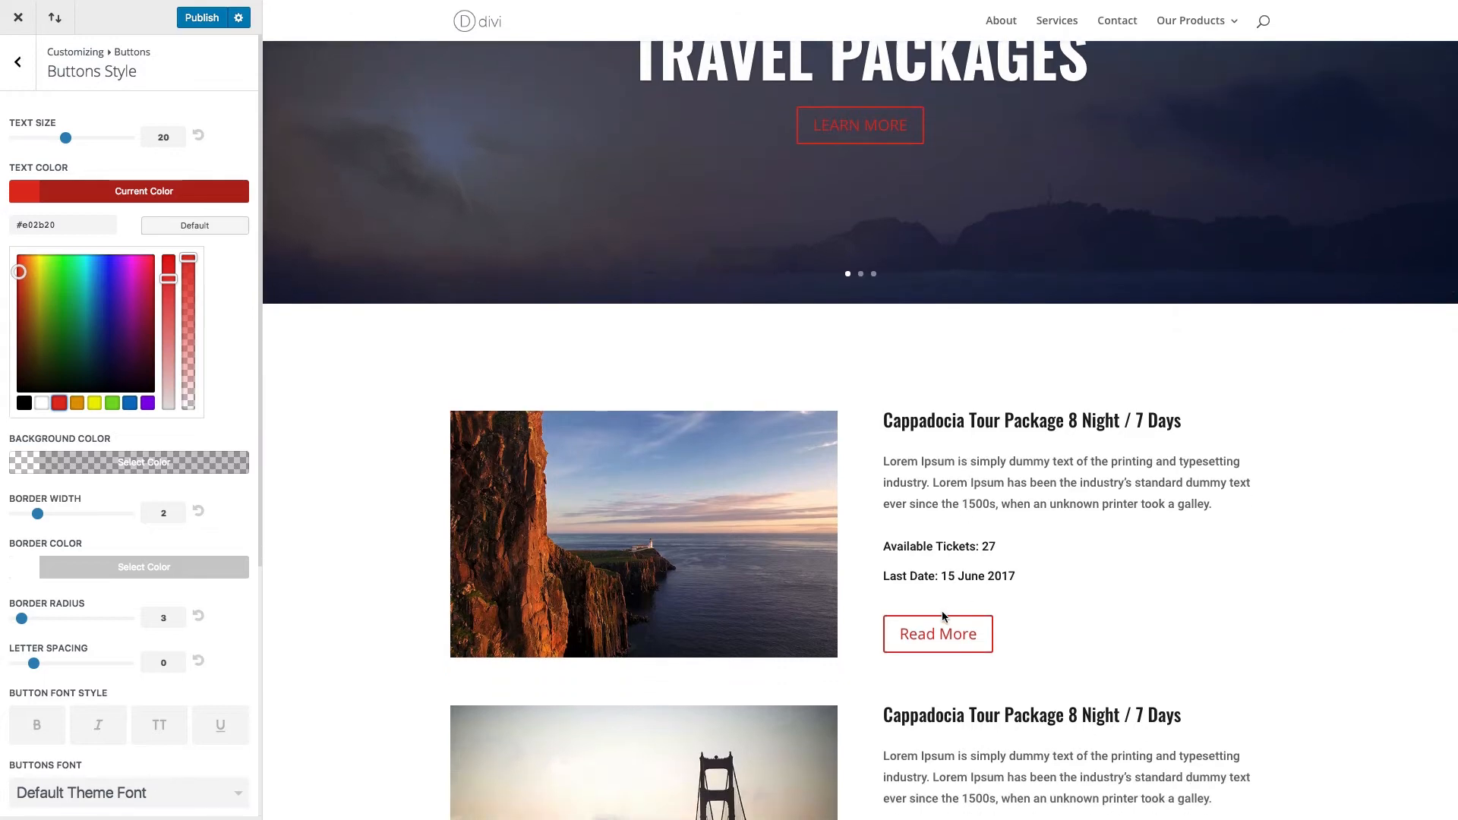
scroll(down, 3)
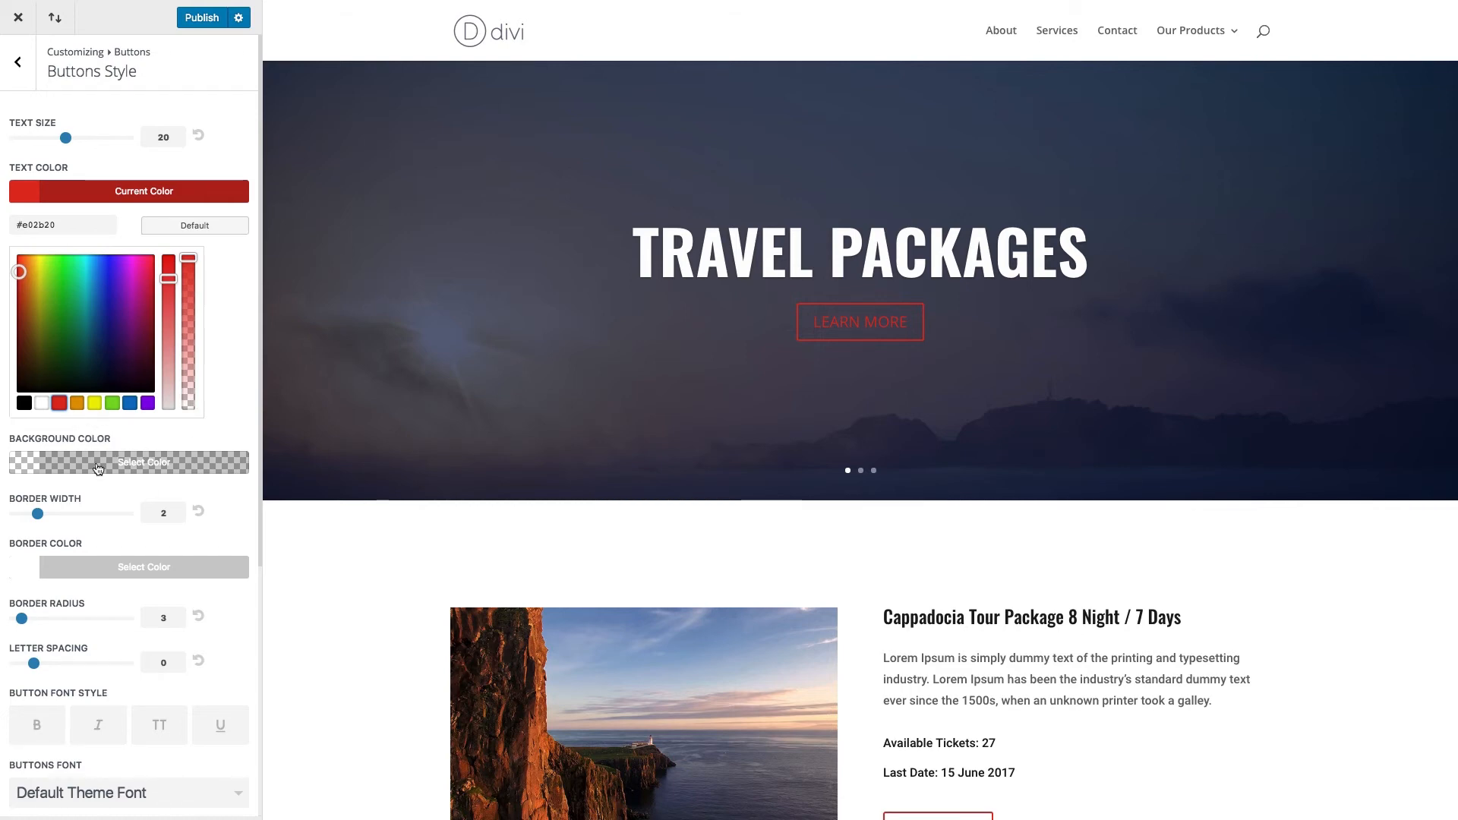
mouse_move(98, 468)
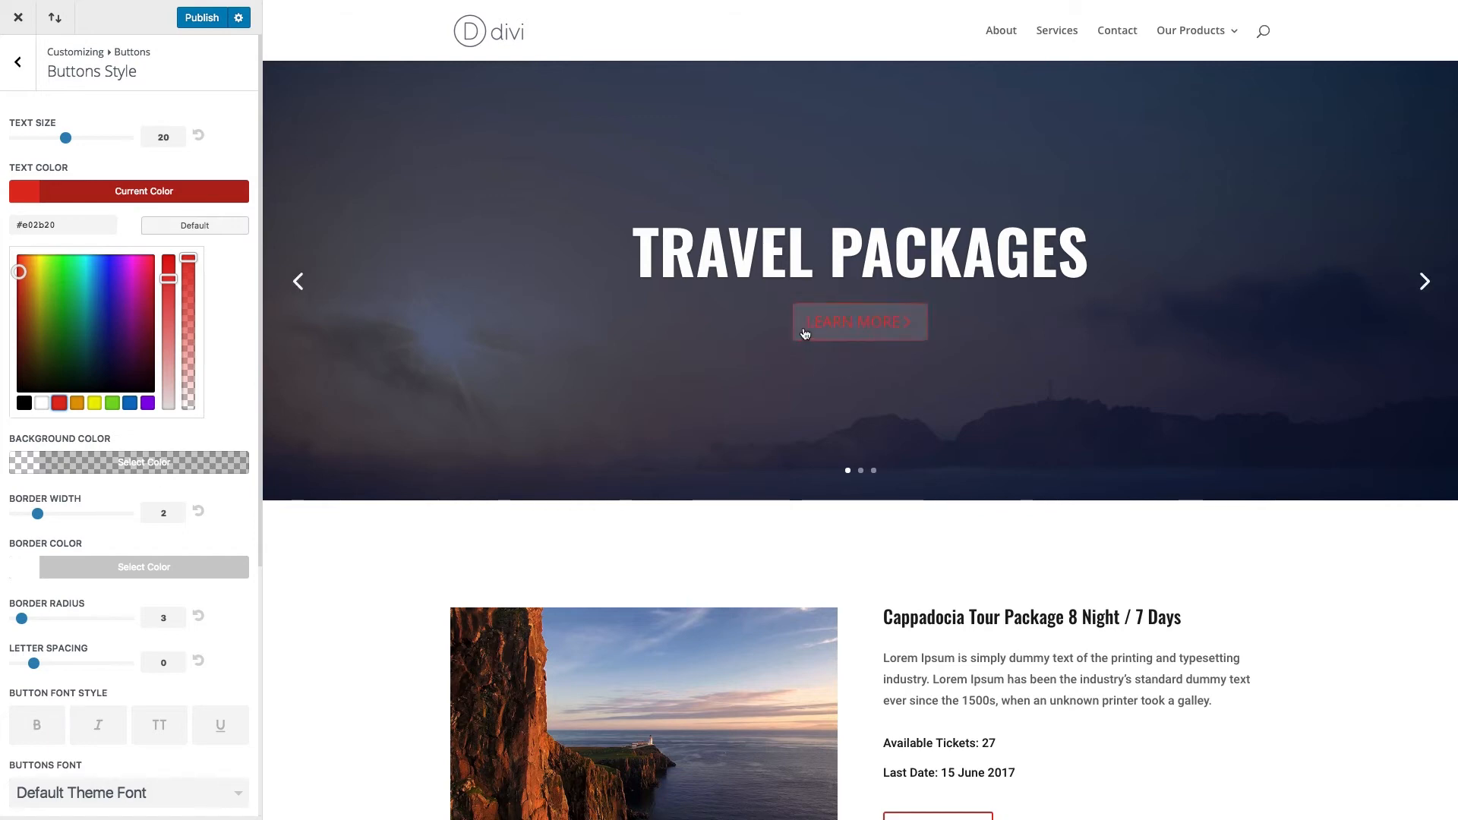
mouse_move(527, 393)
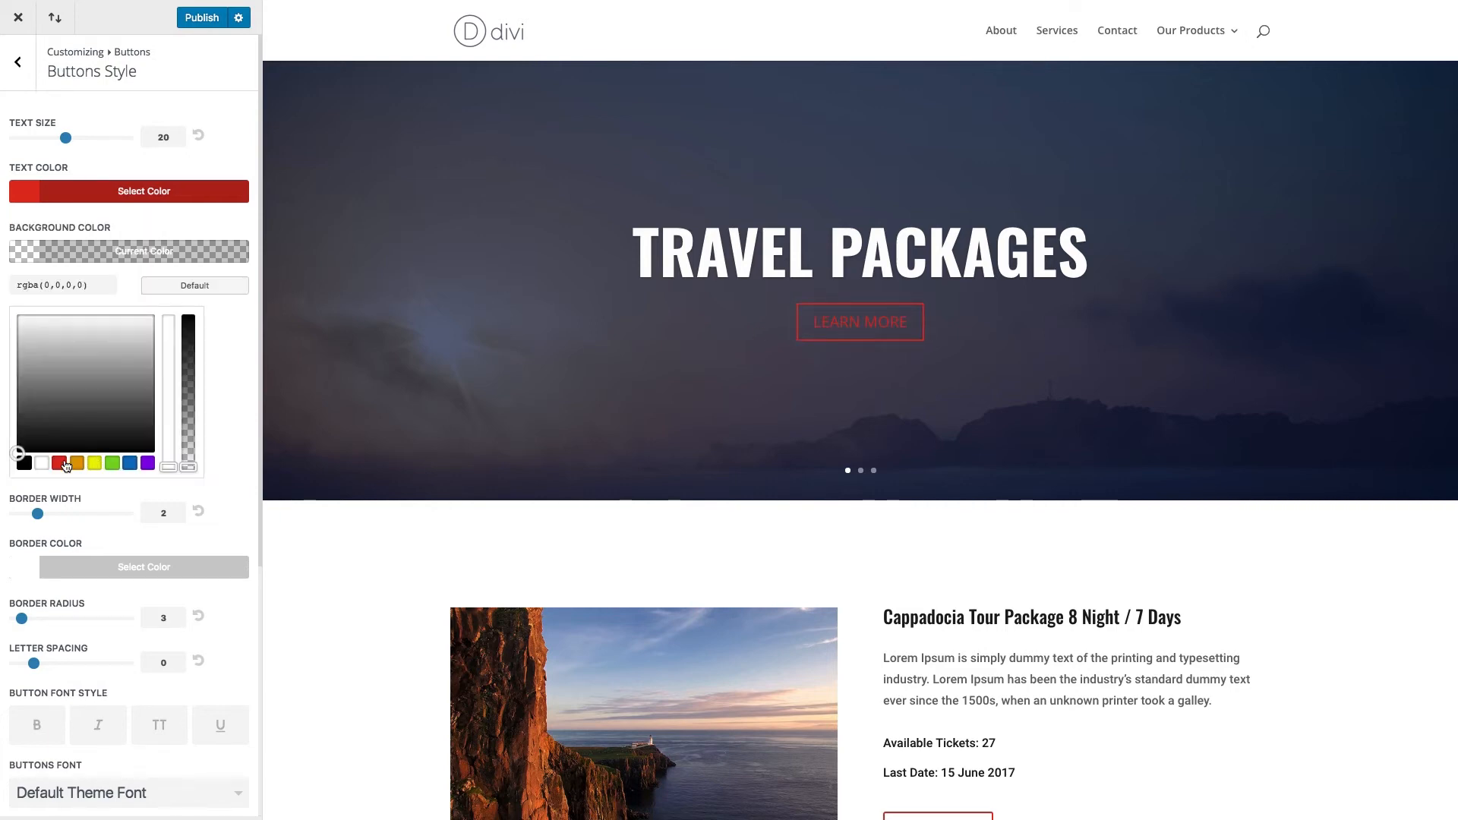
Set the button background colour to red with full opacity
click(63, 463)
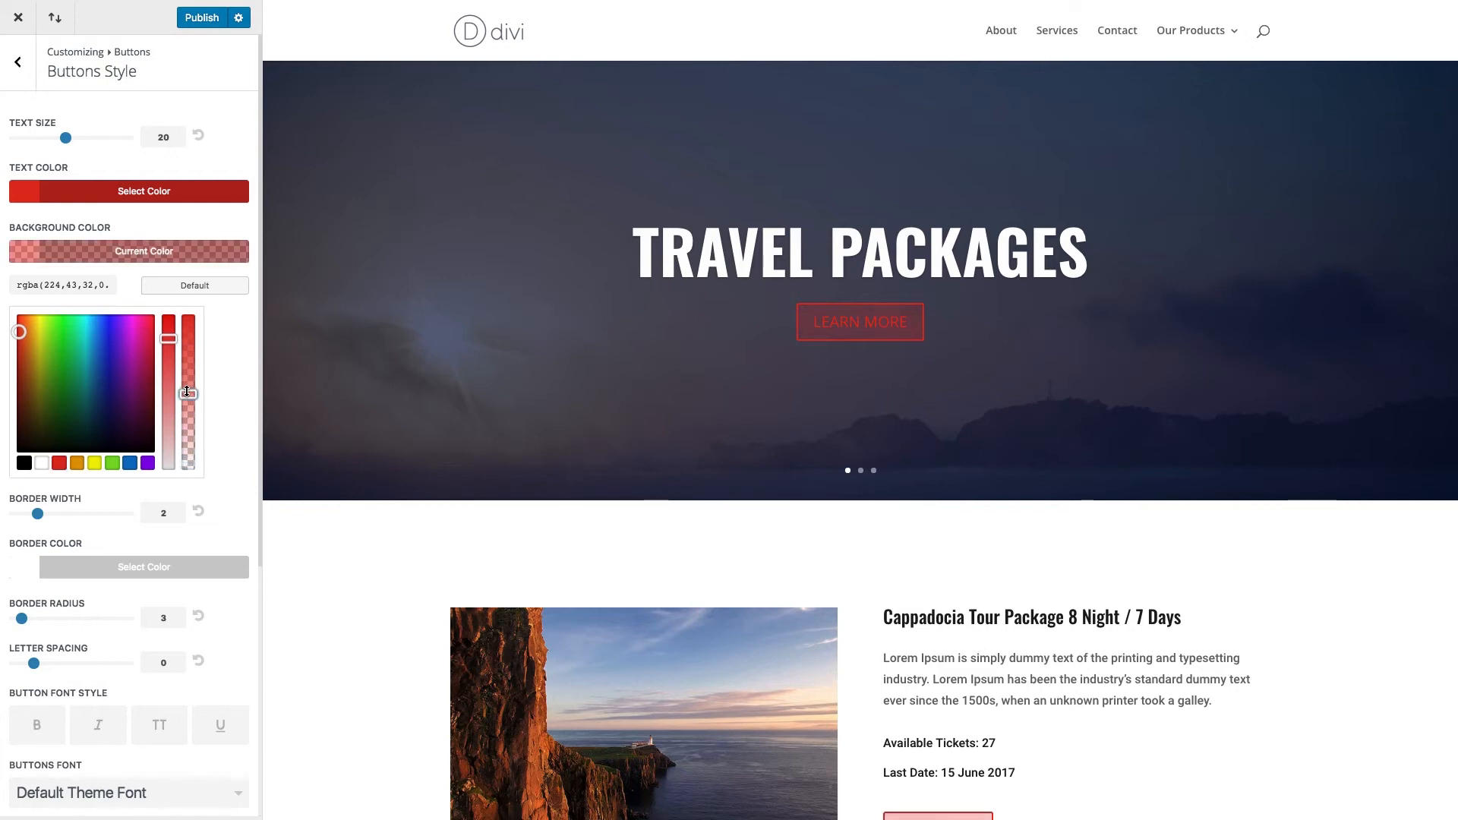
drag(187, 392, 187, 316)
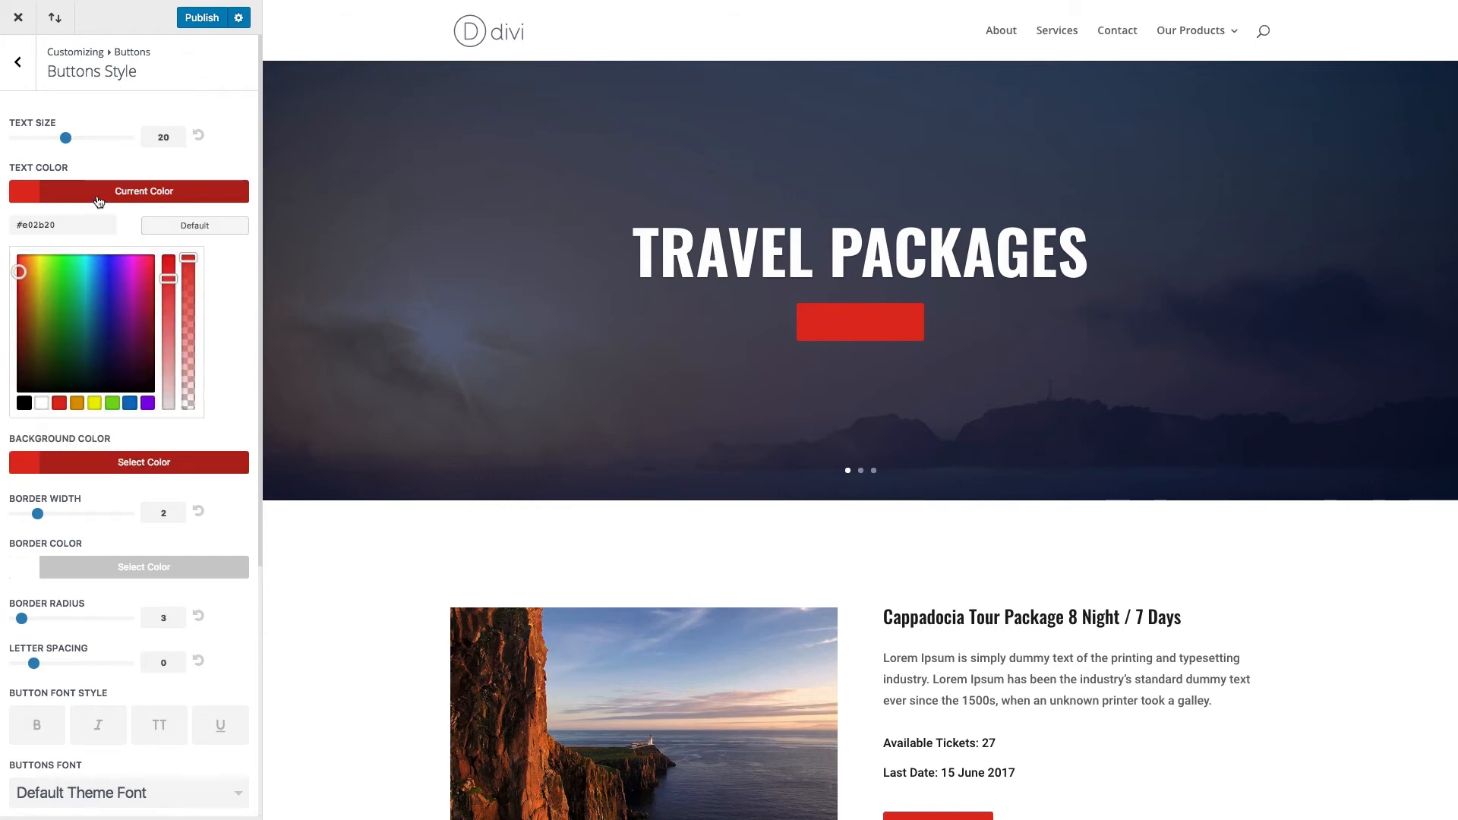
click(41, 402)
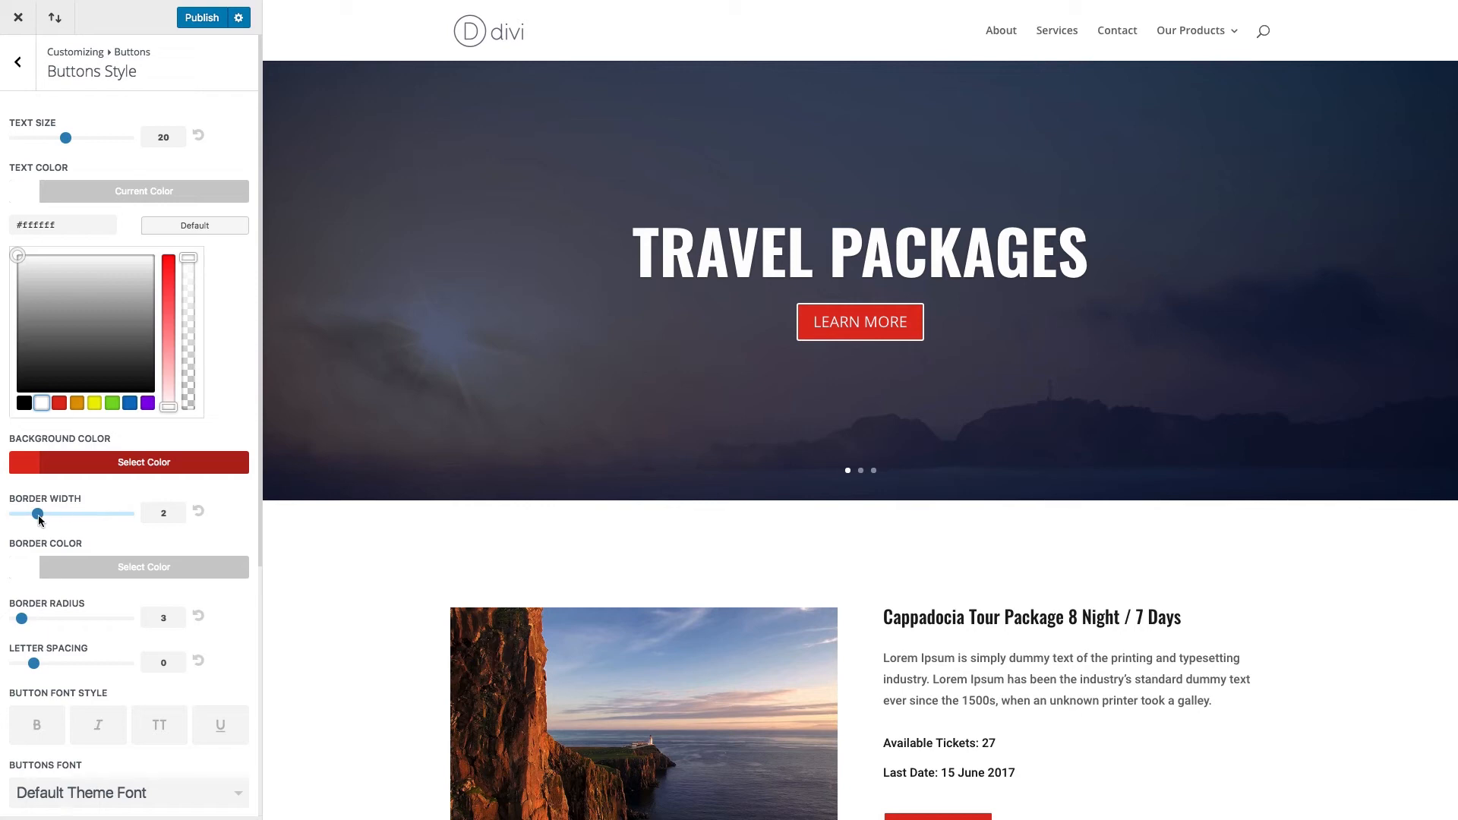
mouse_move(41, 520)
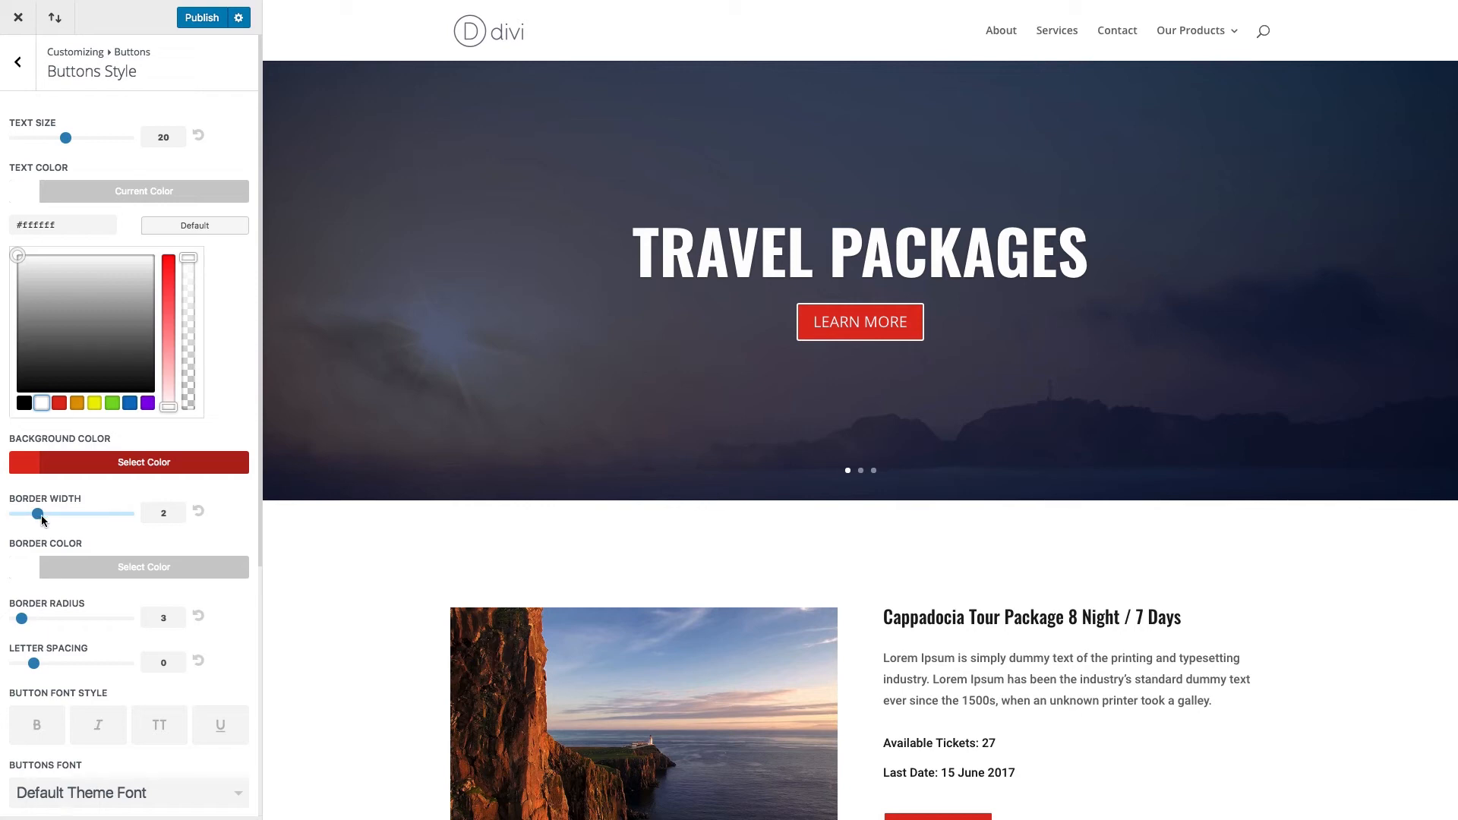
Set button border width to 3 and border colour to red (#e02b20)
drag(37, 514, 49, 513)
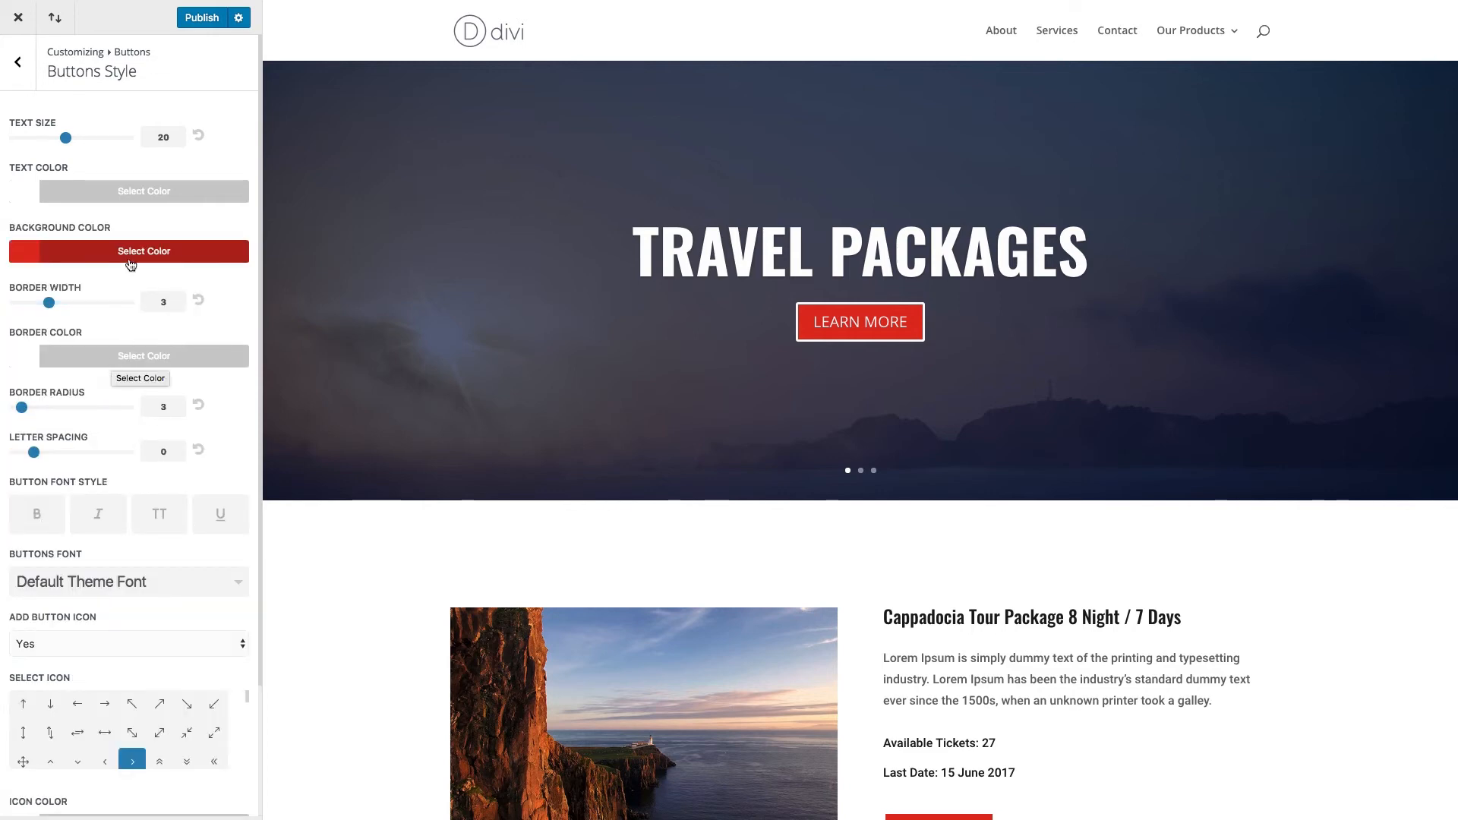
click(144, 252)
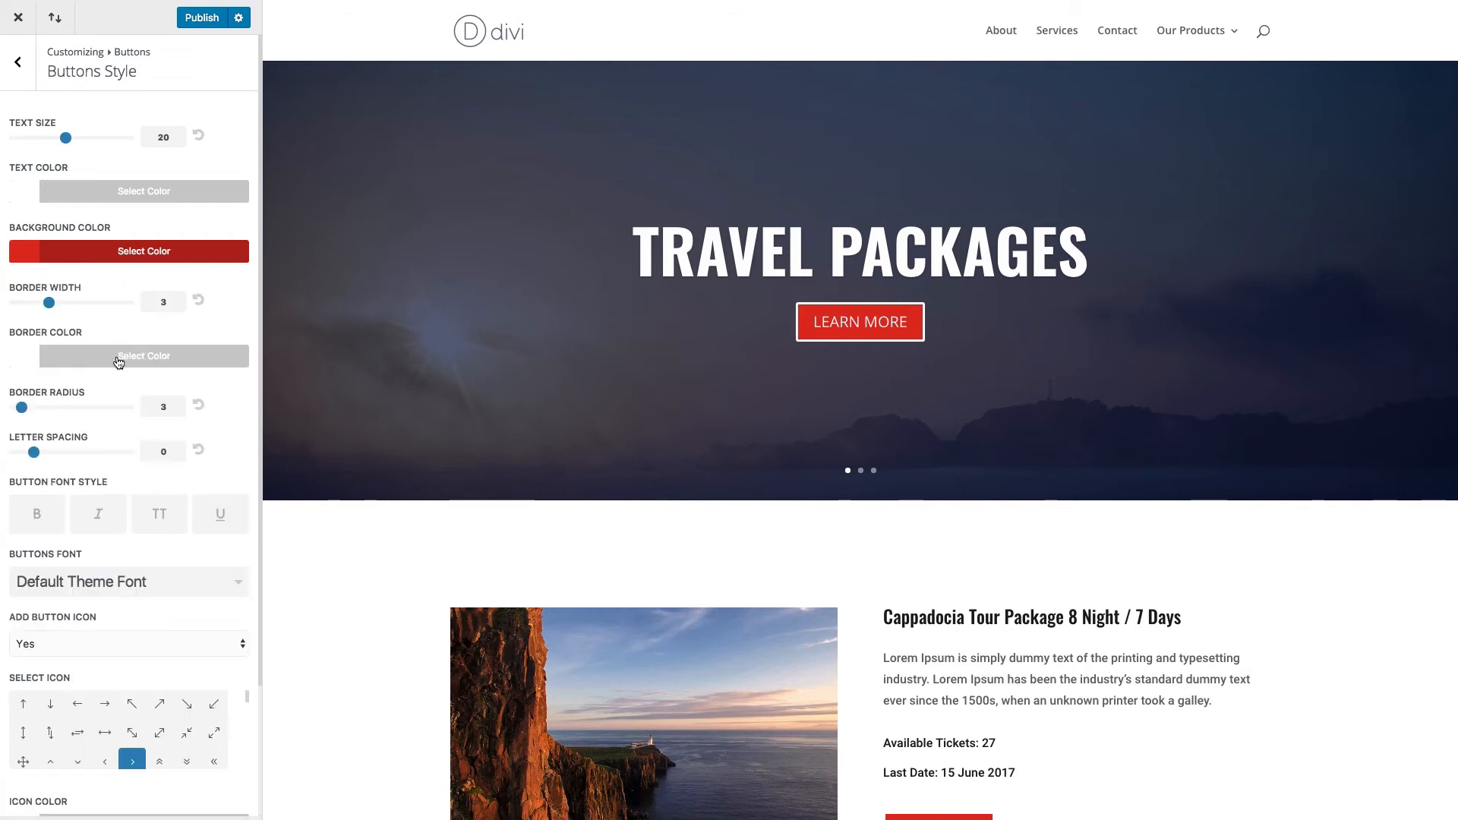
click(144, 356)
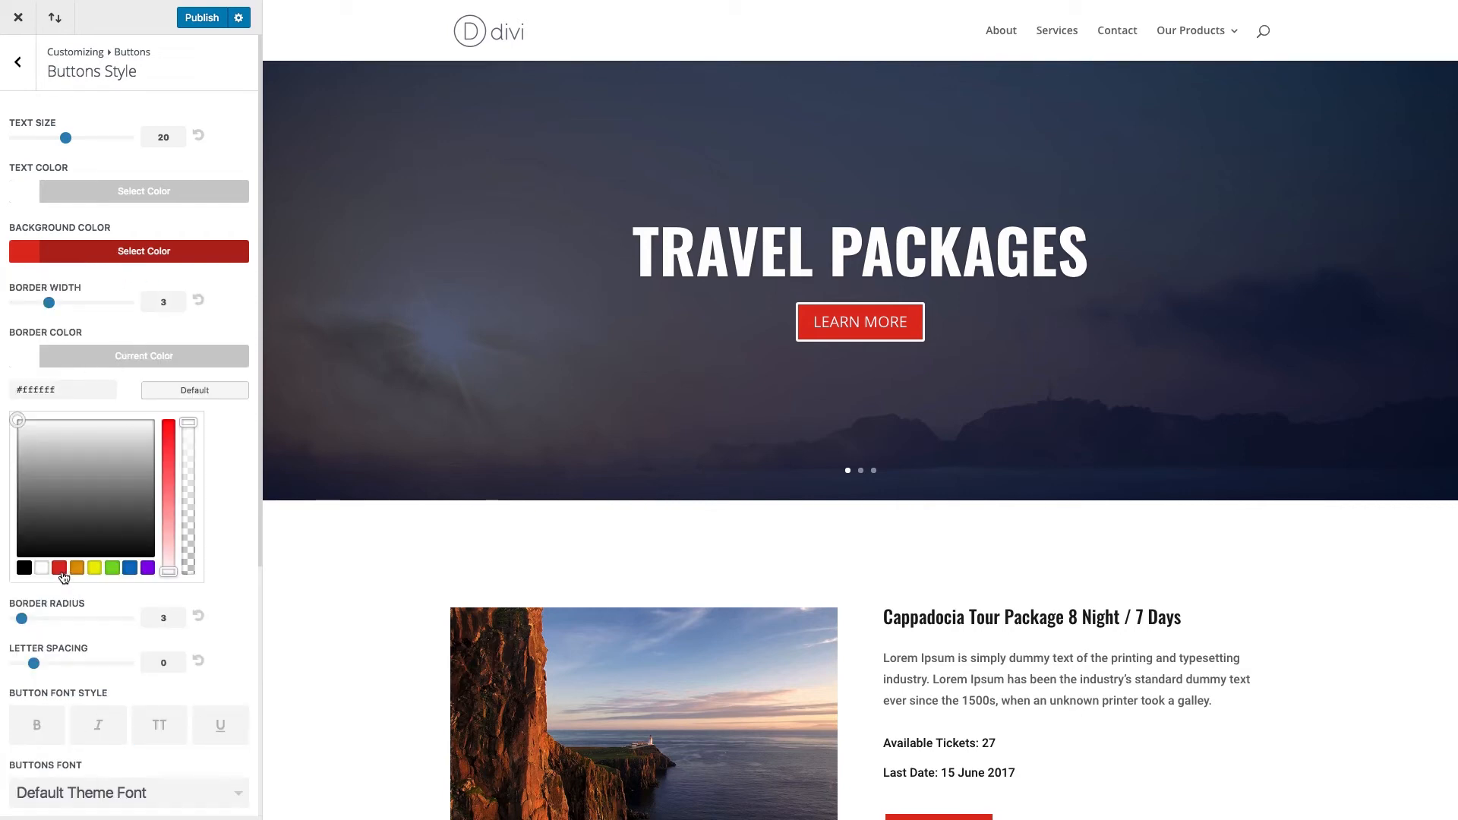
click(58, 568)
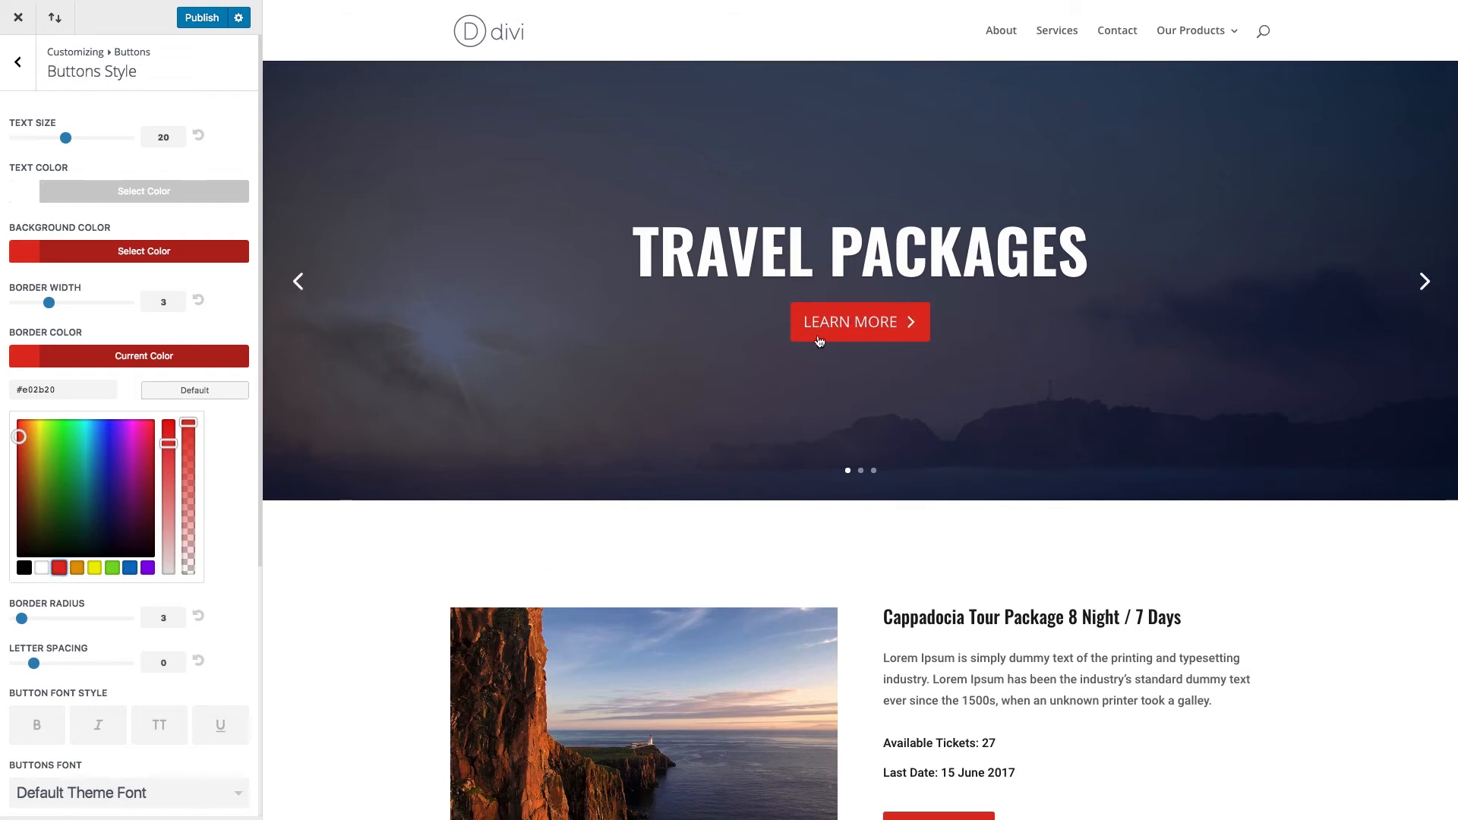
mouse_move(859, 306)
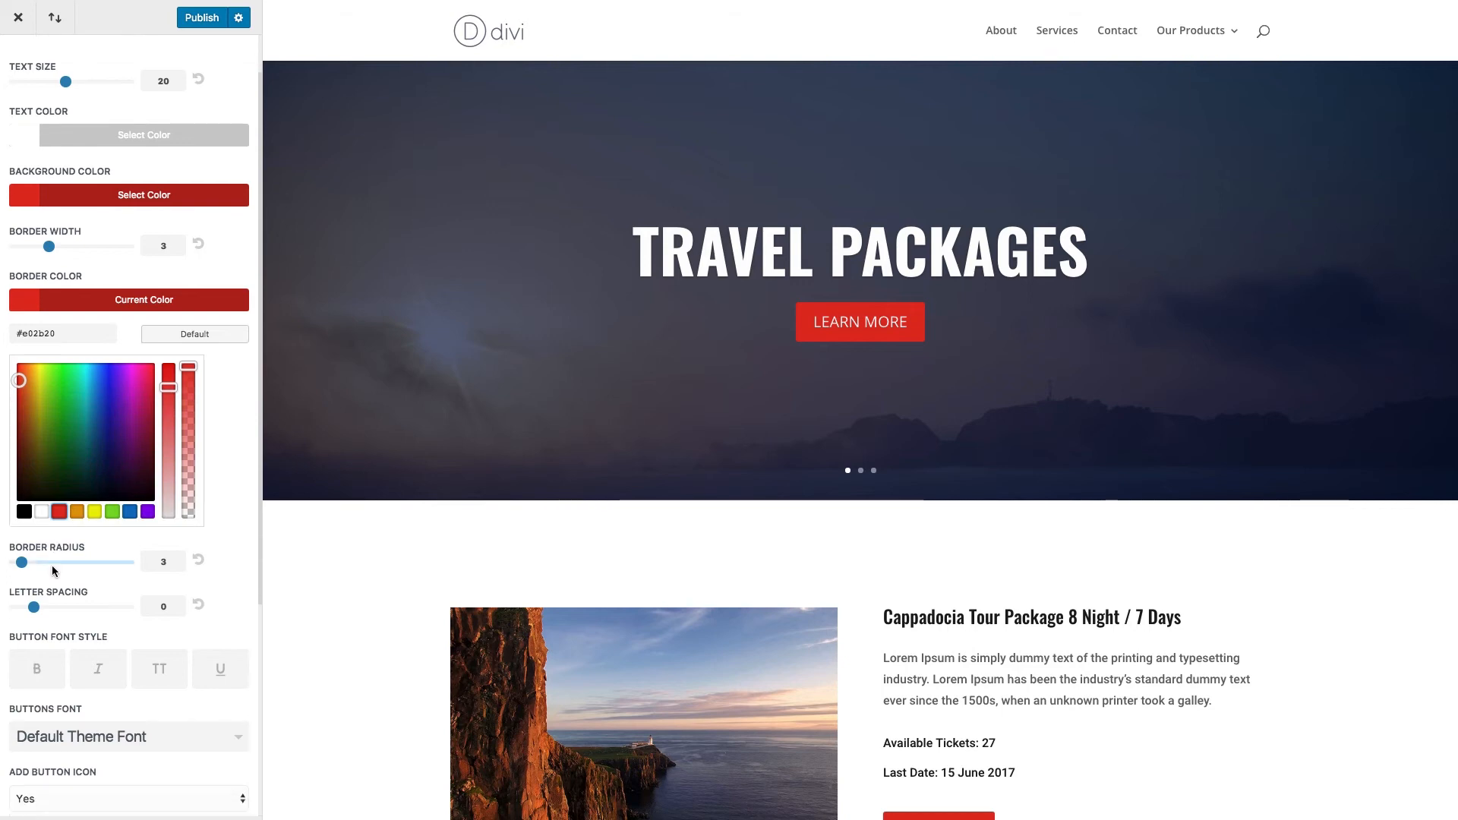
Raise the button Border Radius slider from 3 to 30 for rounded button ends
drag(22, 562, 65, 561)
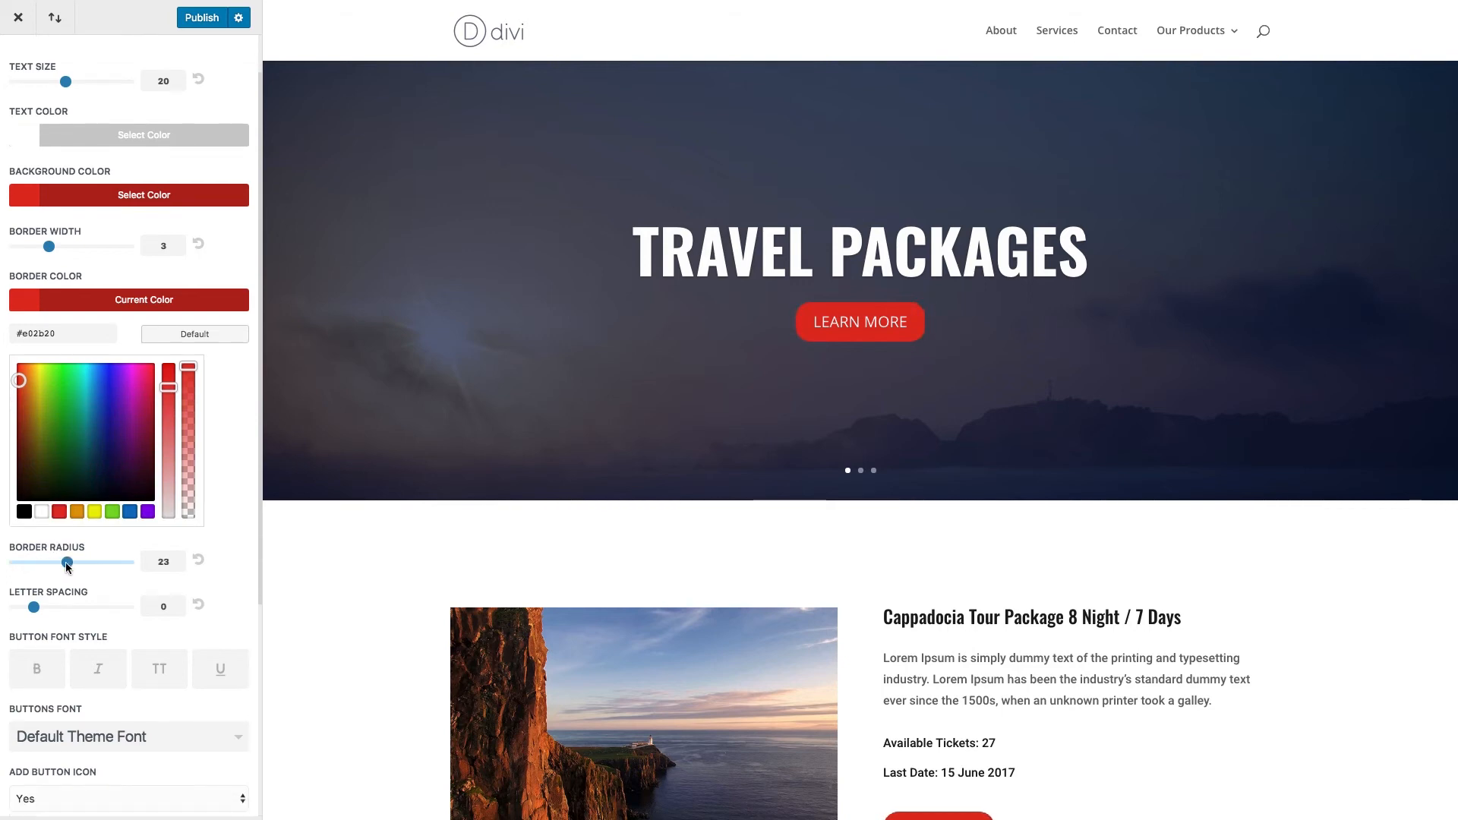
drag(66, 562, 82, 562)
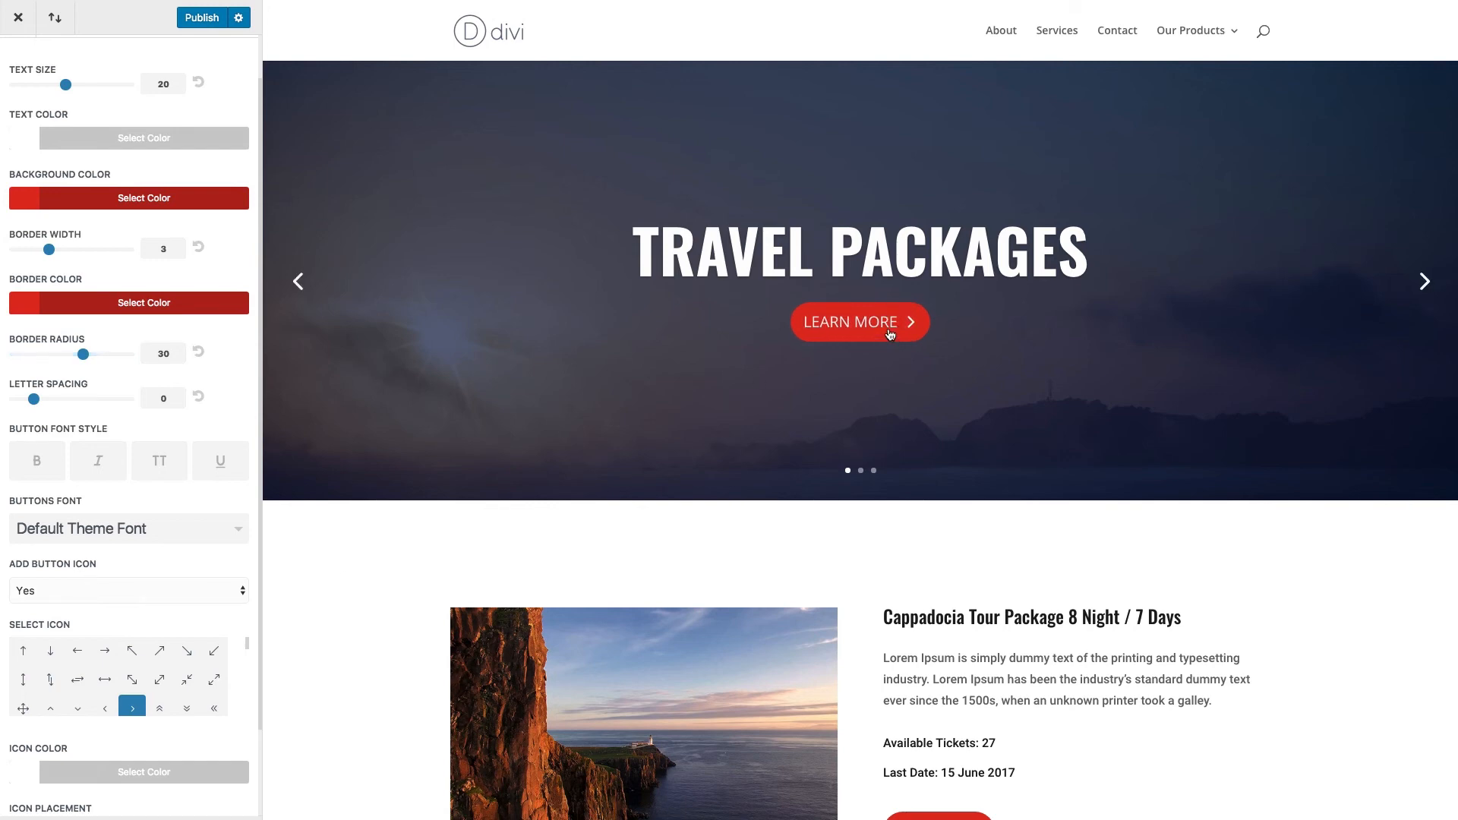
drag(86, 353, 84, 354)
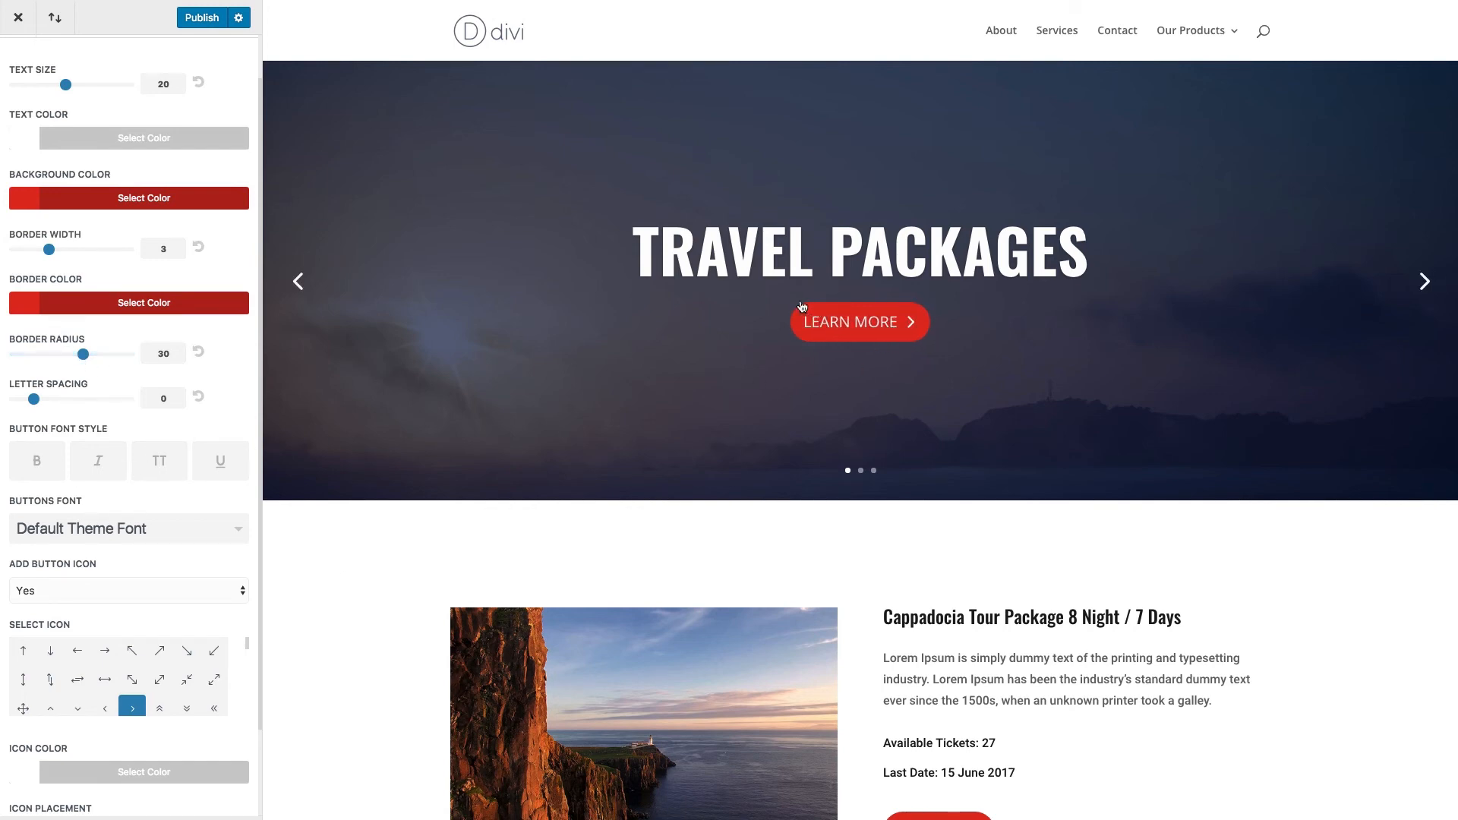
mouse_move(817, 352)
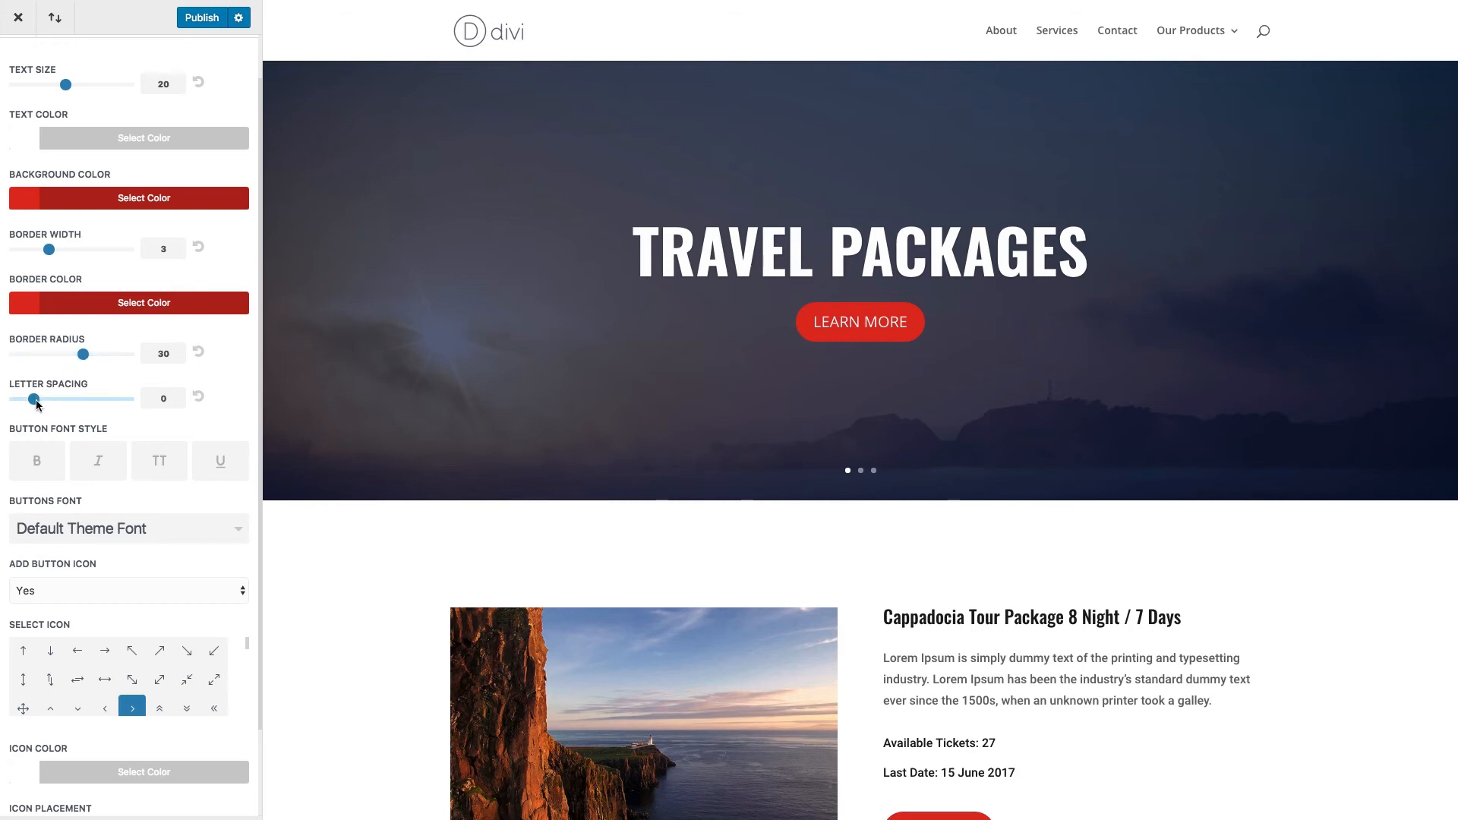
Set the button Letter Spacing slider to 2
drag(36, 402, 44, 402)
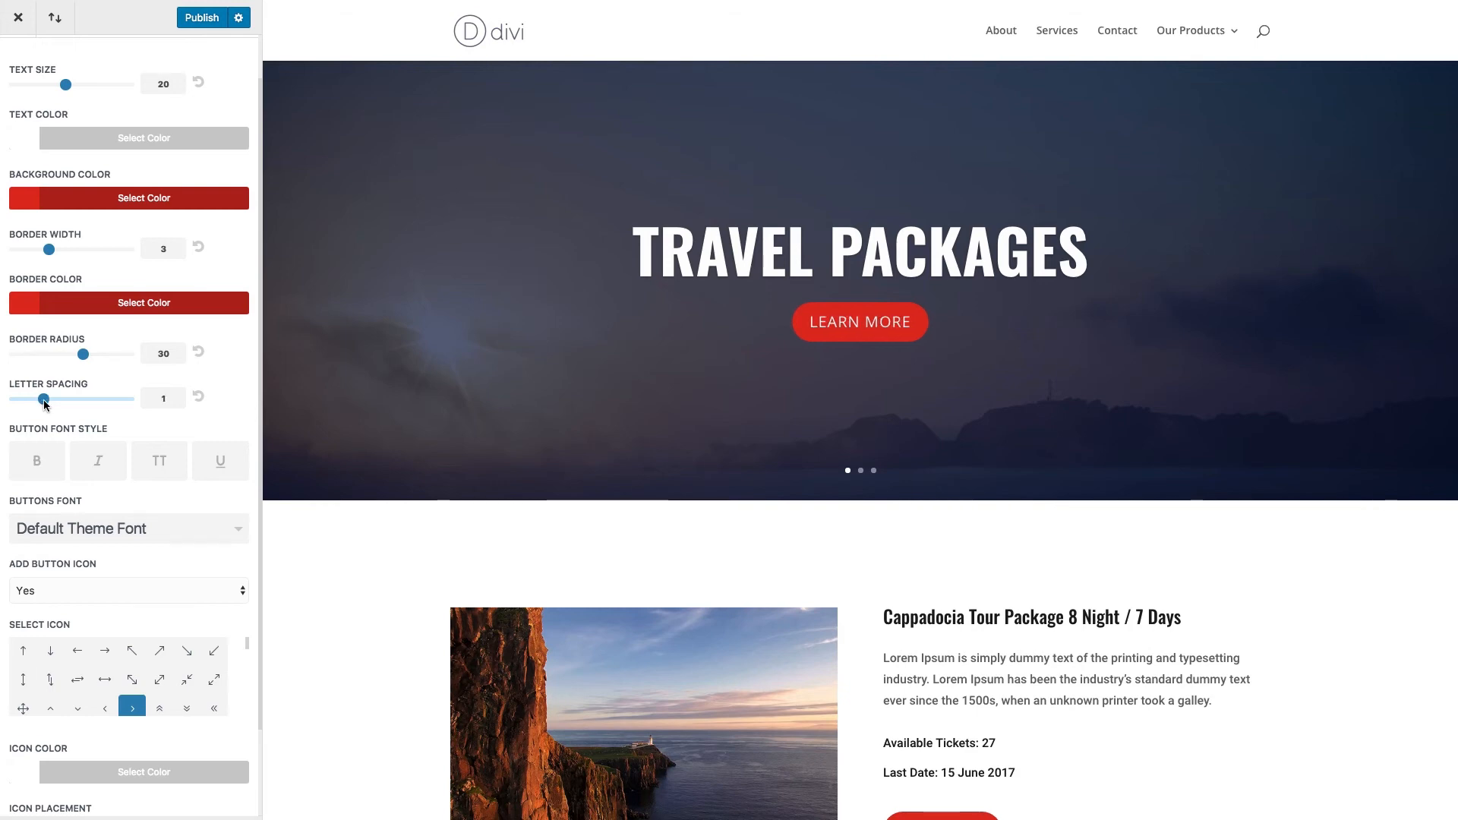
drag(44, 398, 51, 414)
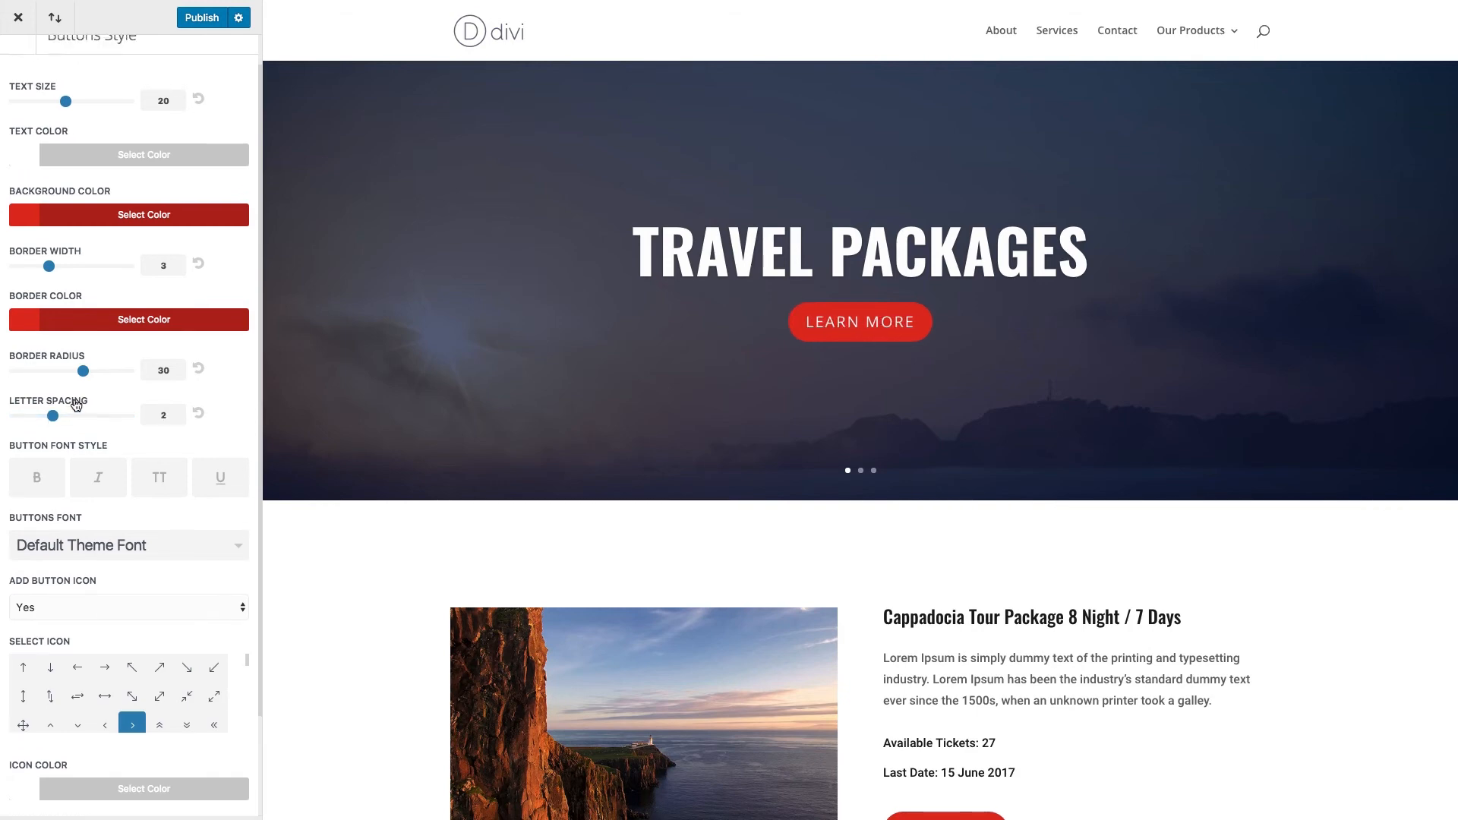
scroll(down, 3)
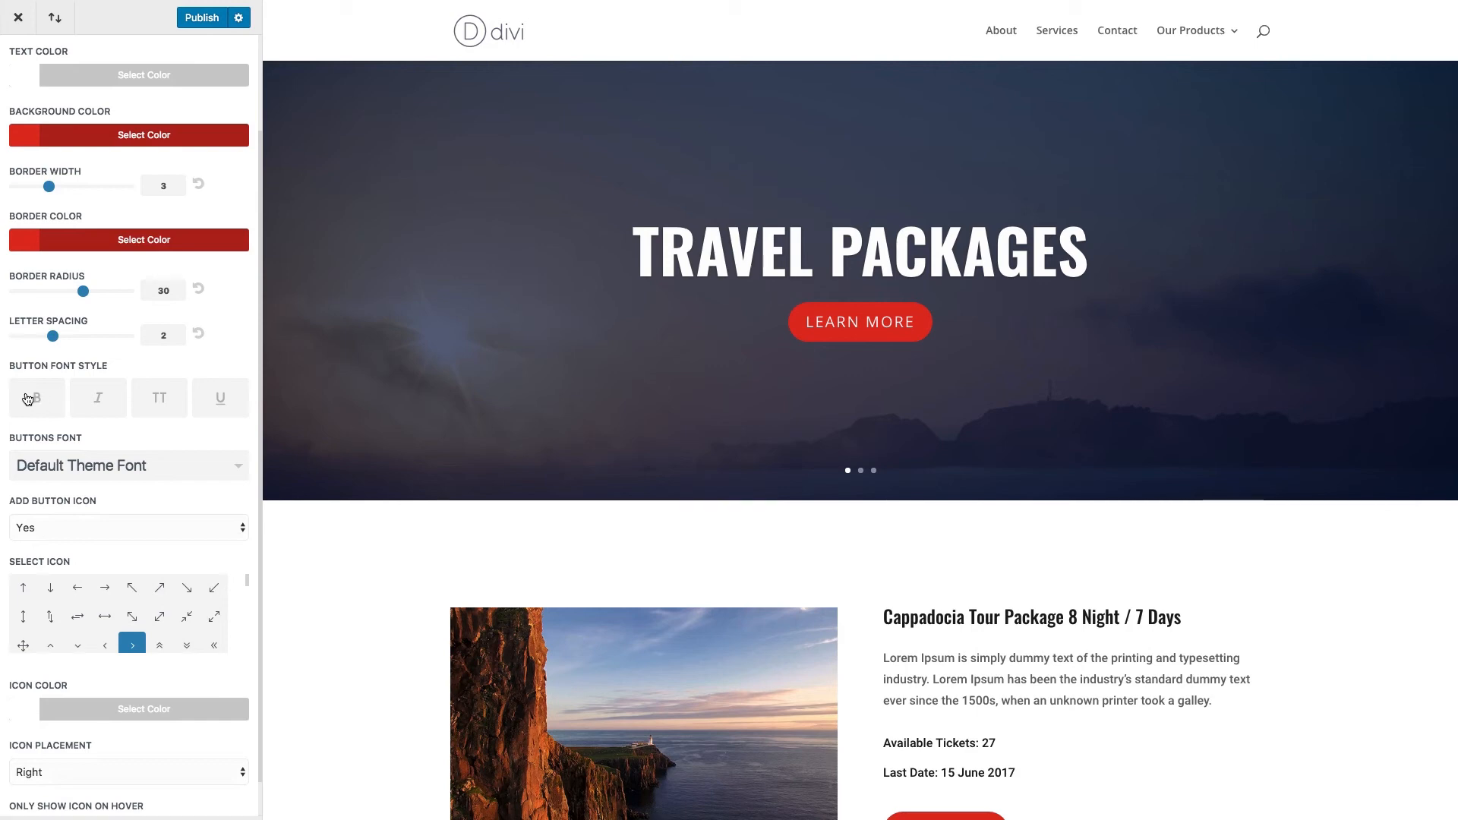
click(37, 398)
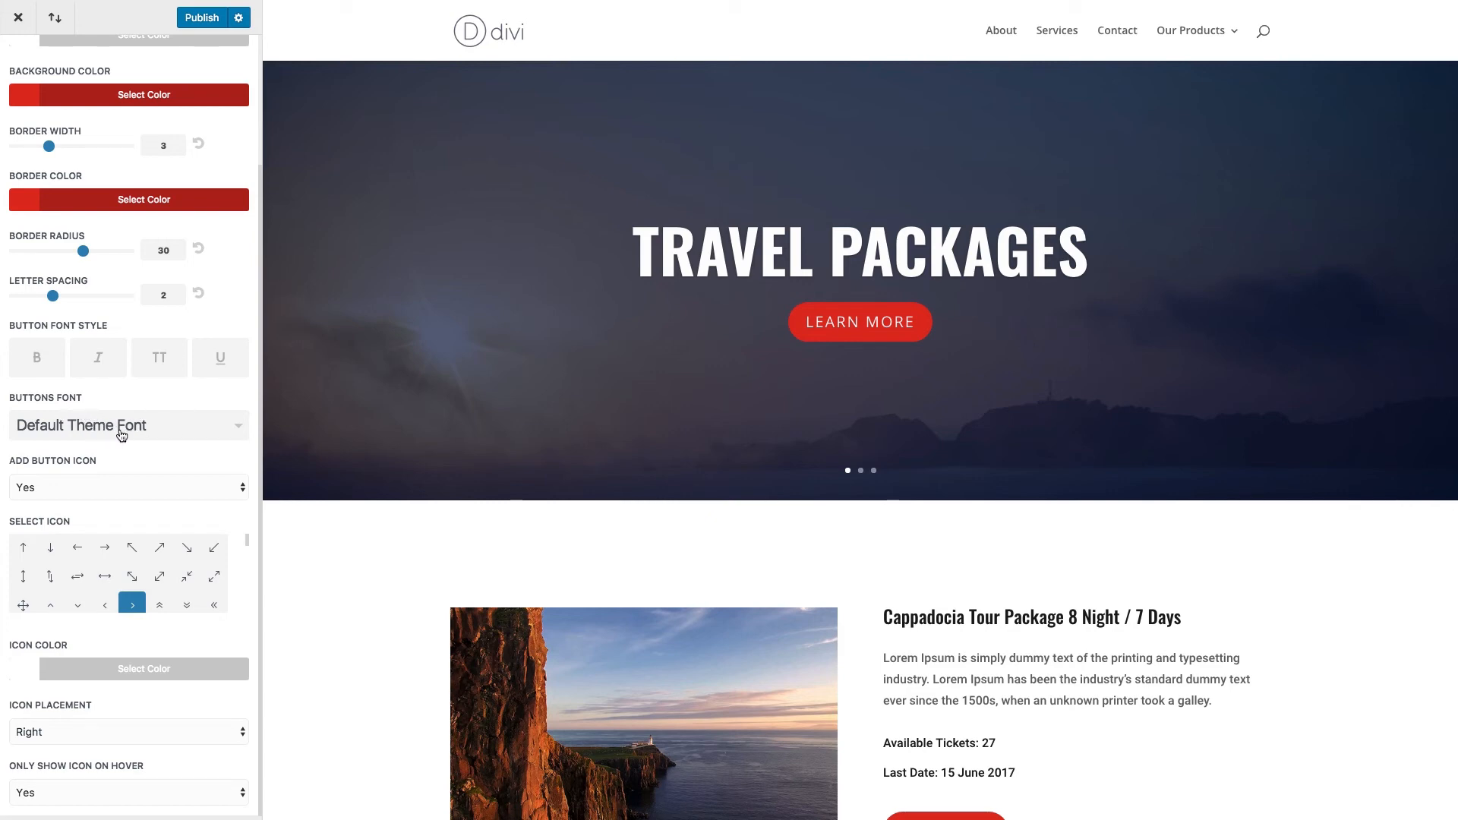
Keep Default Theme Font selected in the Buttons Font dropdown
click(129, 426)
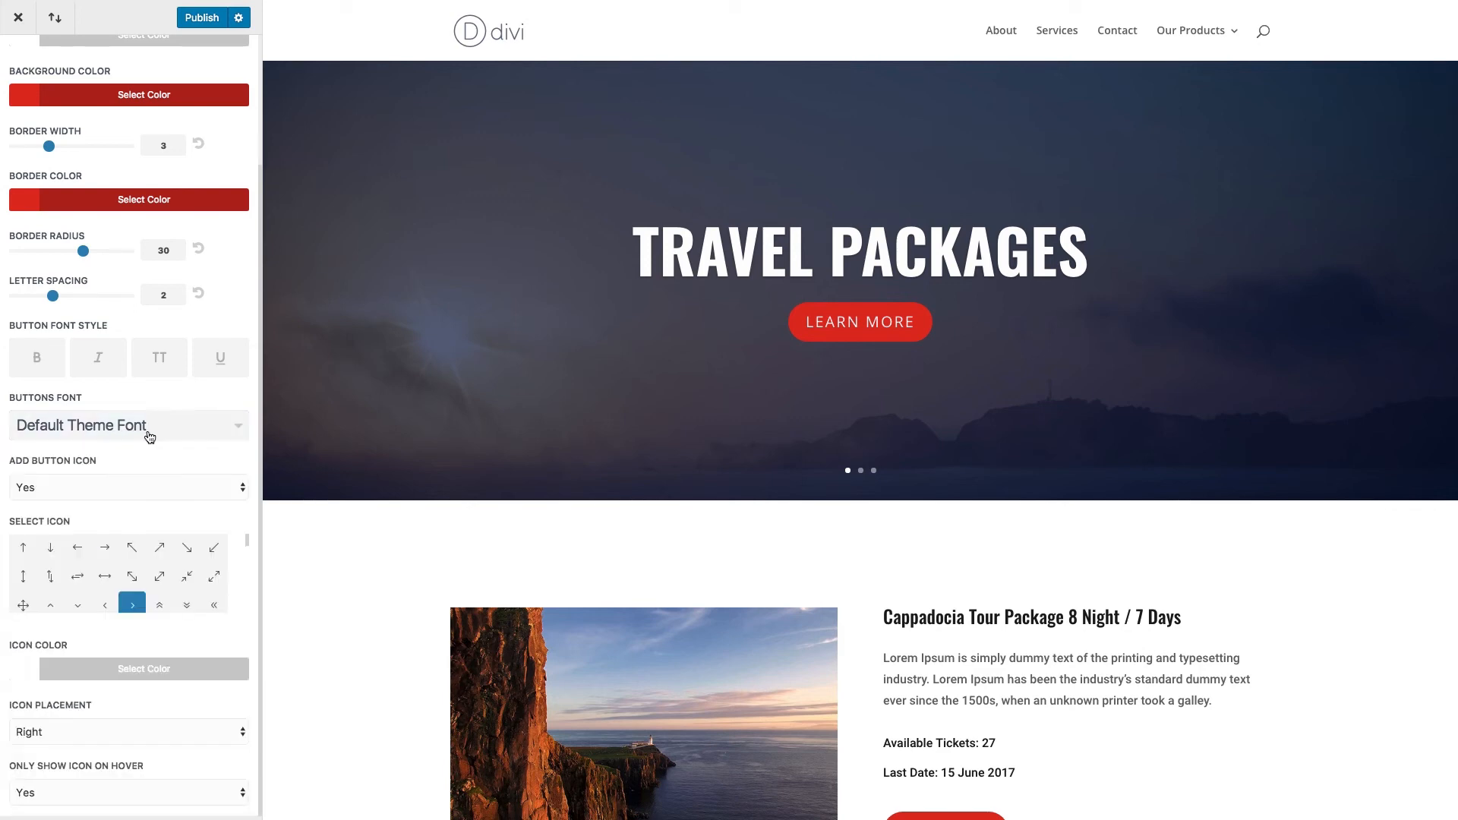
click(128, 425)
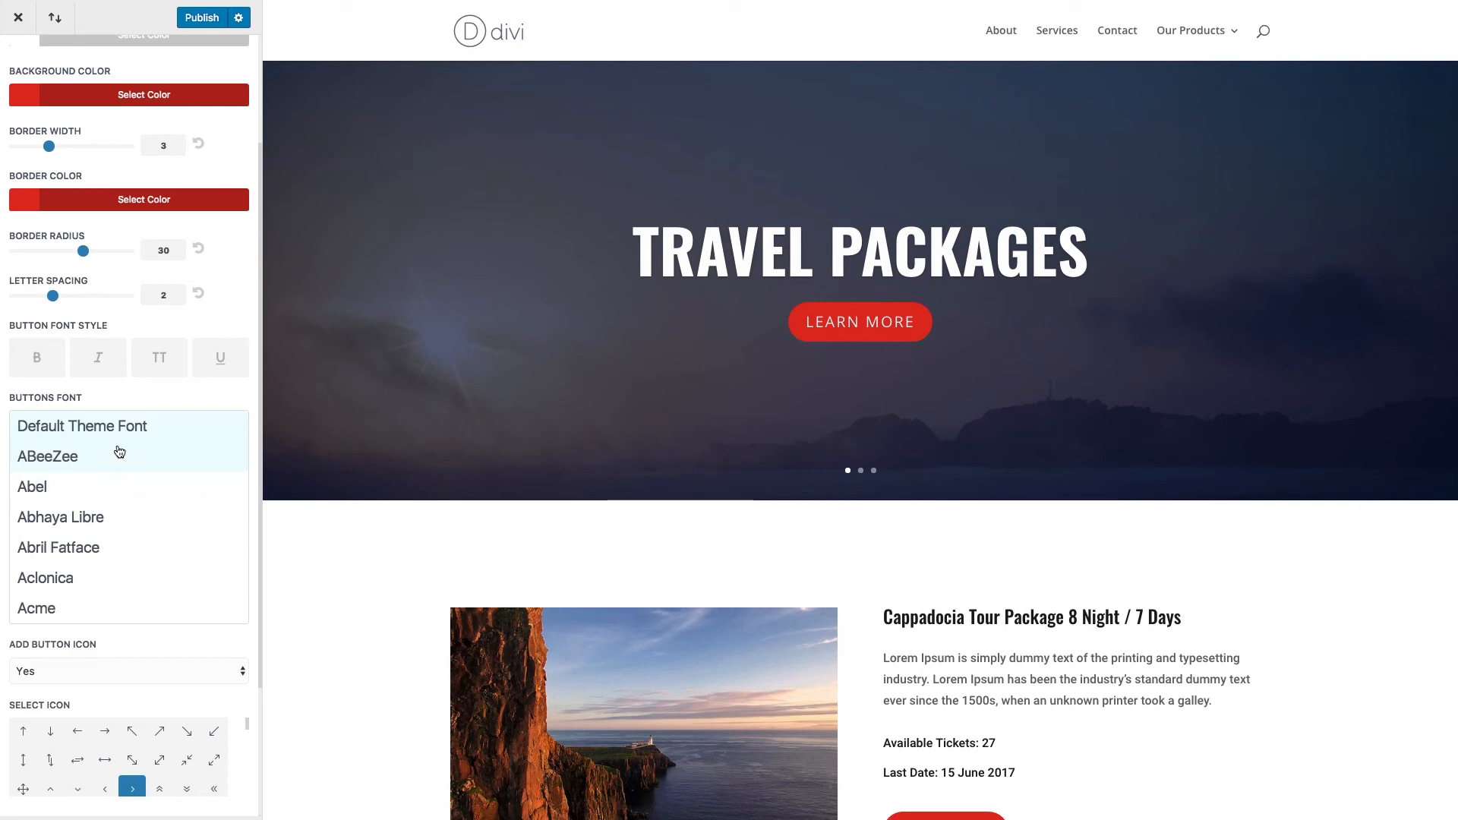
click(82, 426)
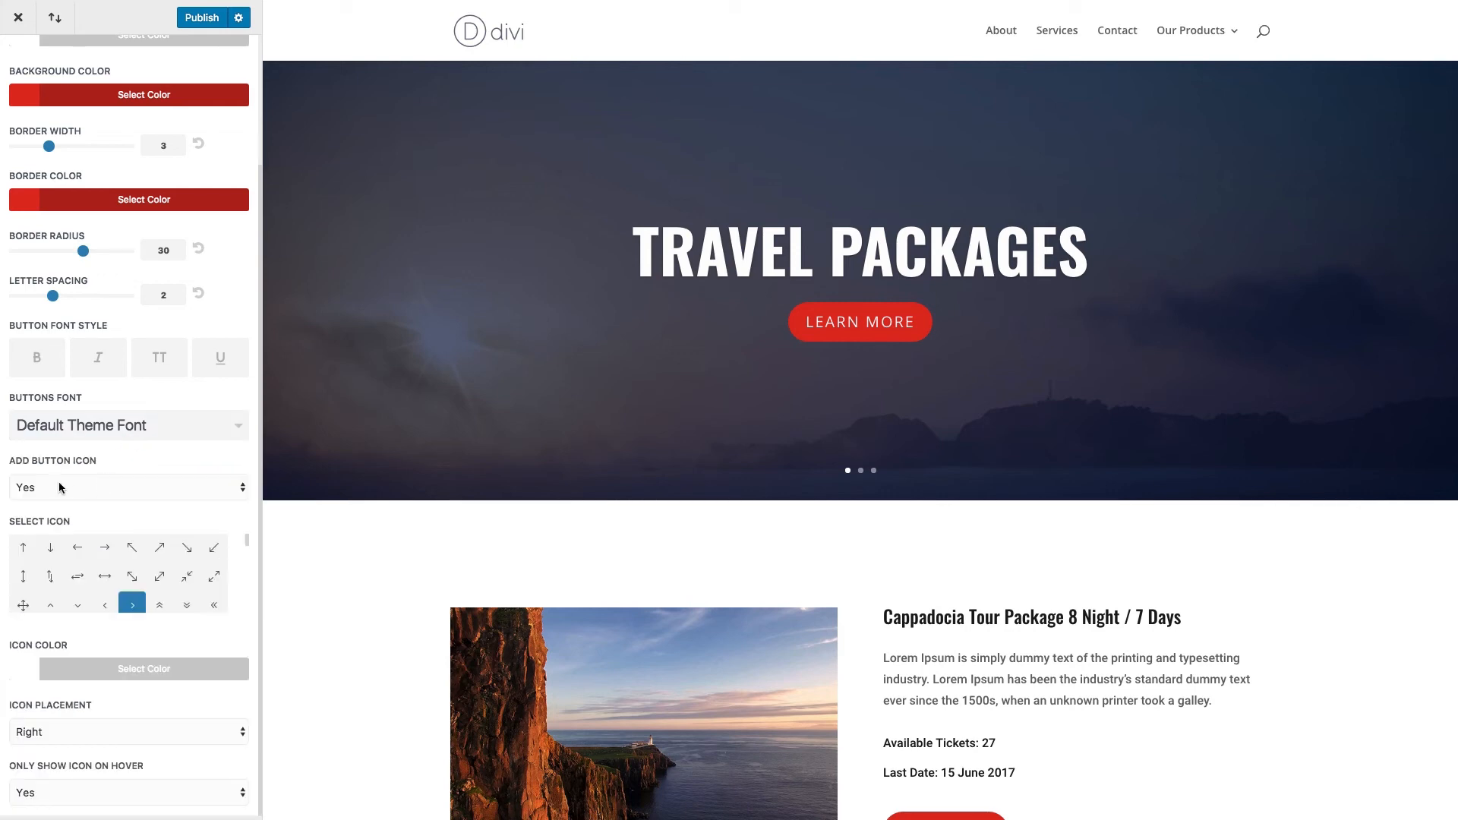
mouse_move(106, 495)
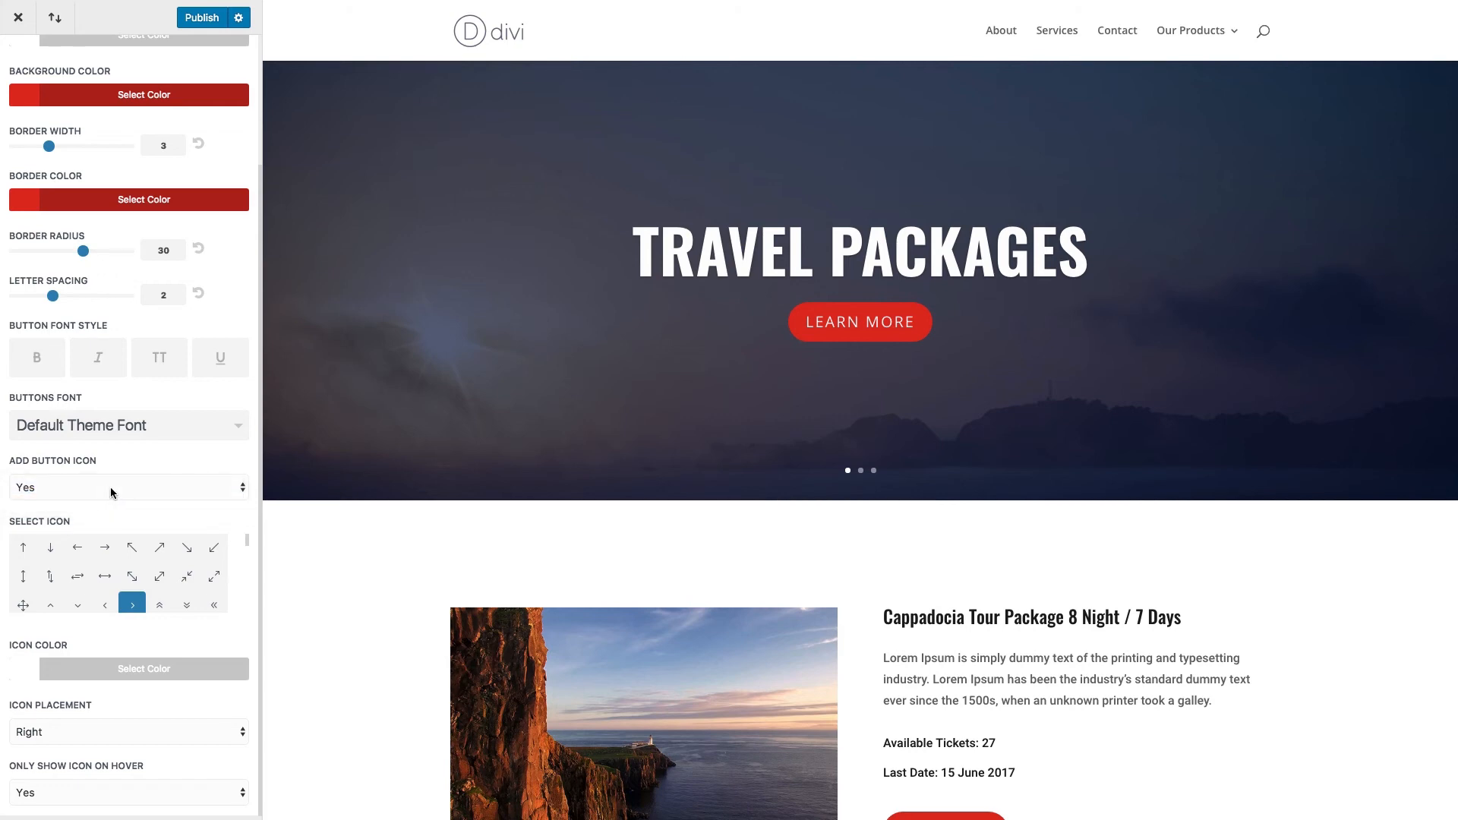
mouse_move(128, 496)
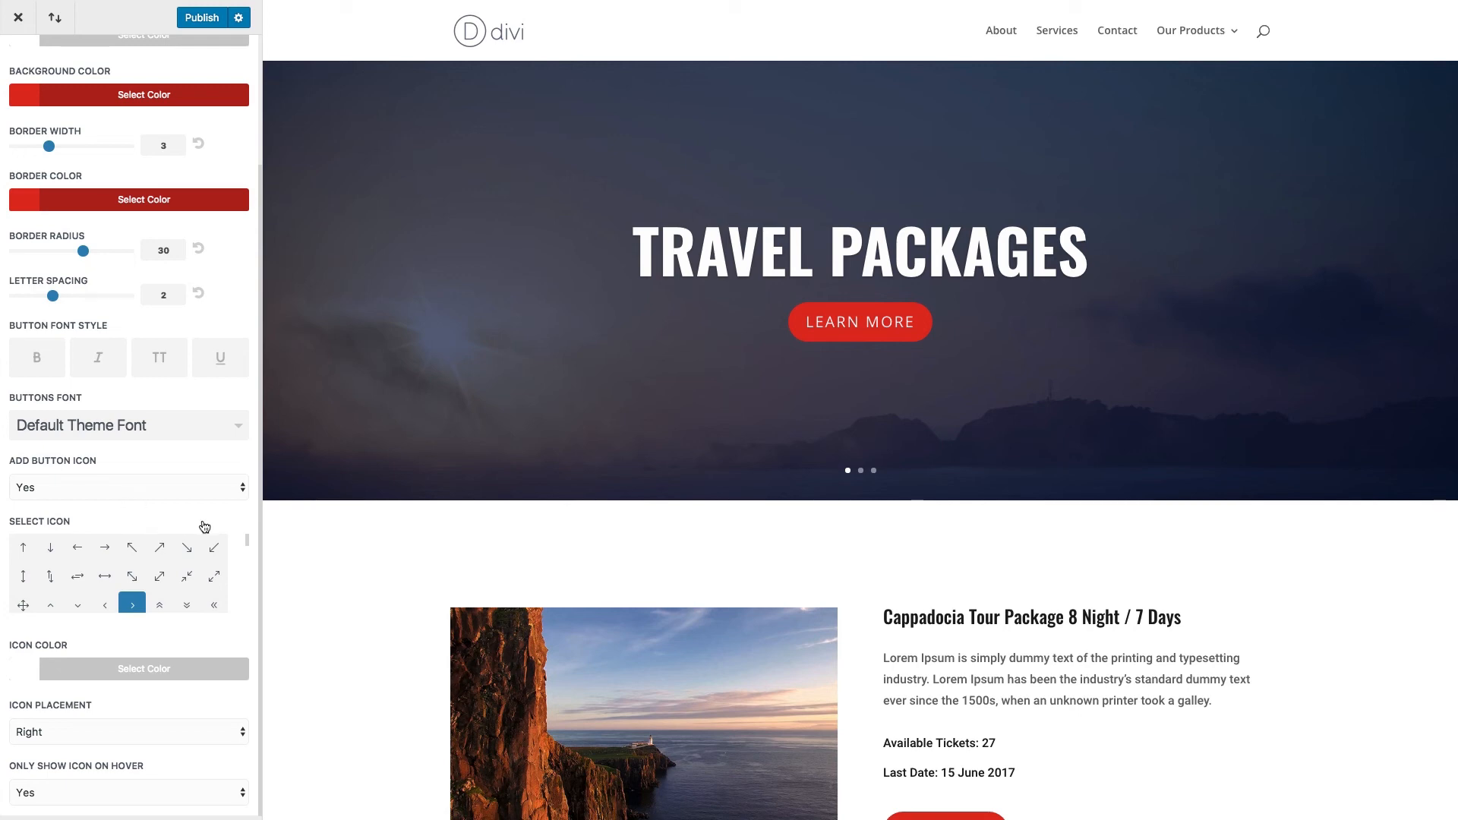
mouse_move(744, 479)
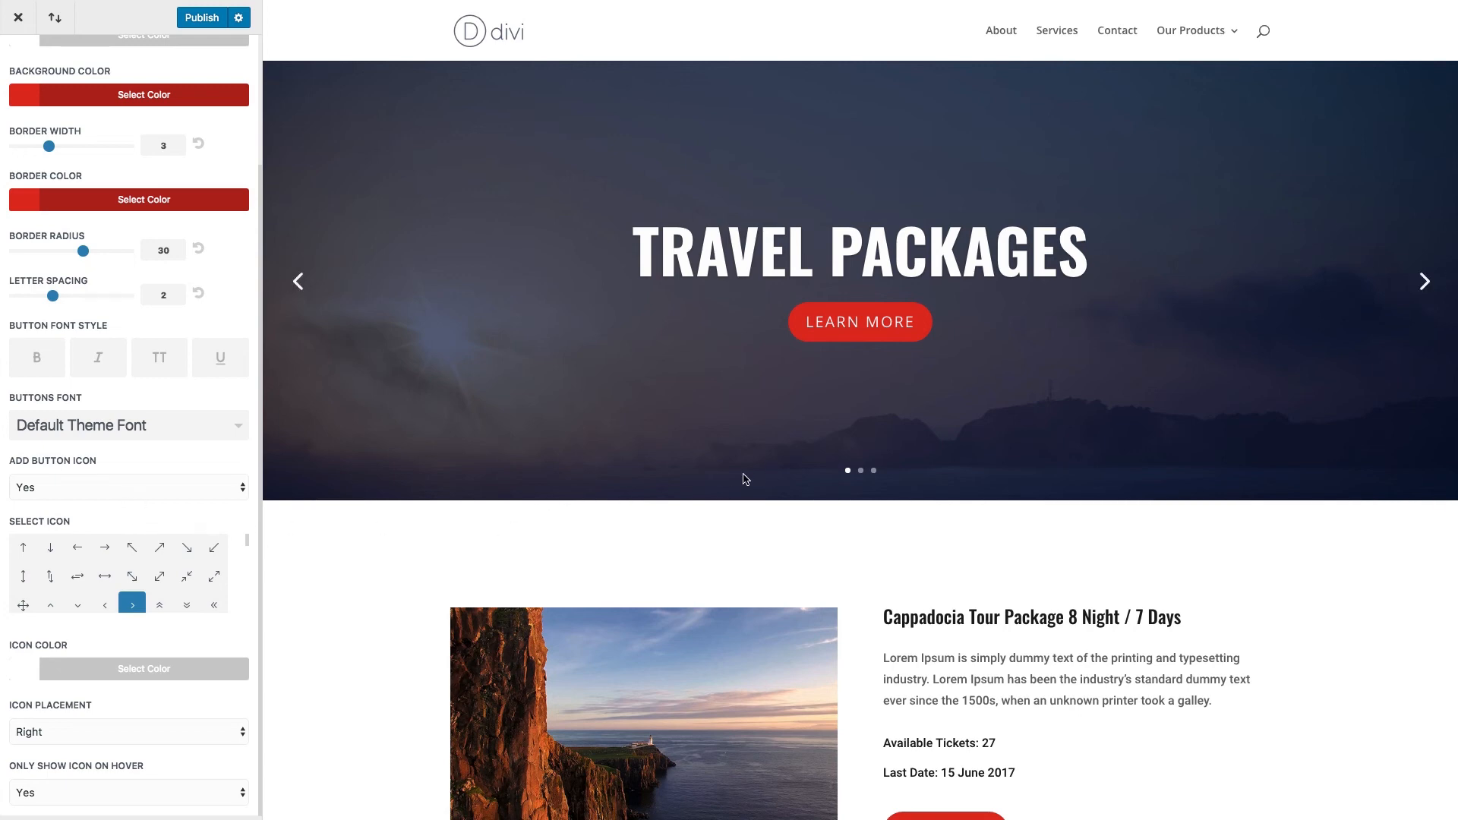
mouse_move(861, 323)
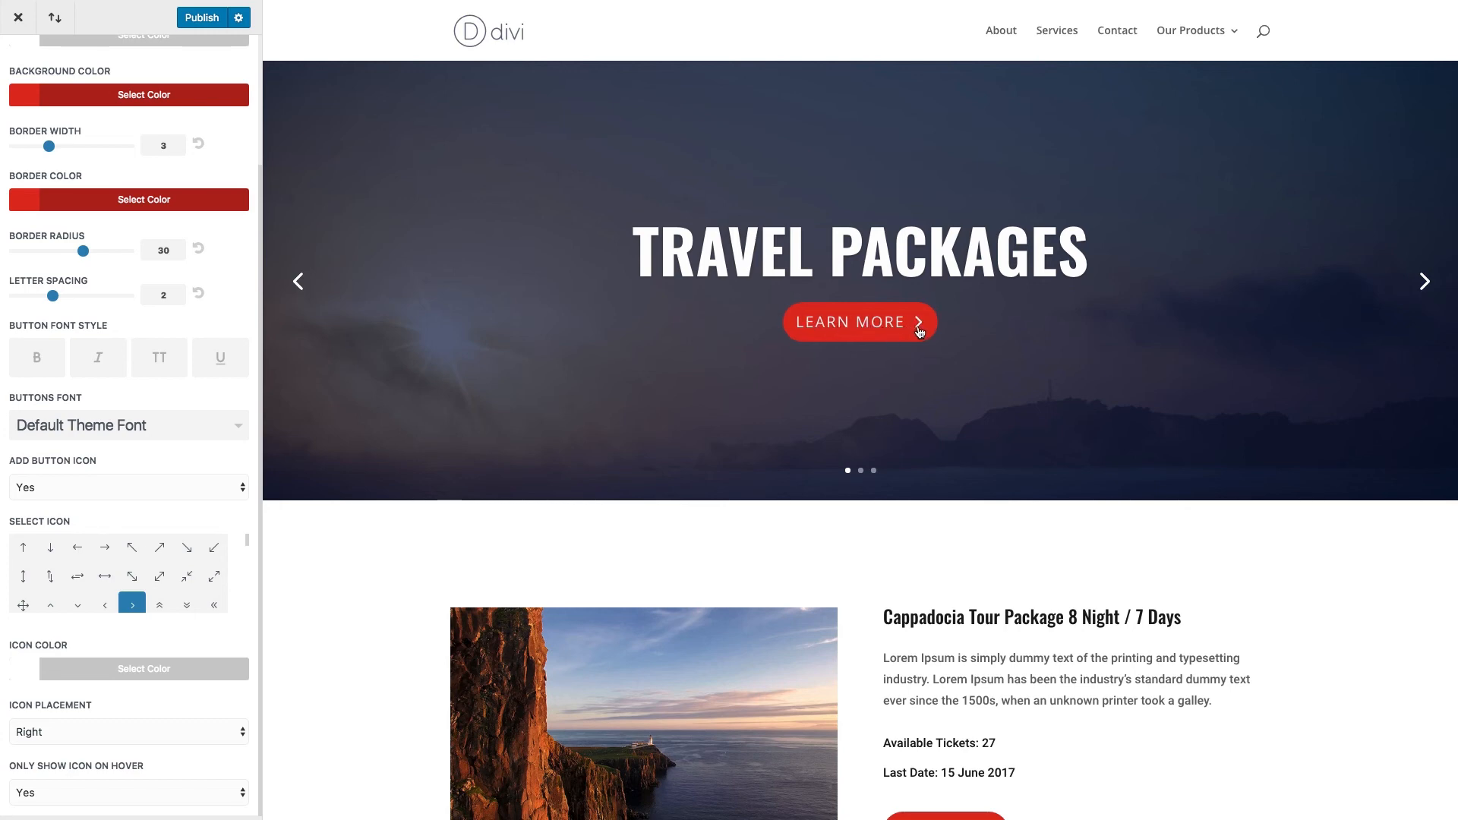
mouse_move(911, 326)
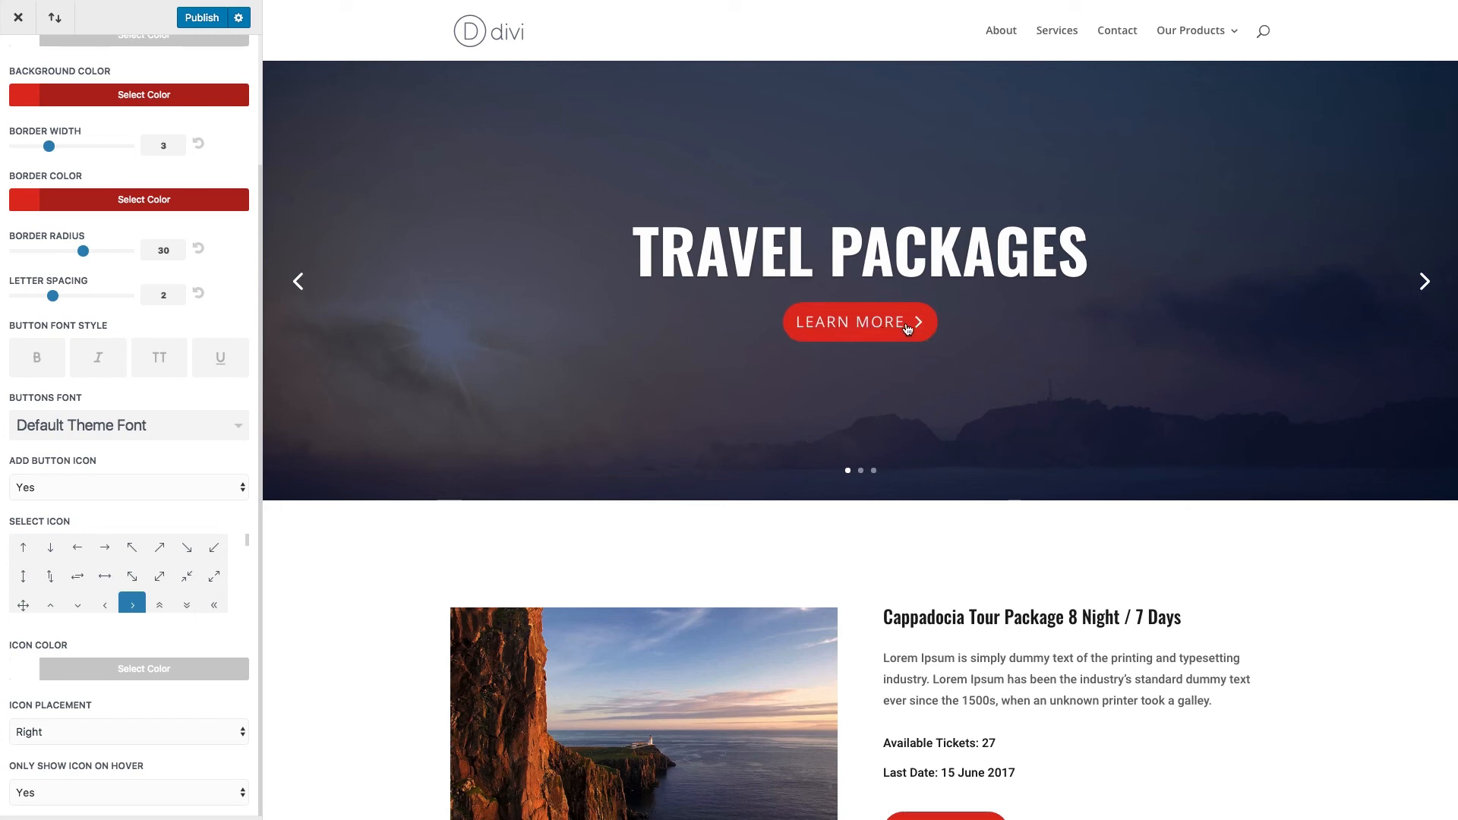
mouse_move(820, 426)
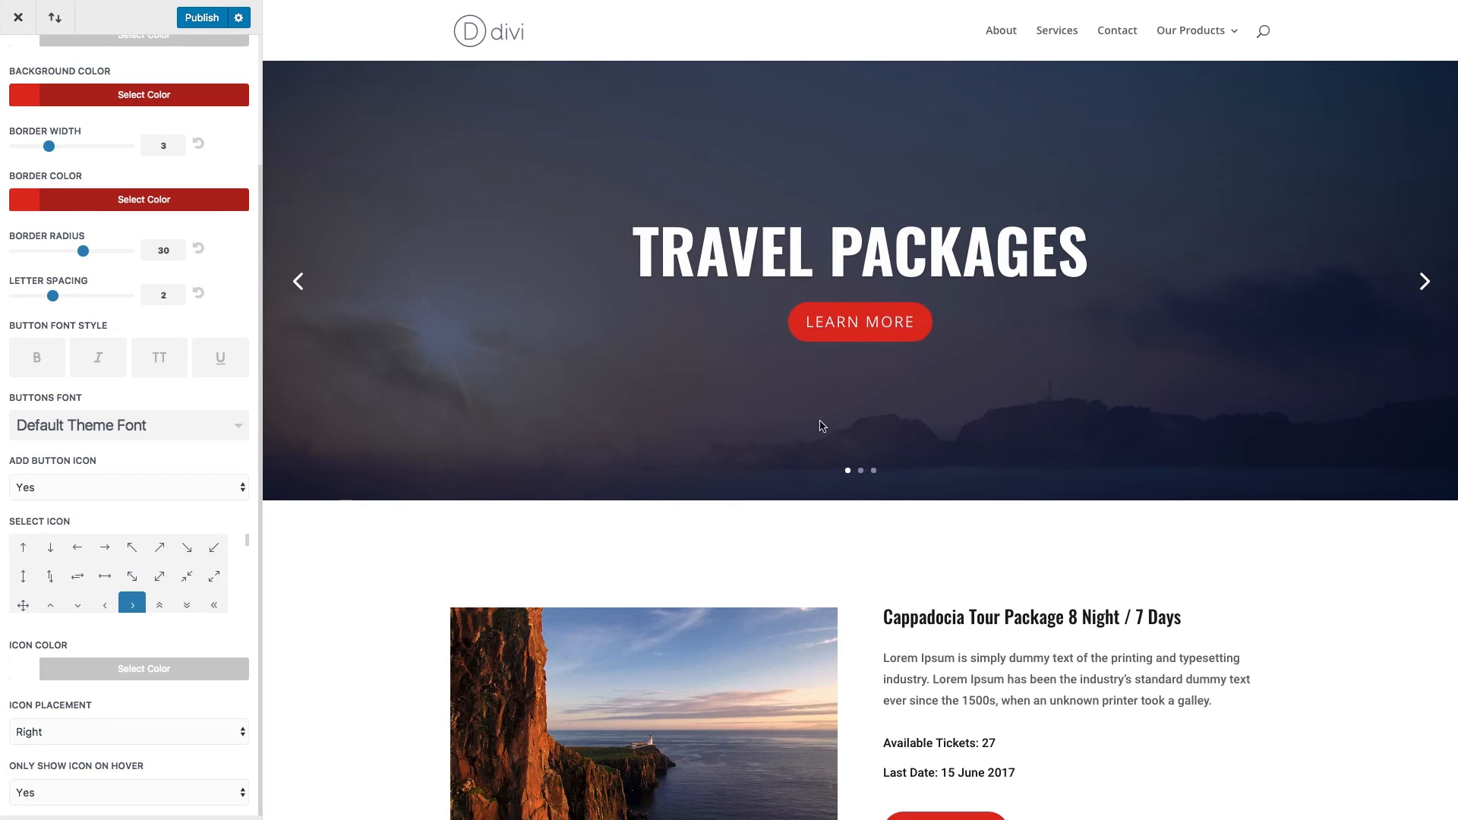
mouse_move(182, 480)
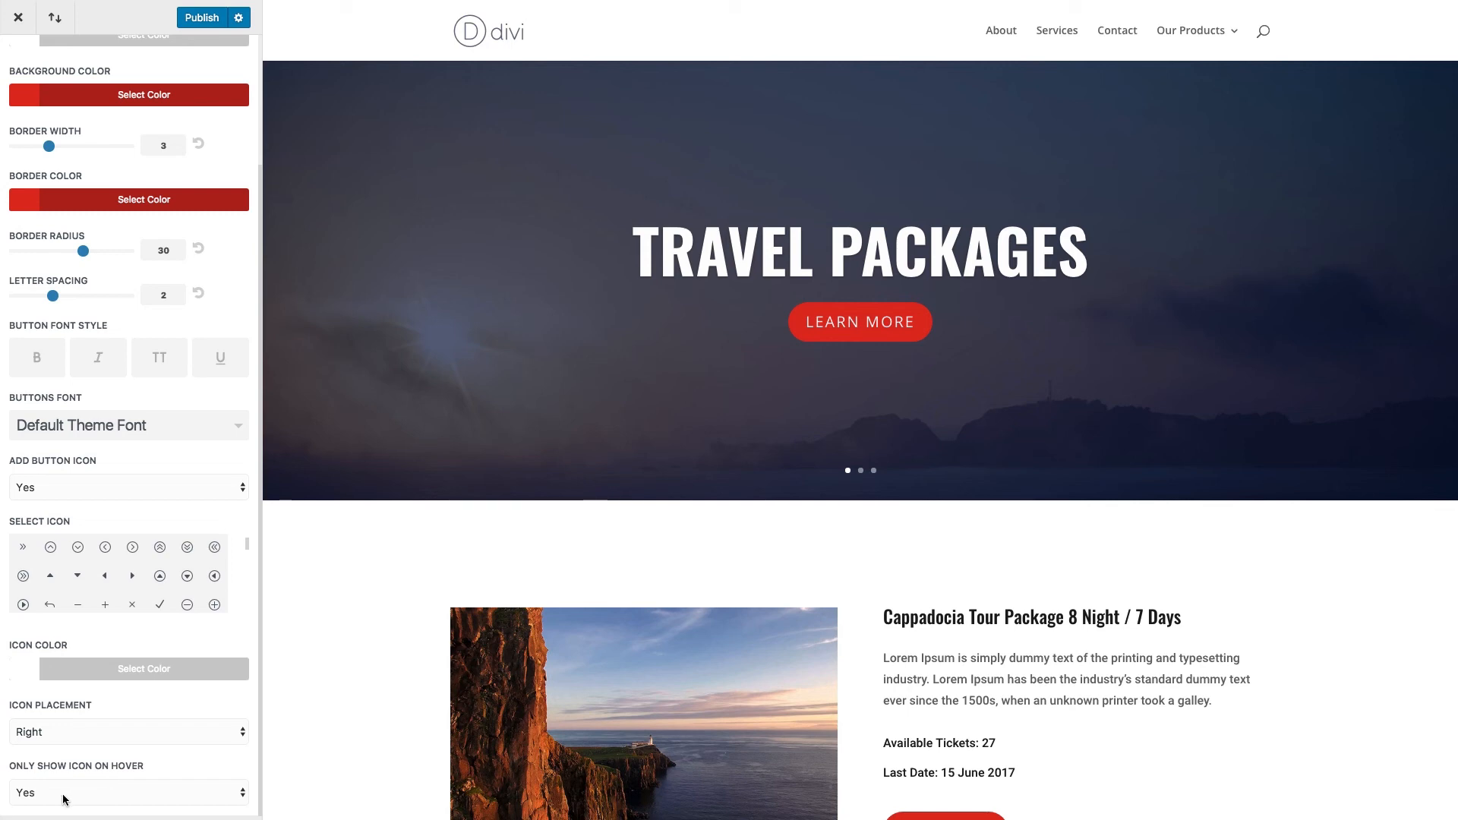
click(128, 791)
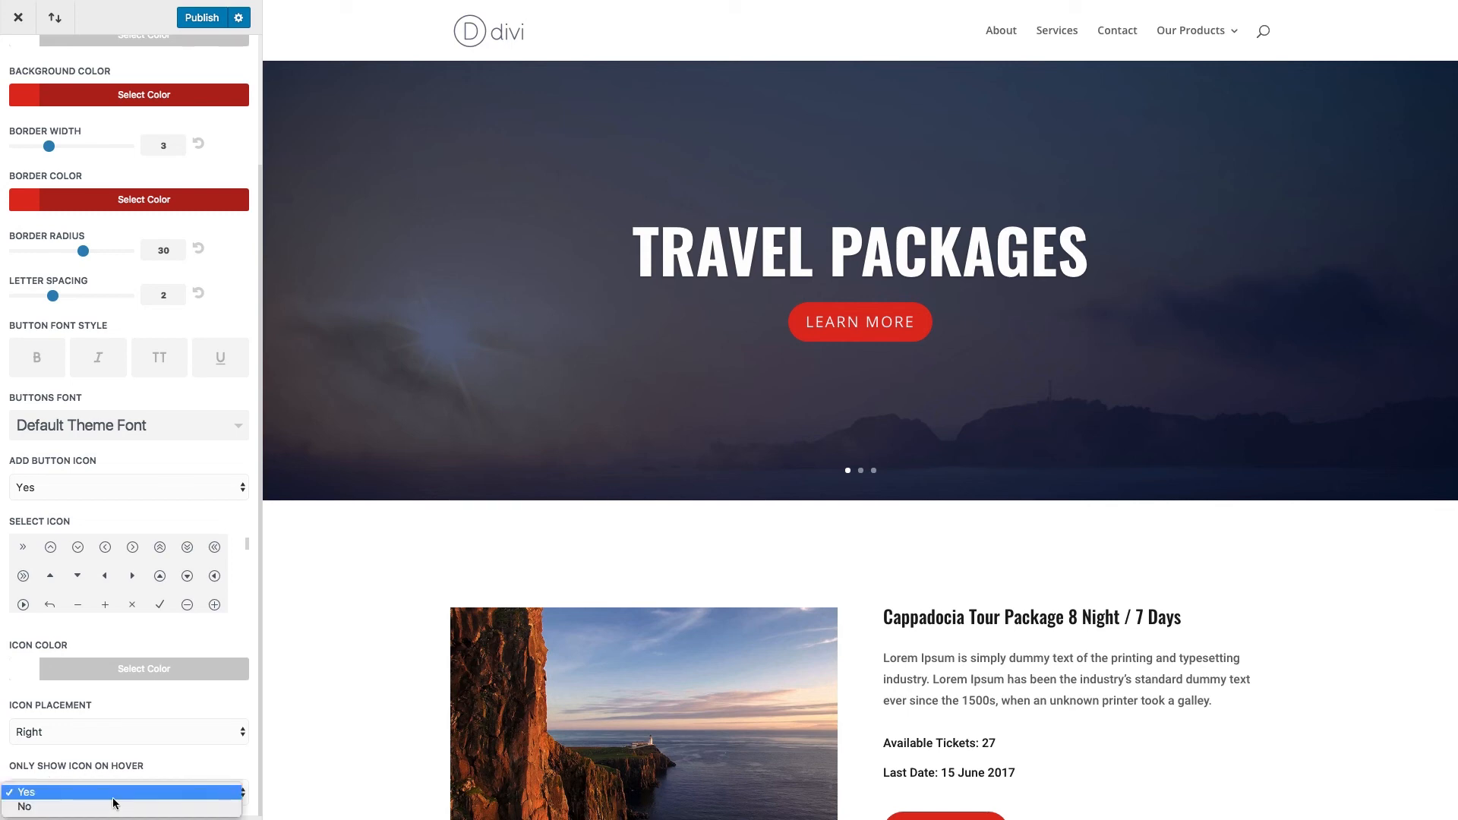
click(25, 806)
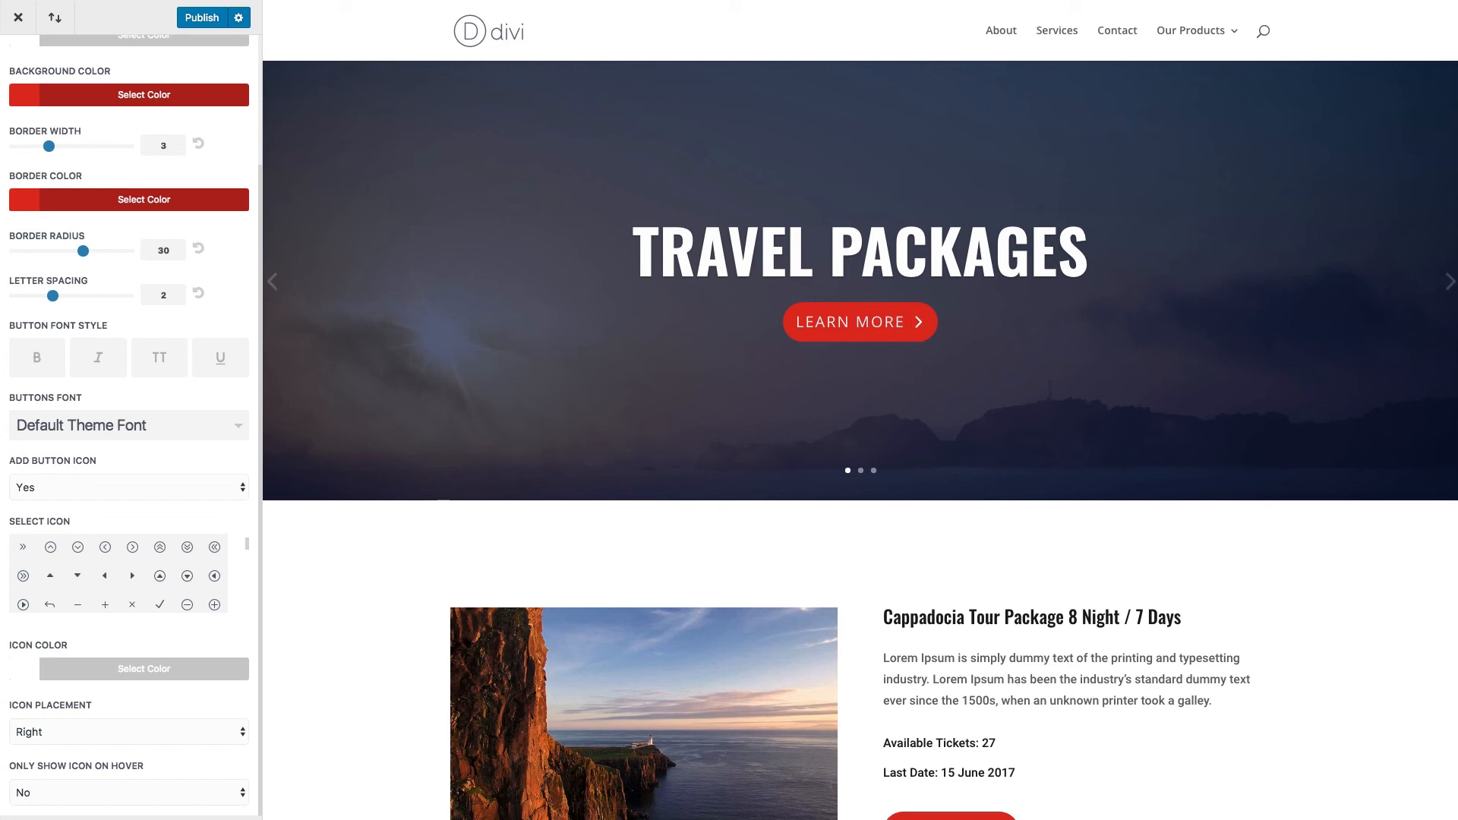
click(129, 791)
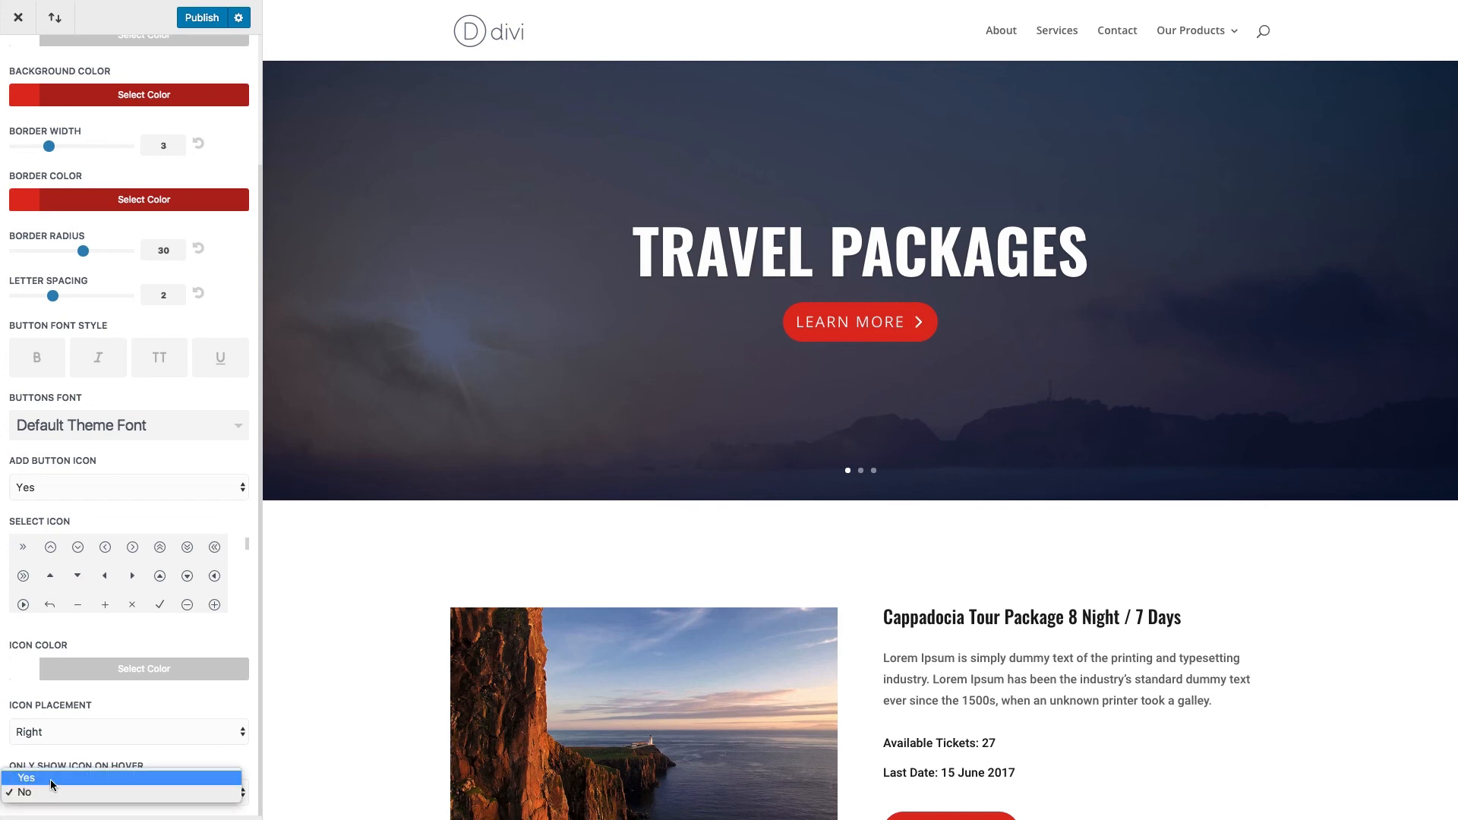
click(26, 777)
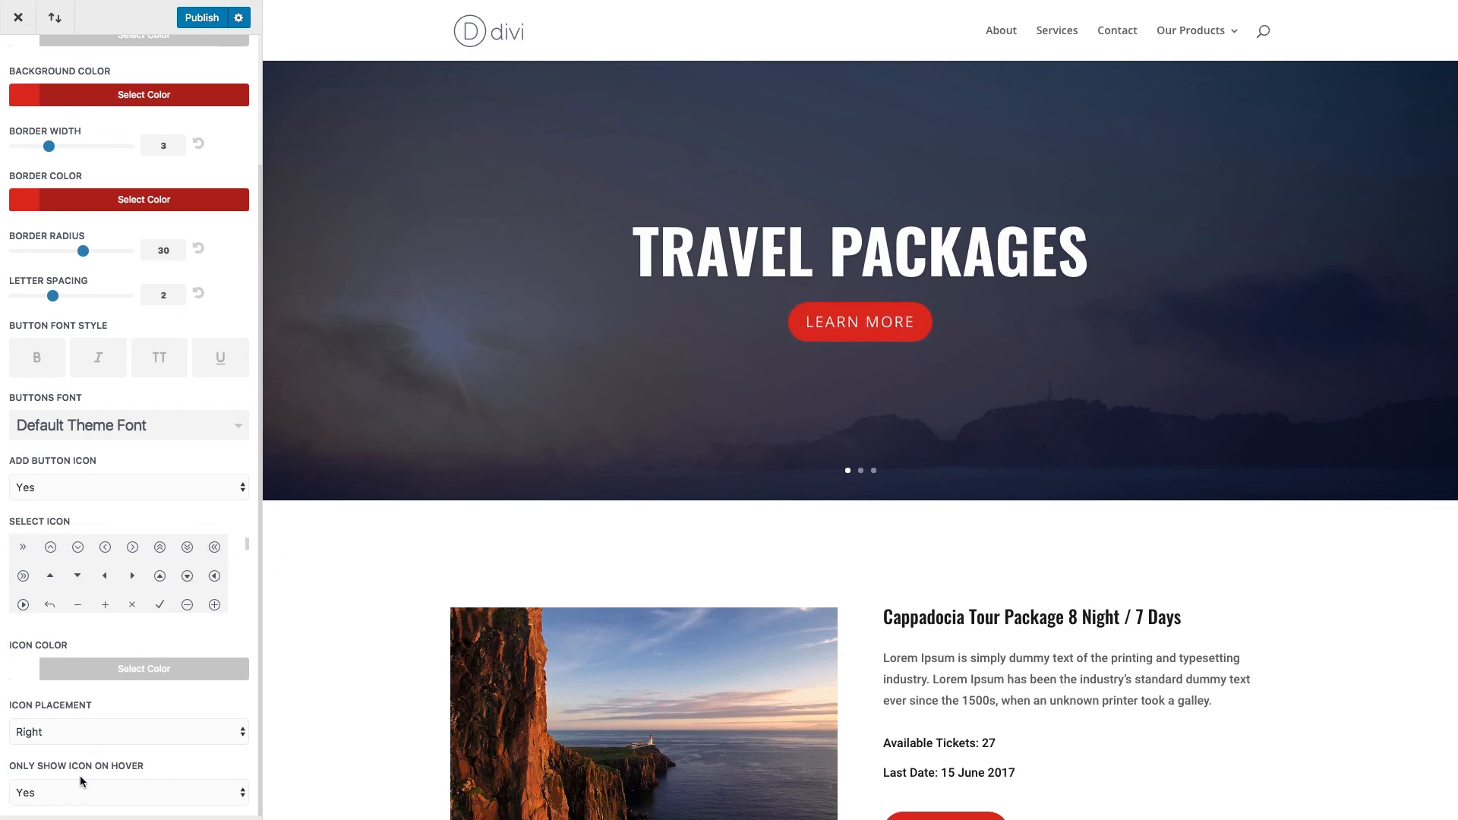
Choose the light-bulb symbol as the button icon, replacing the circled arrow tried first
click(129, 792)
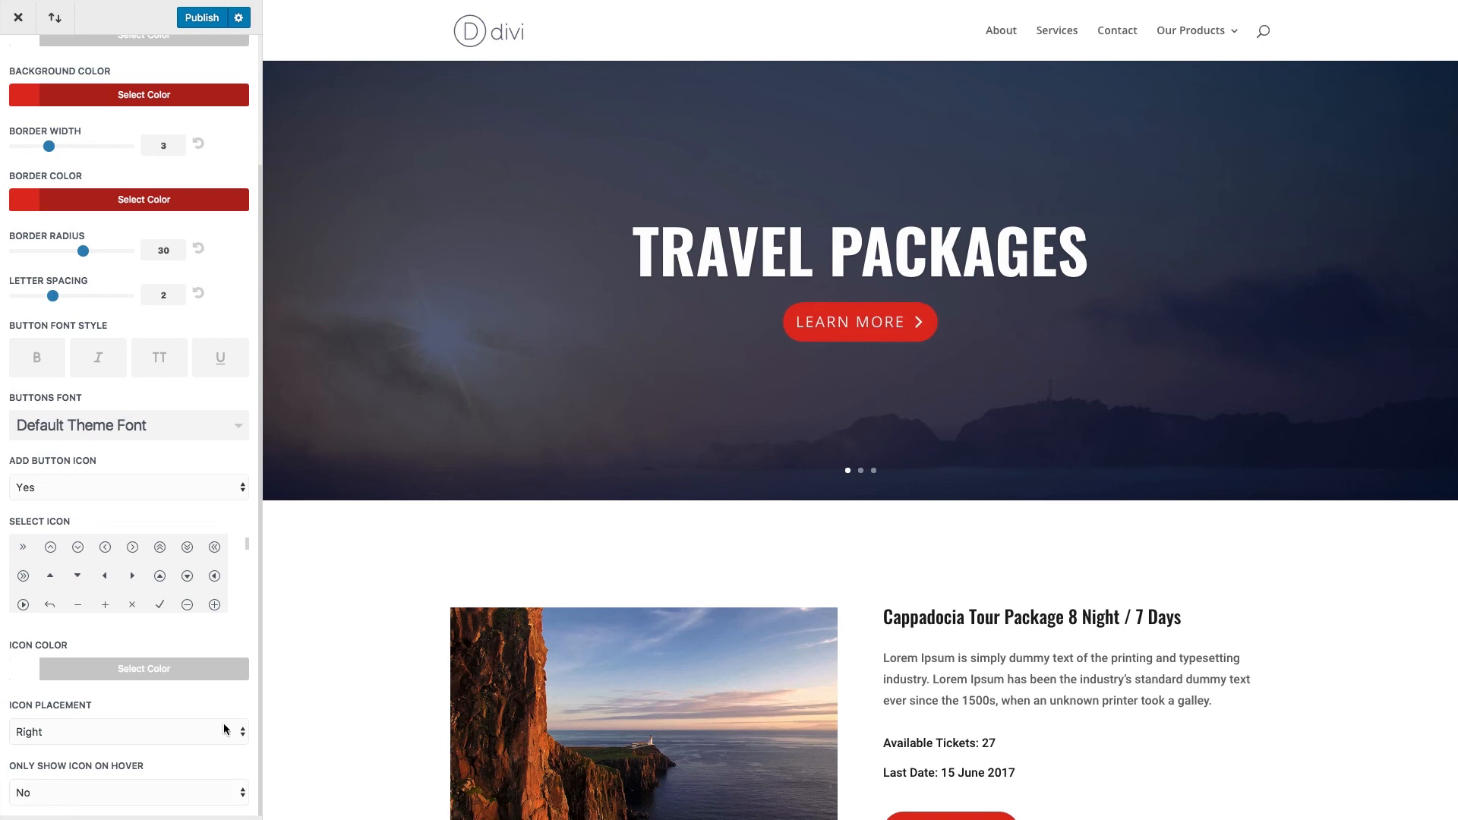
mouse_move(136, 561)
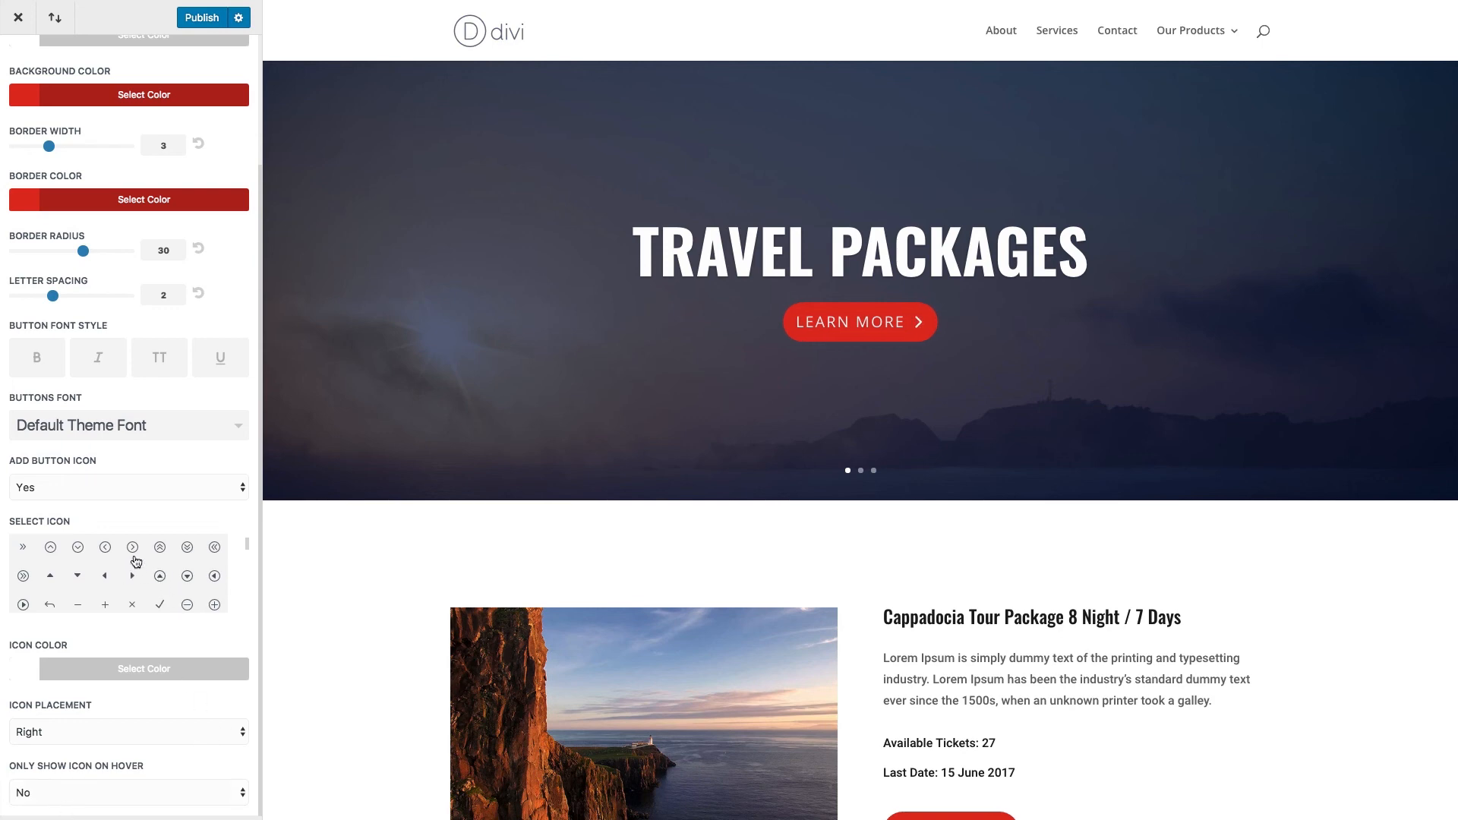
click(132, 547)
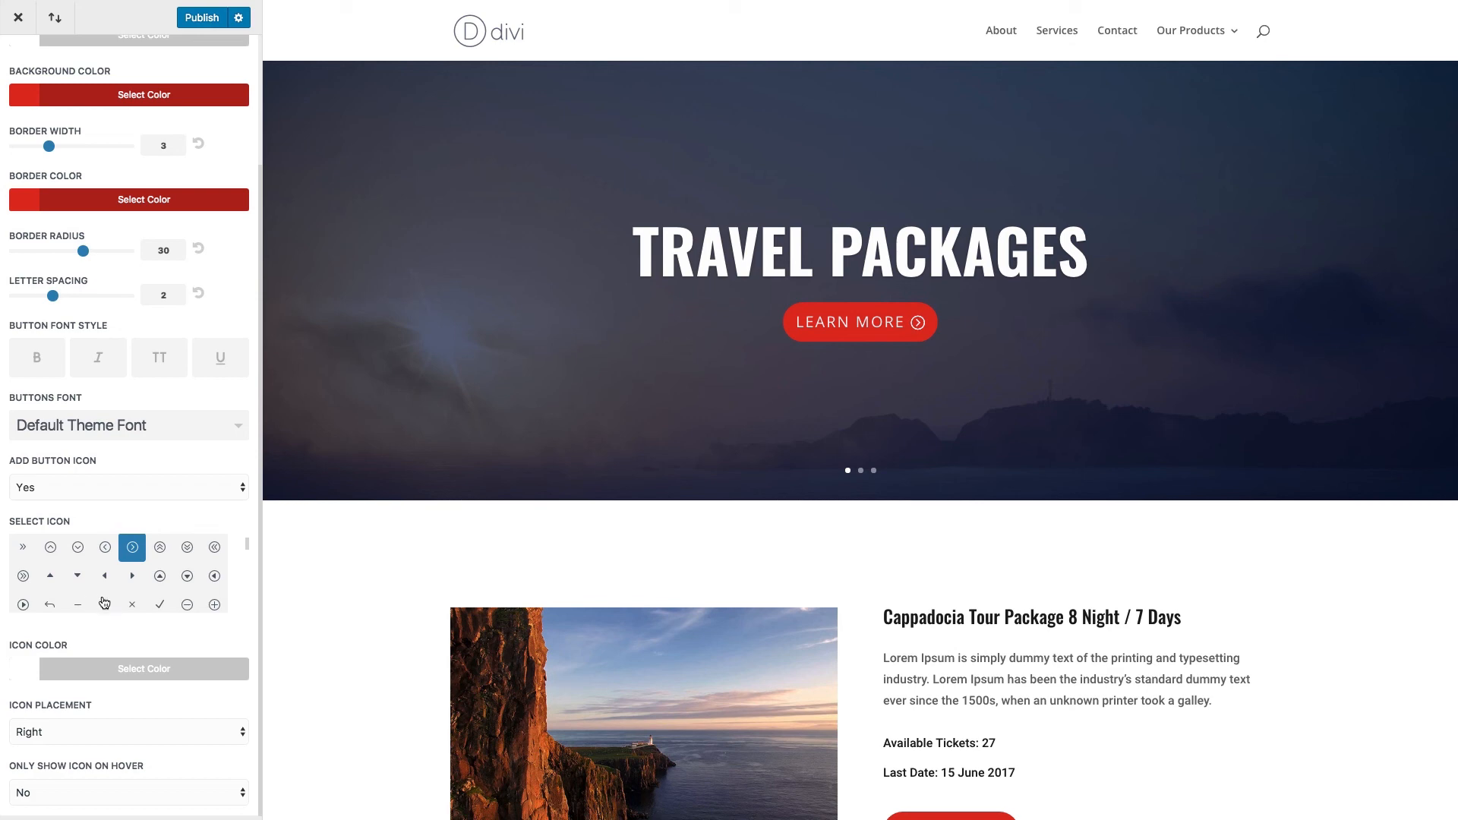
scroll(down, 3)
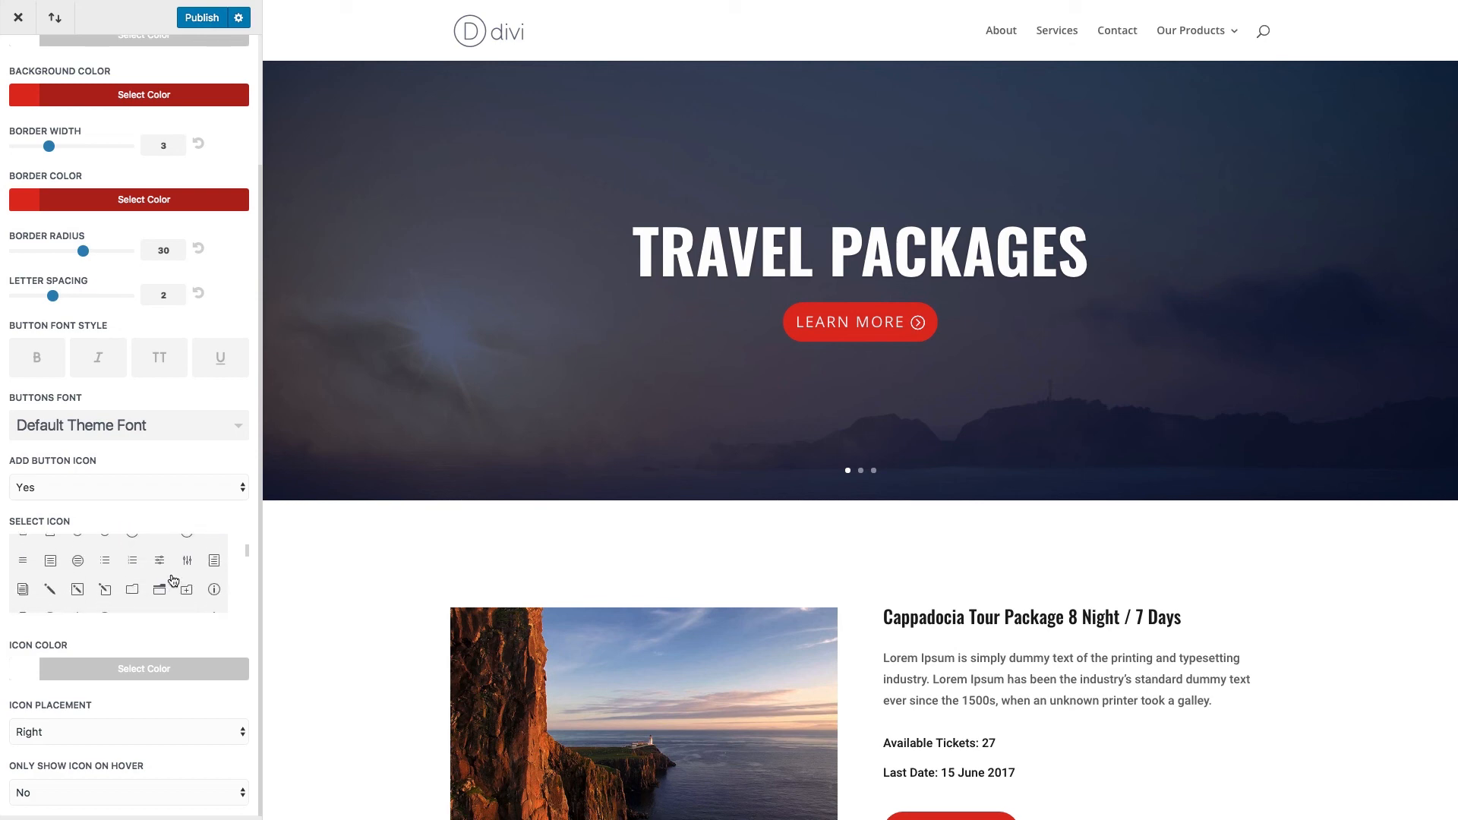
scroll(down, 3)
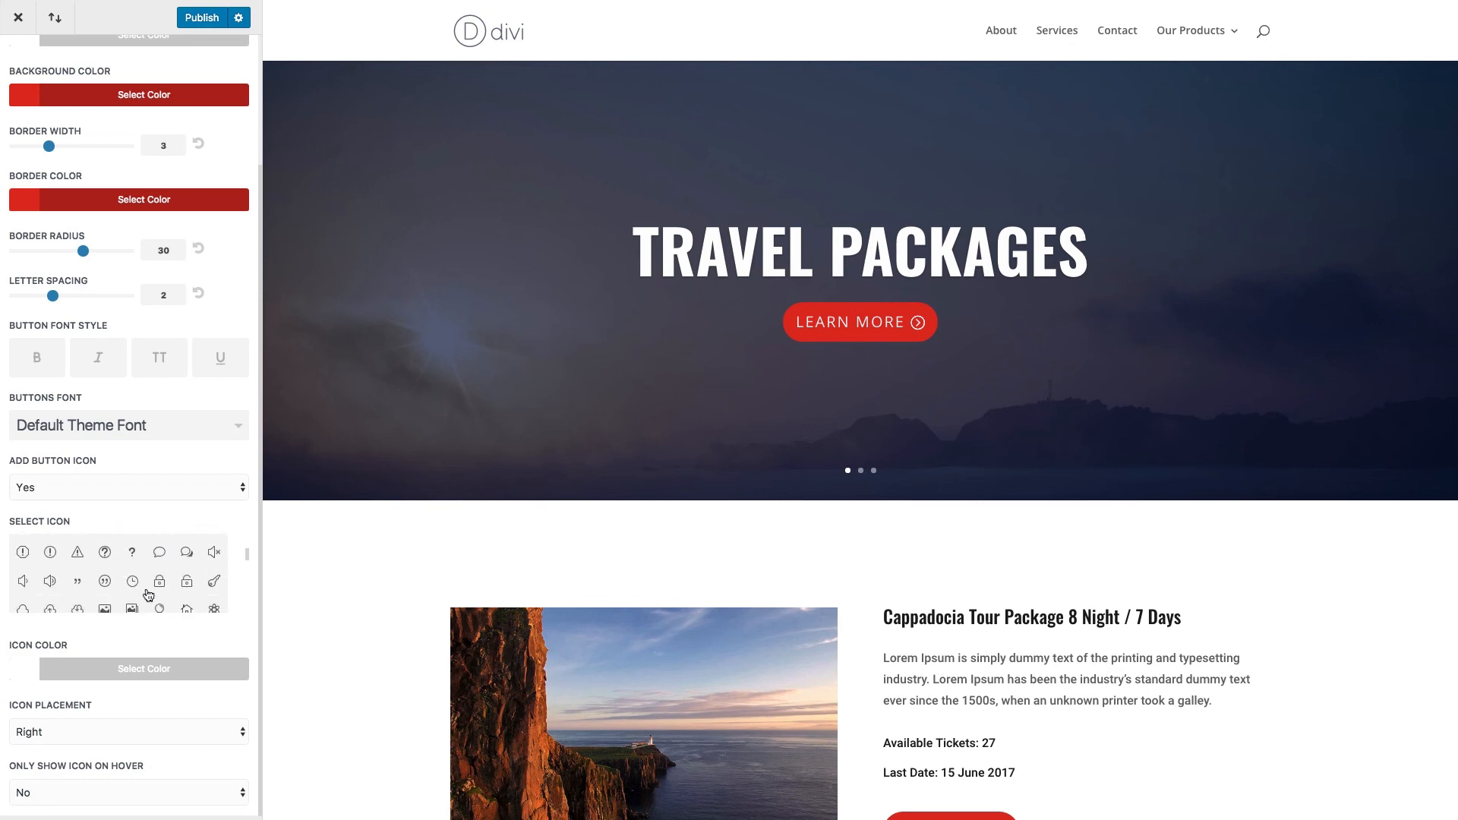
click(158, 570)
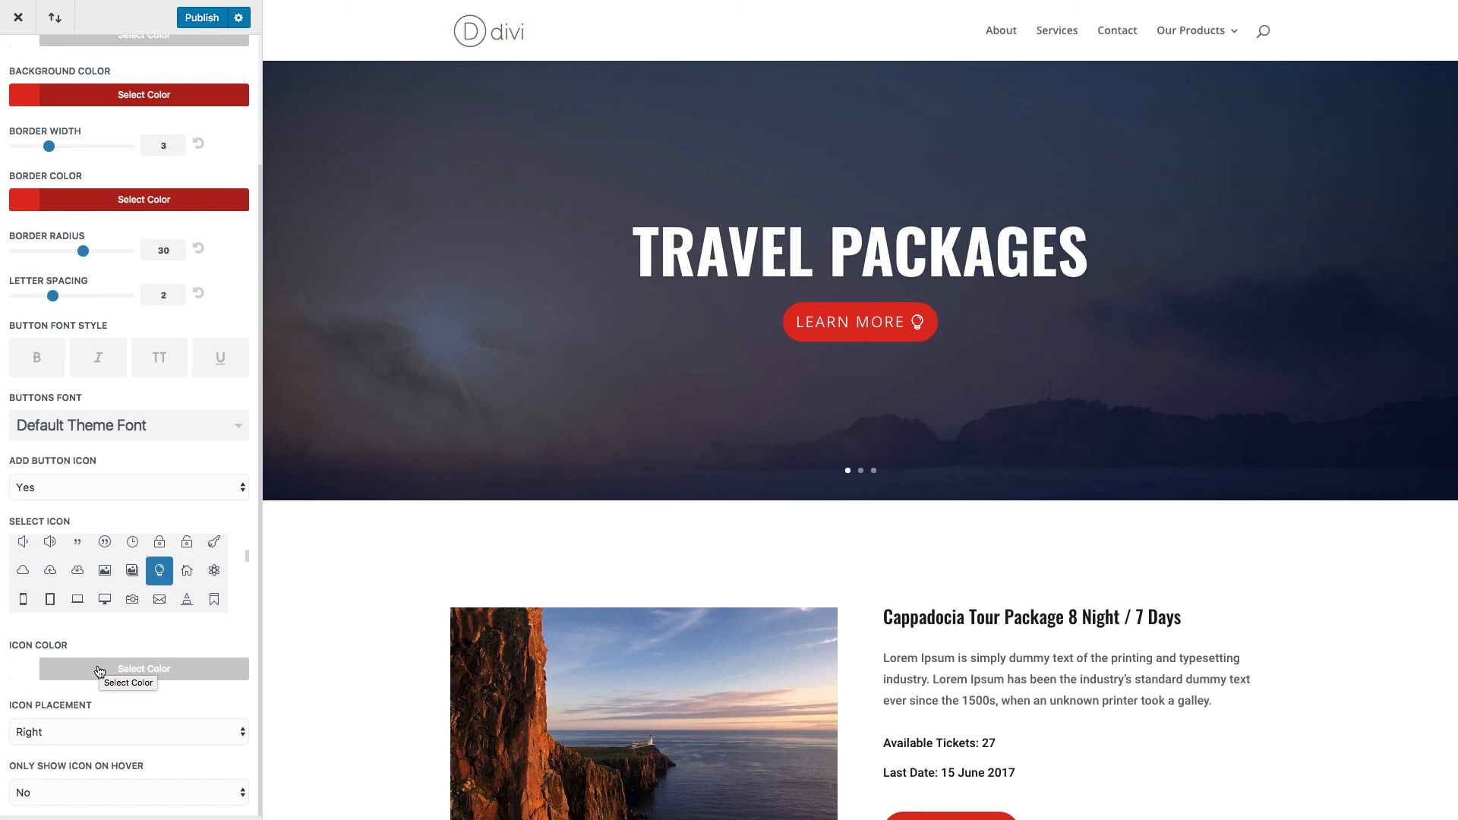
click(144, 667)
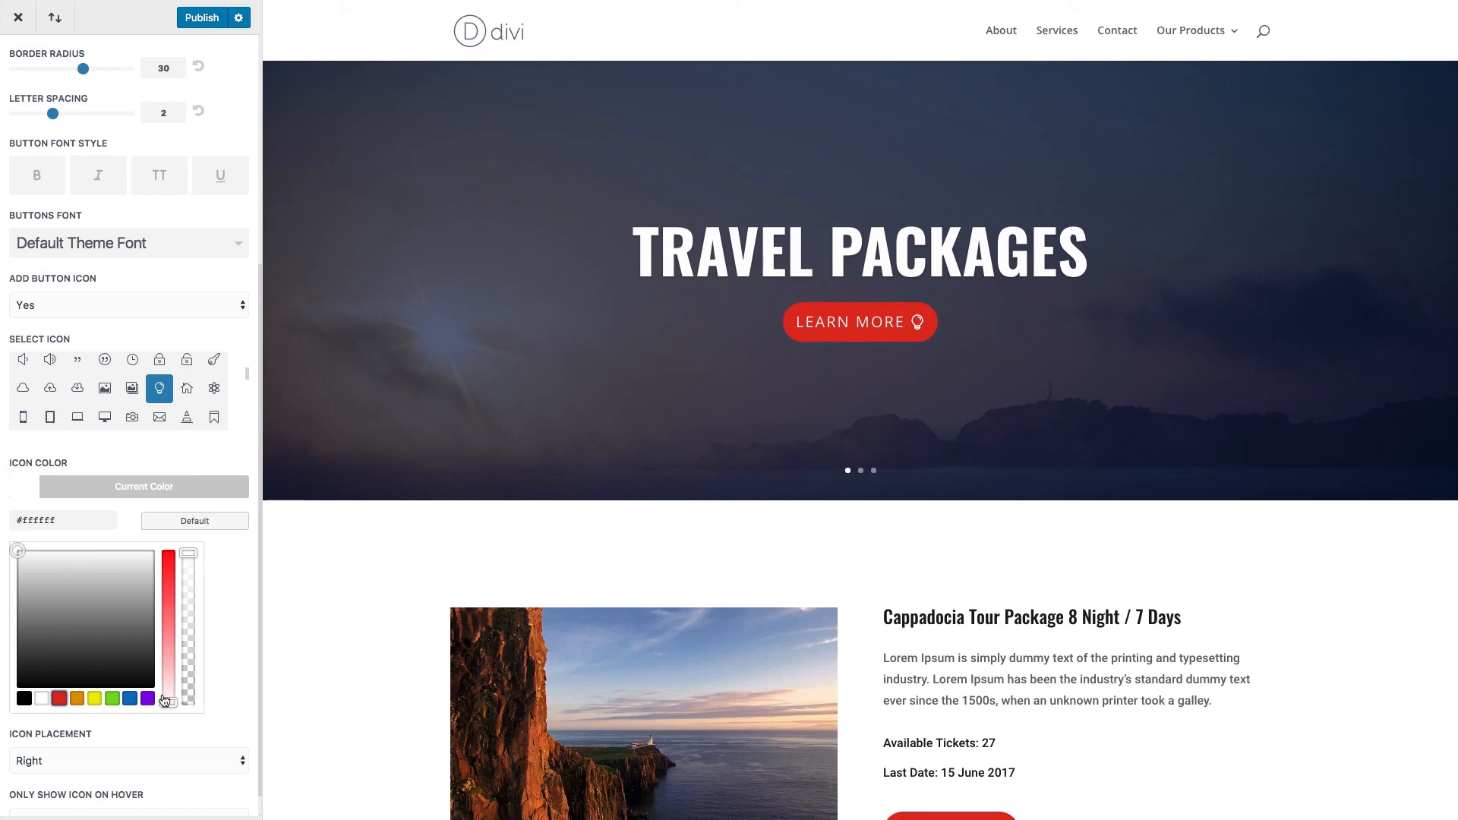
click(169, 555)
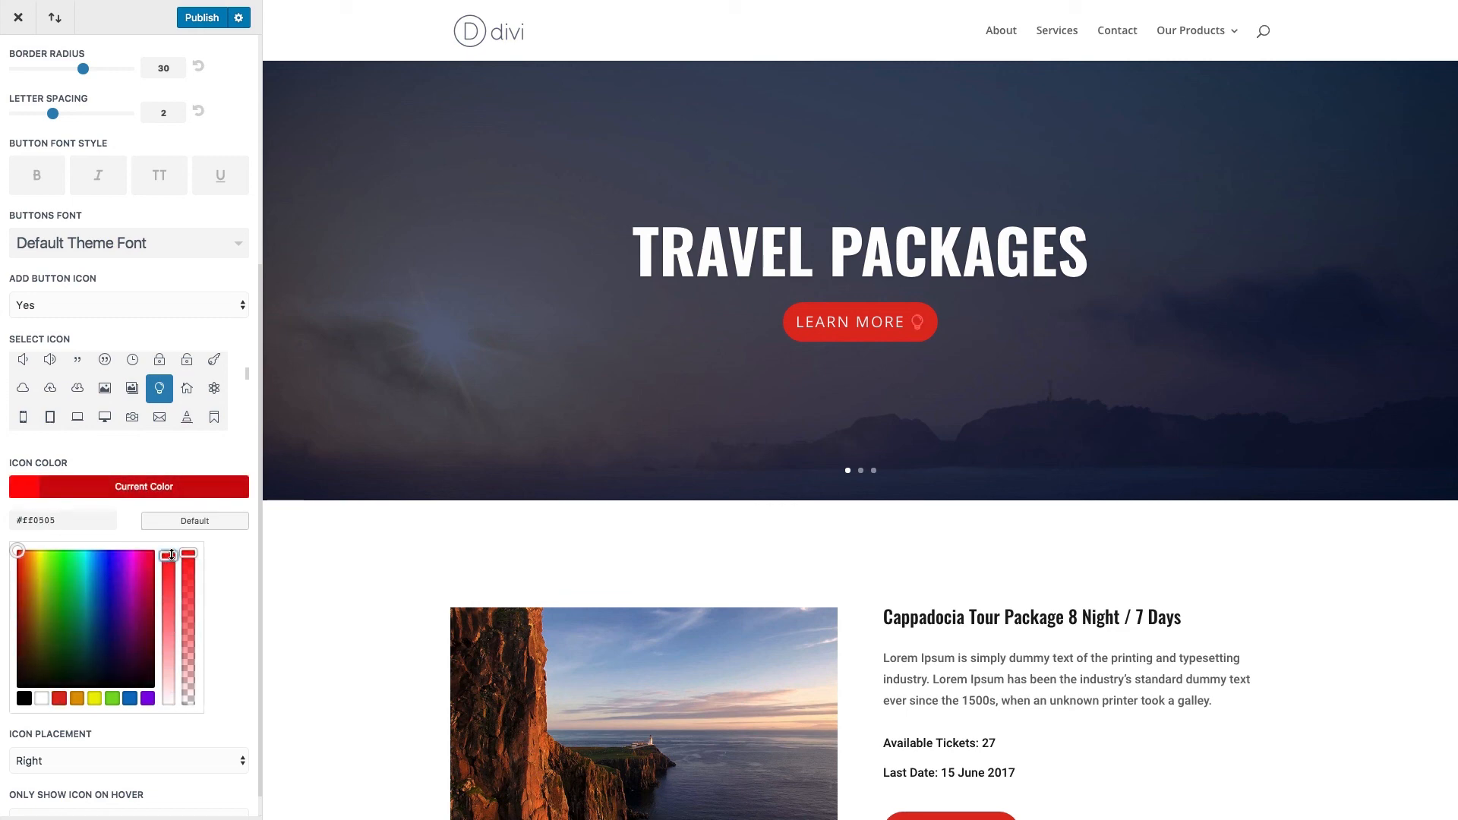
drag(169, 554, 169, 584)
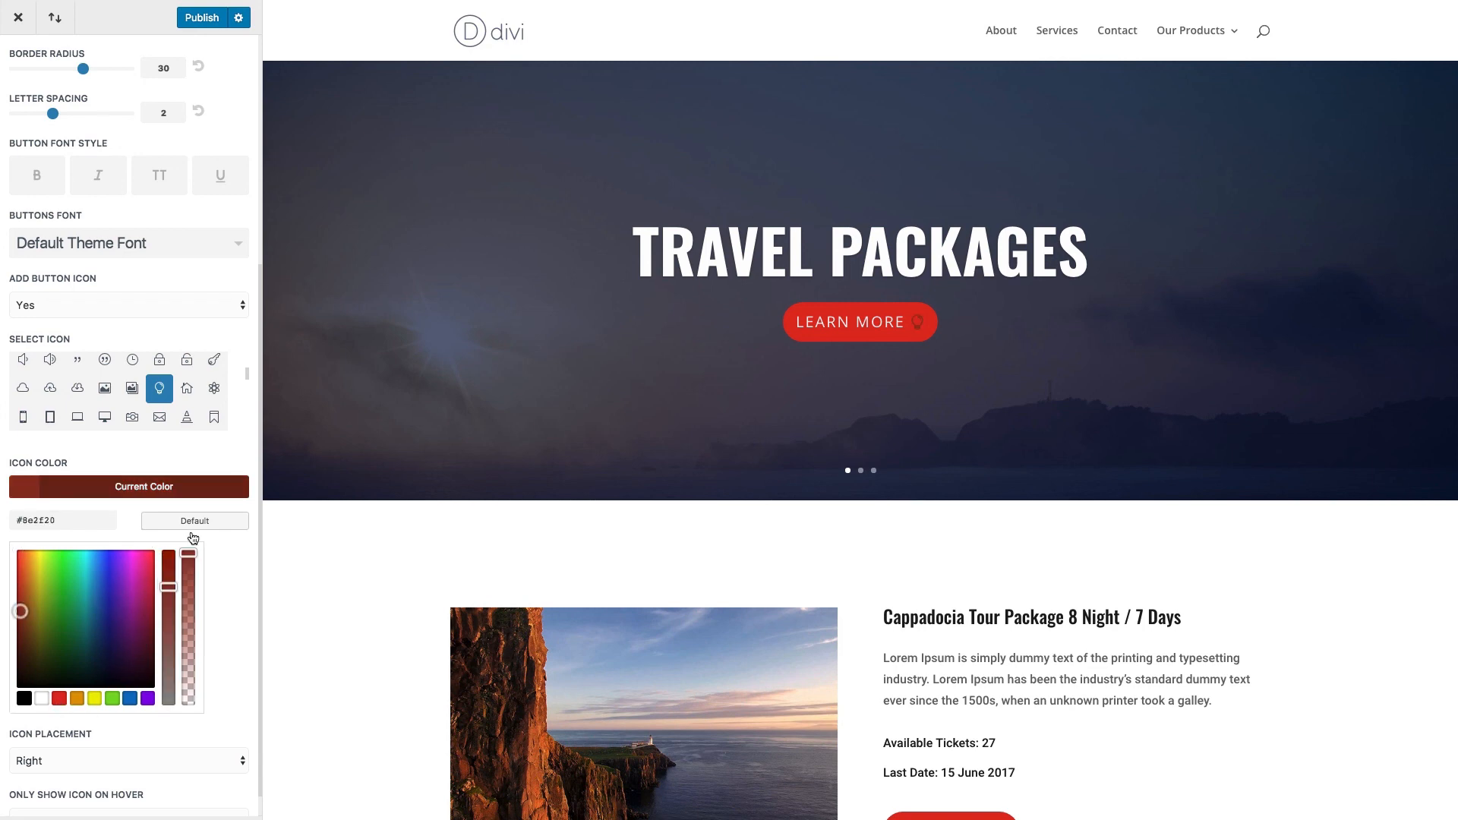
click(195, 521)
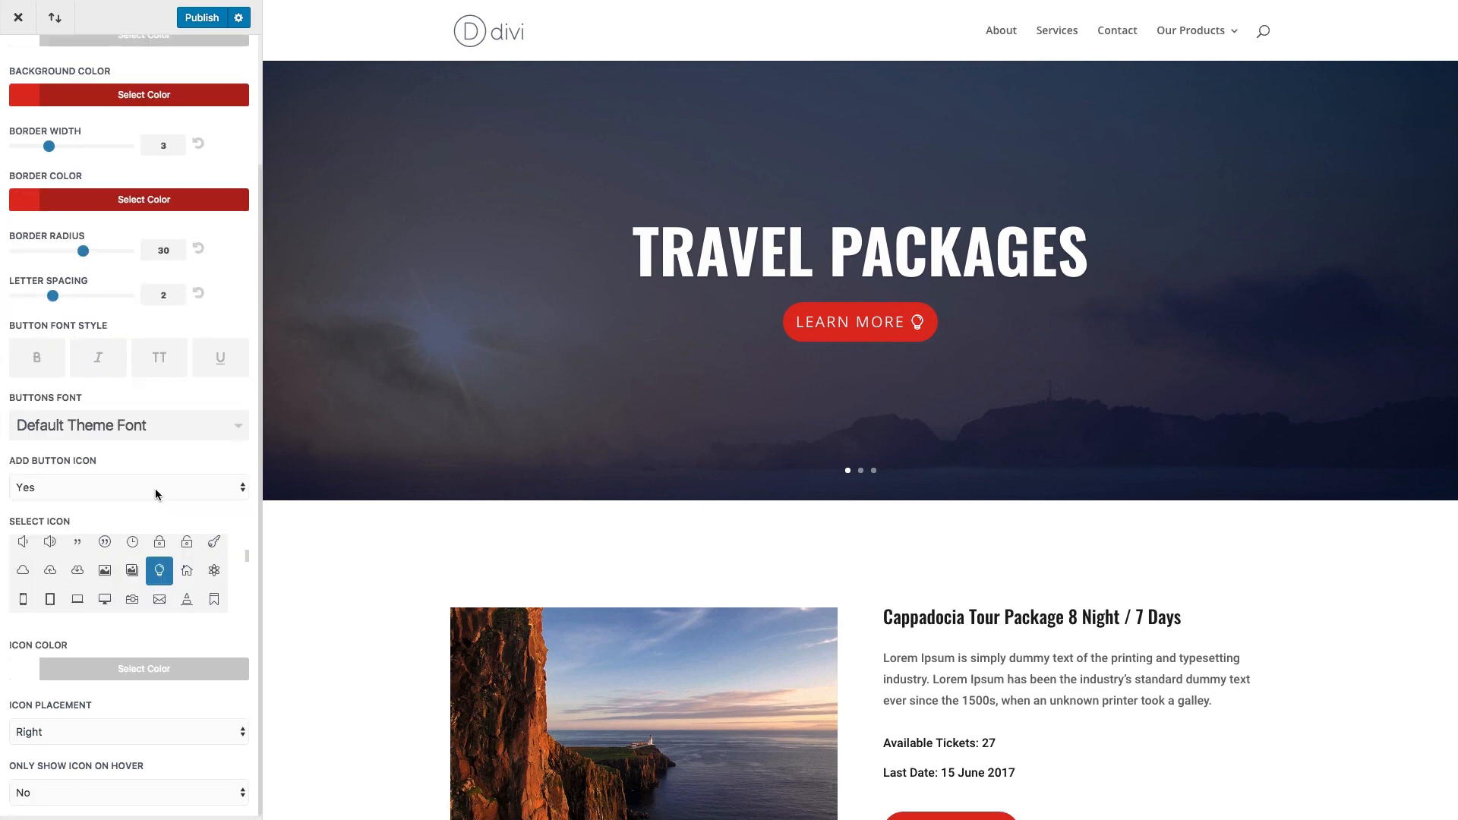
mouse_move(58, 735)
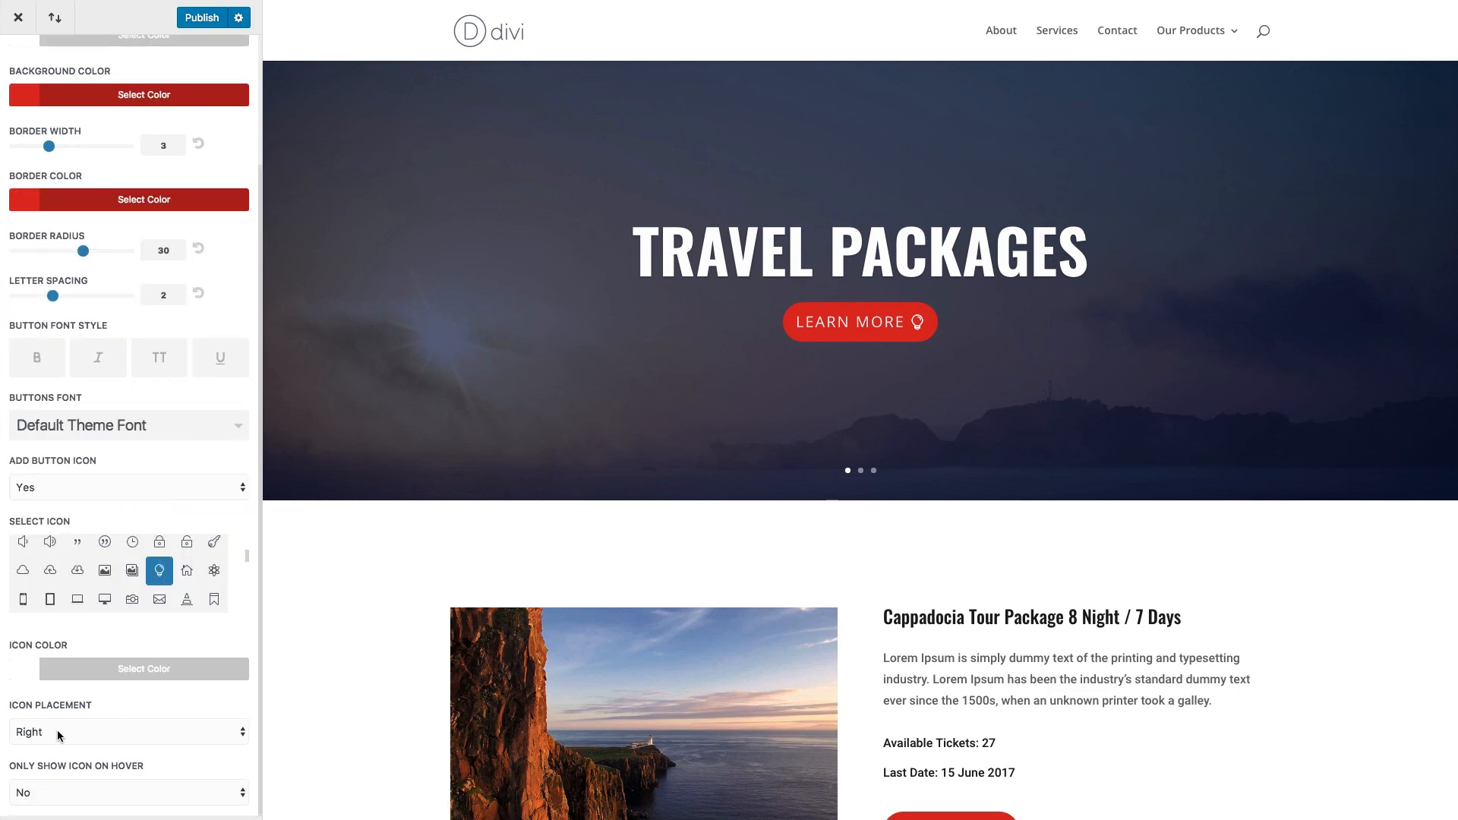
Set Icon Placement to Left so the light bulb precedes the button text
click(128, 732)
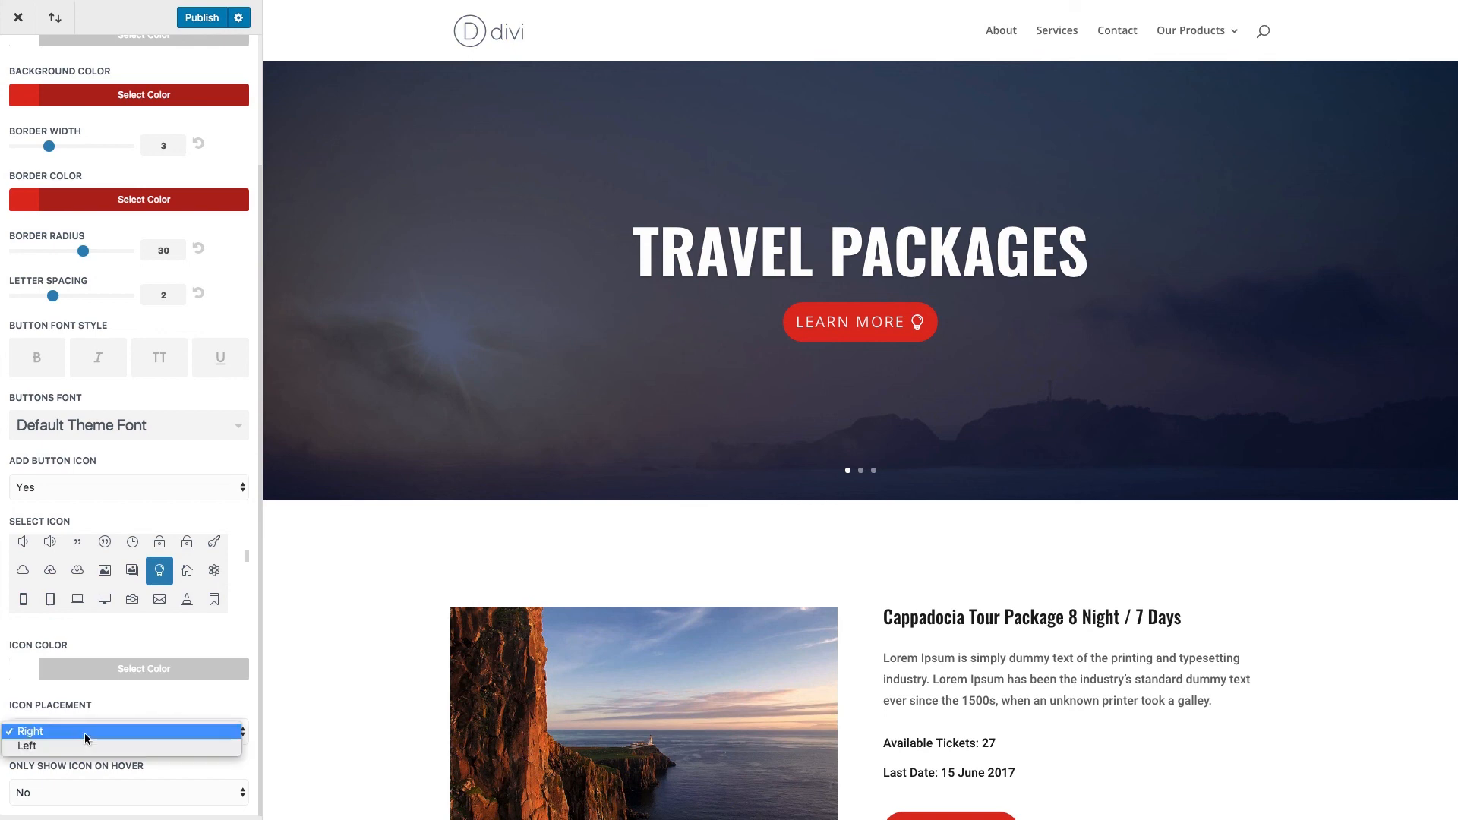
click(28, 730)
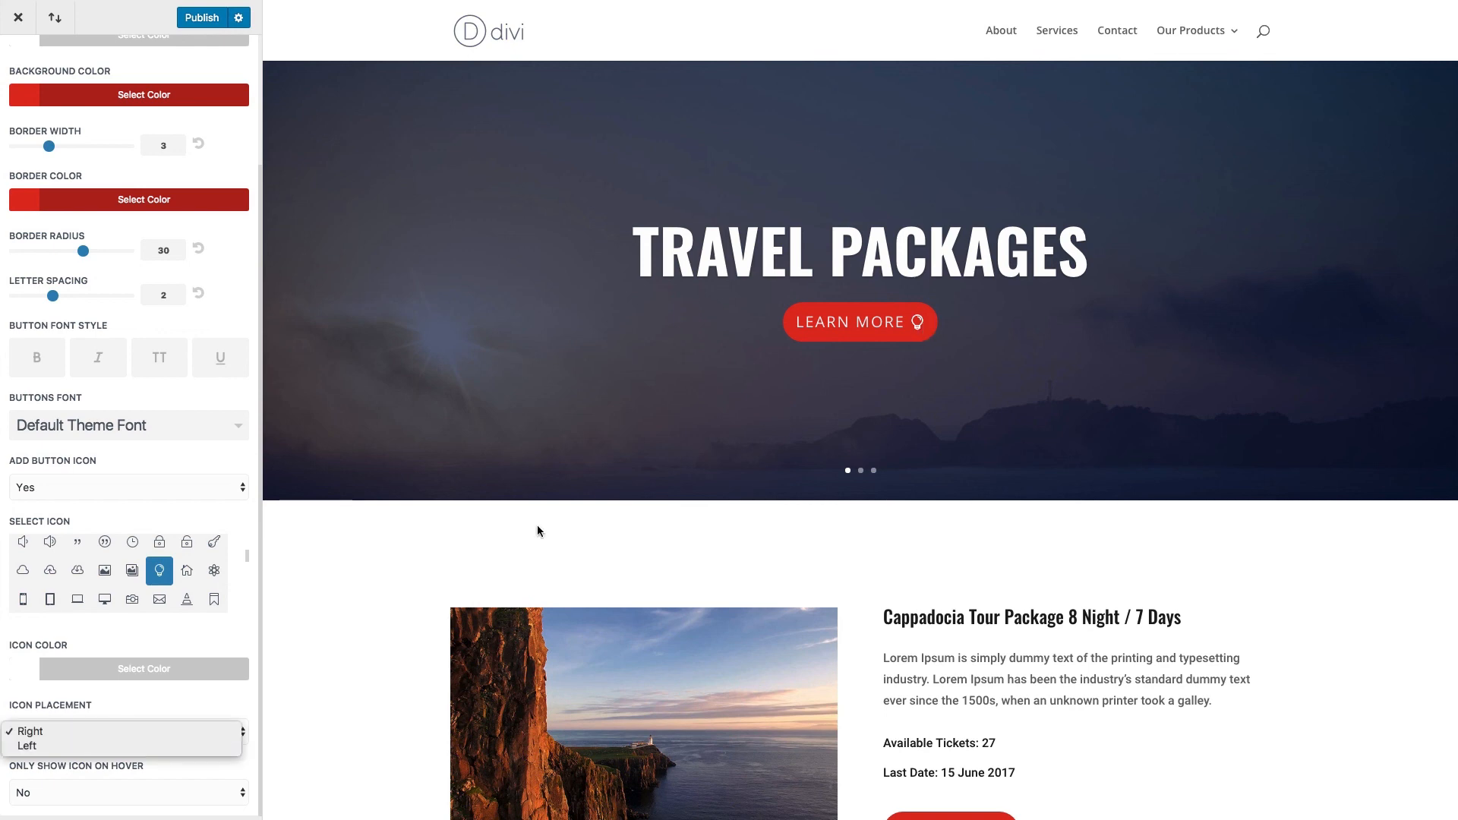
click(28, 745)
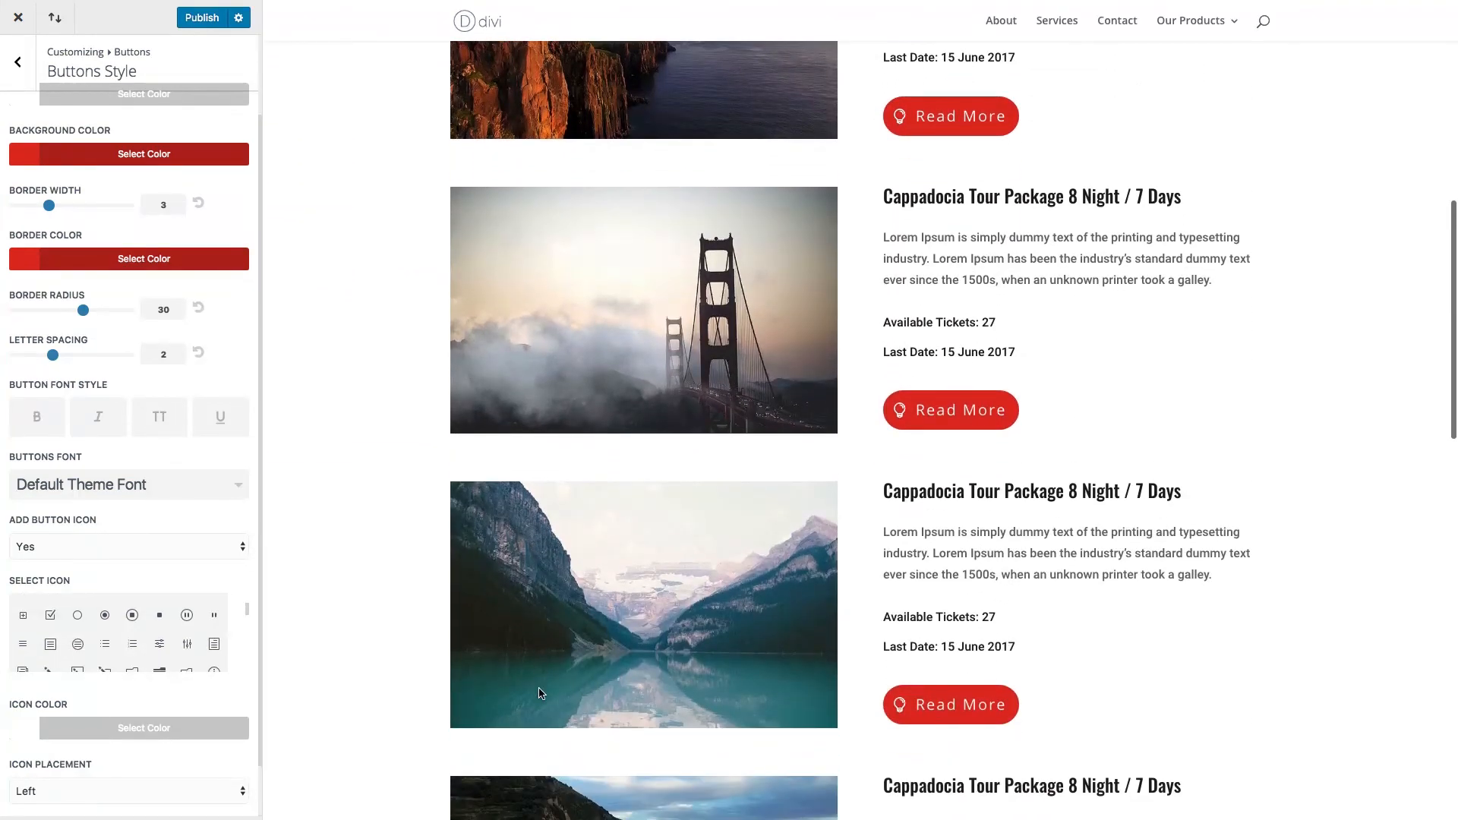
scroll(down, 3)
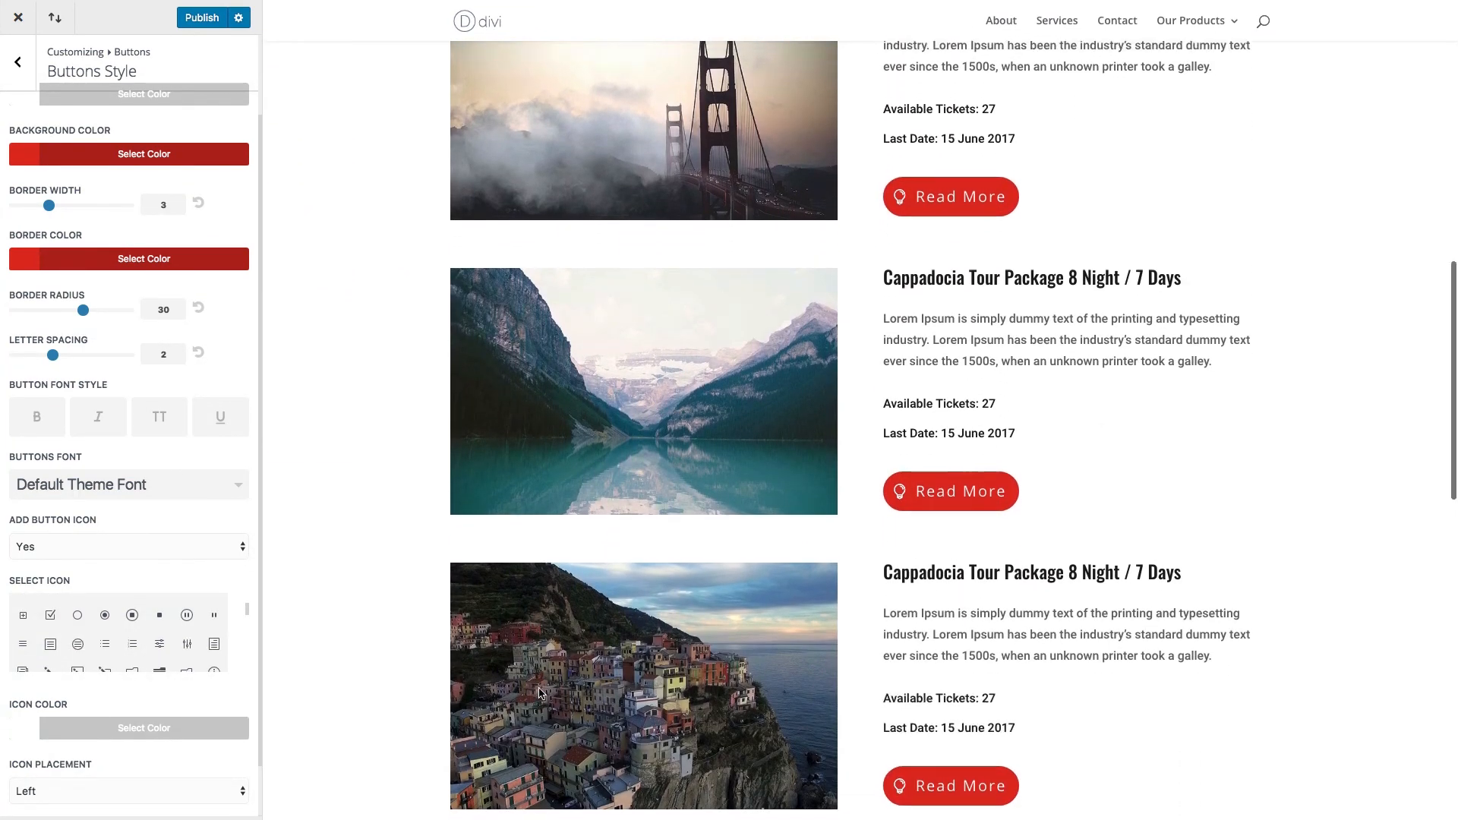
scroll(up, 3)
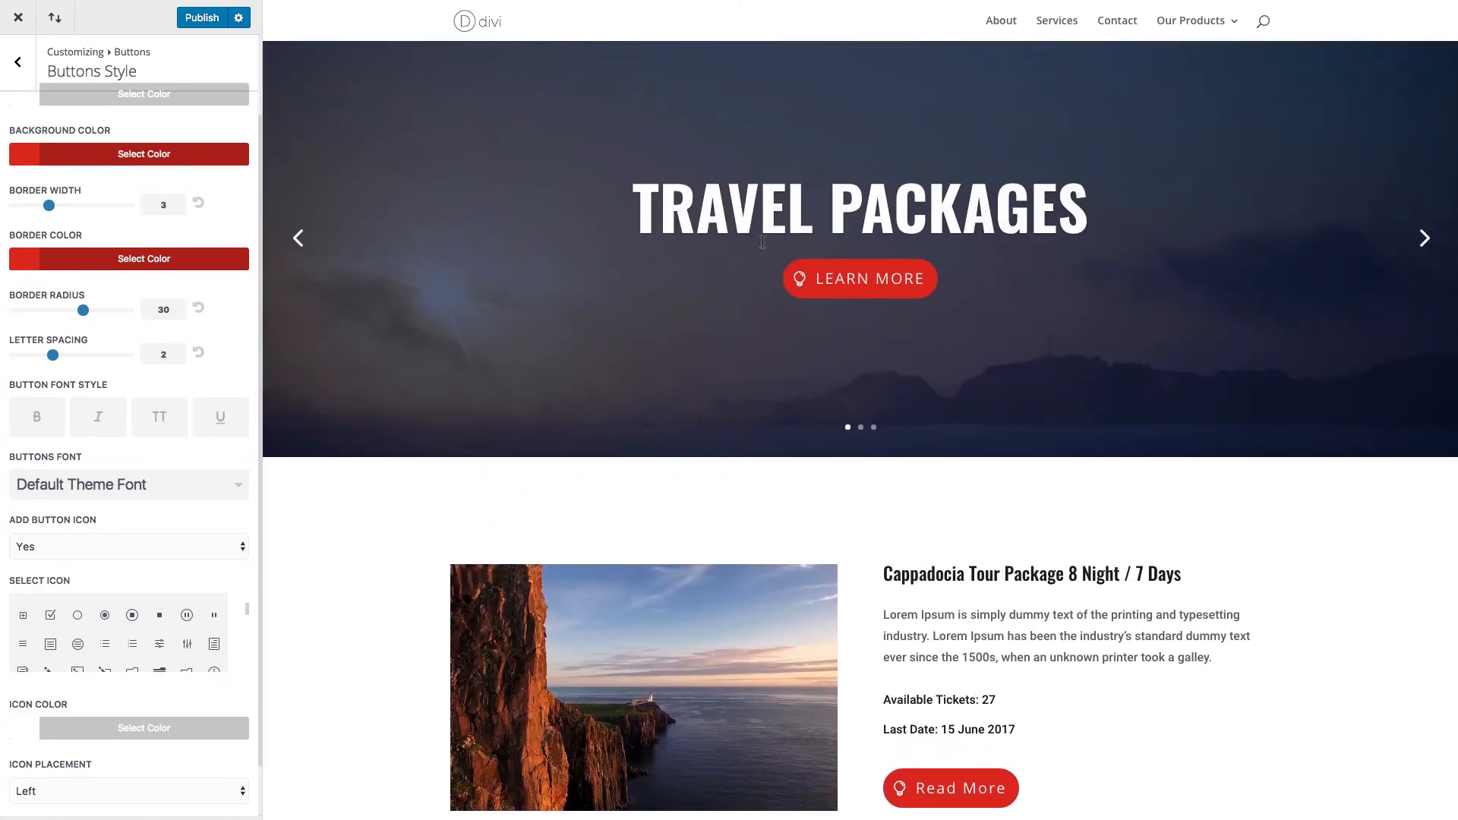
mouse_move(899, 293)
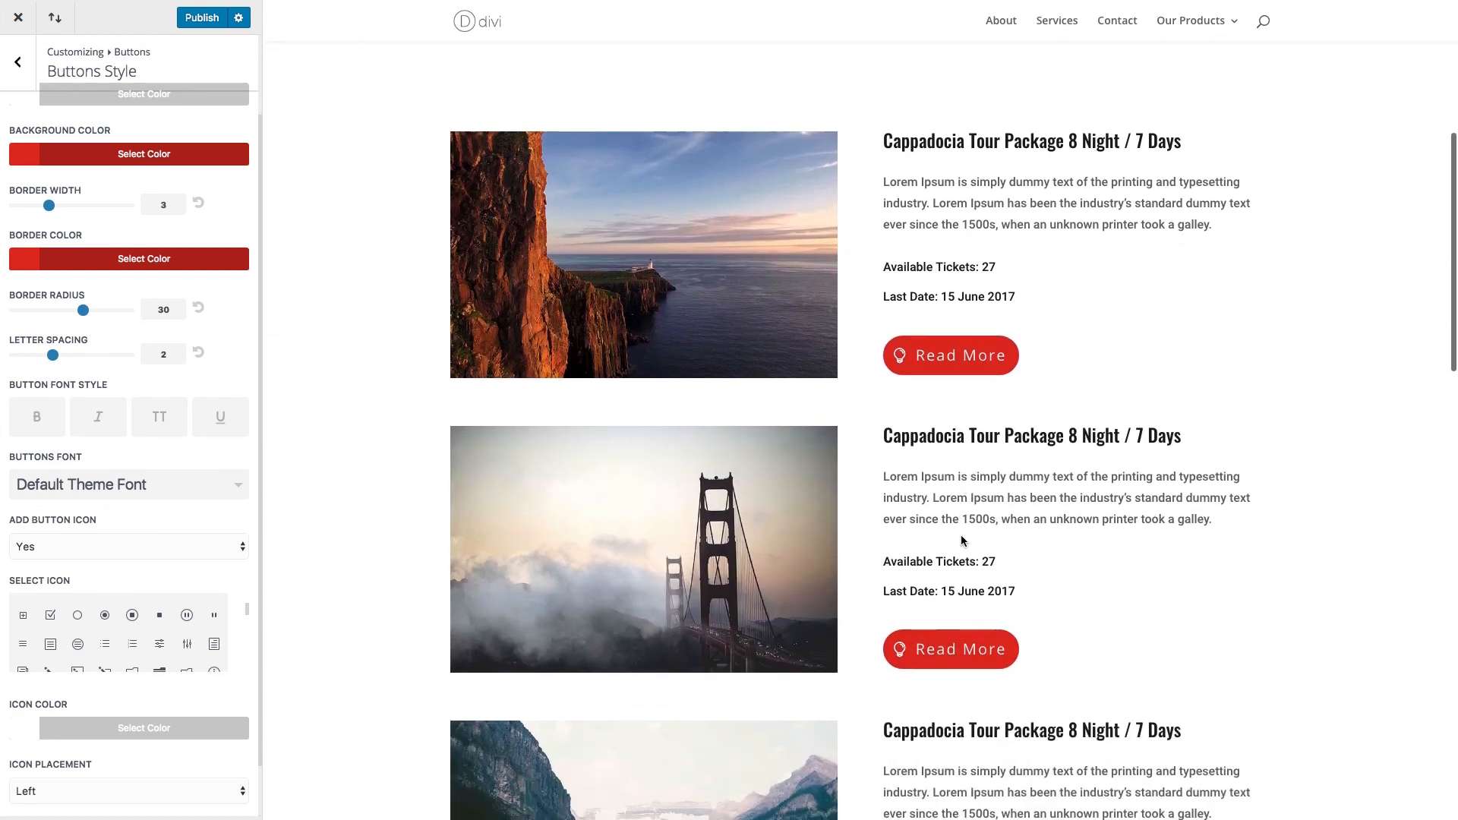
scroll(down, 3)
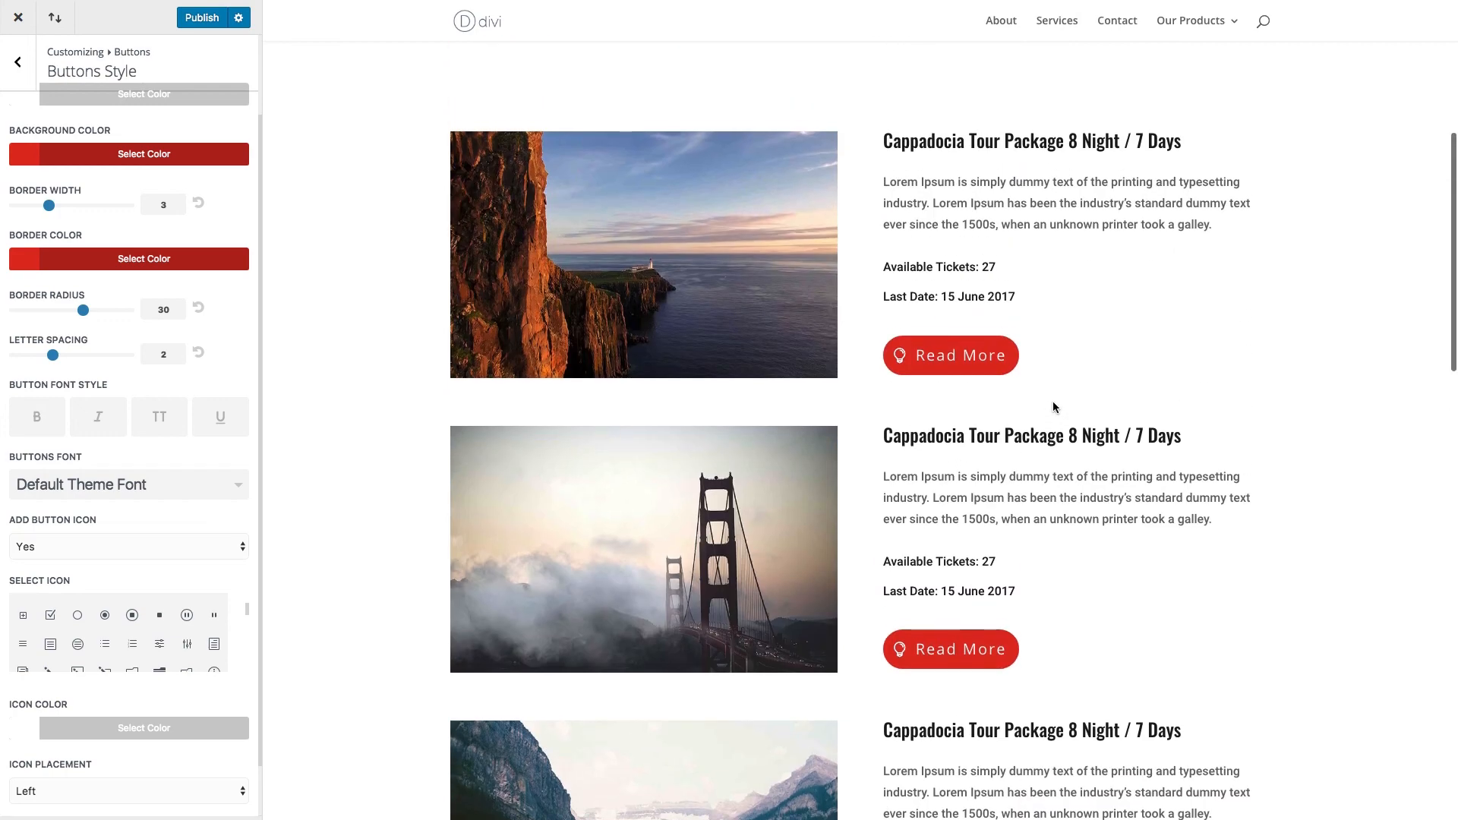
scroll(up, 3)
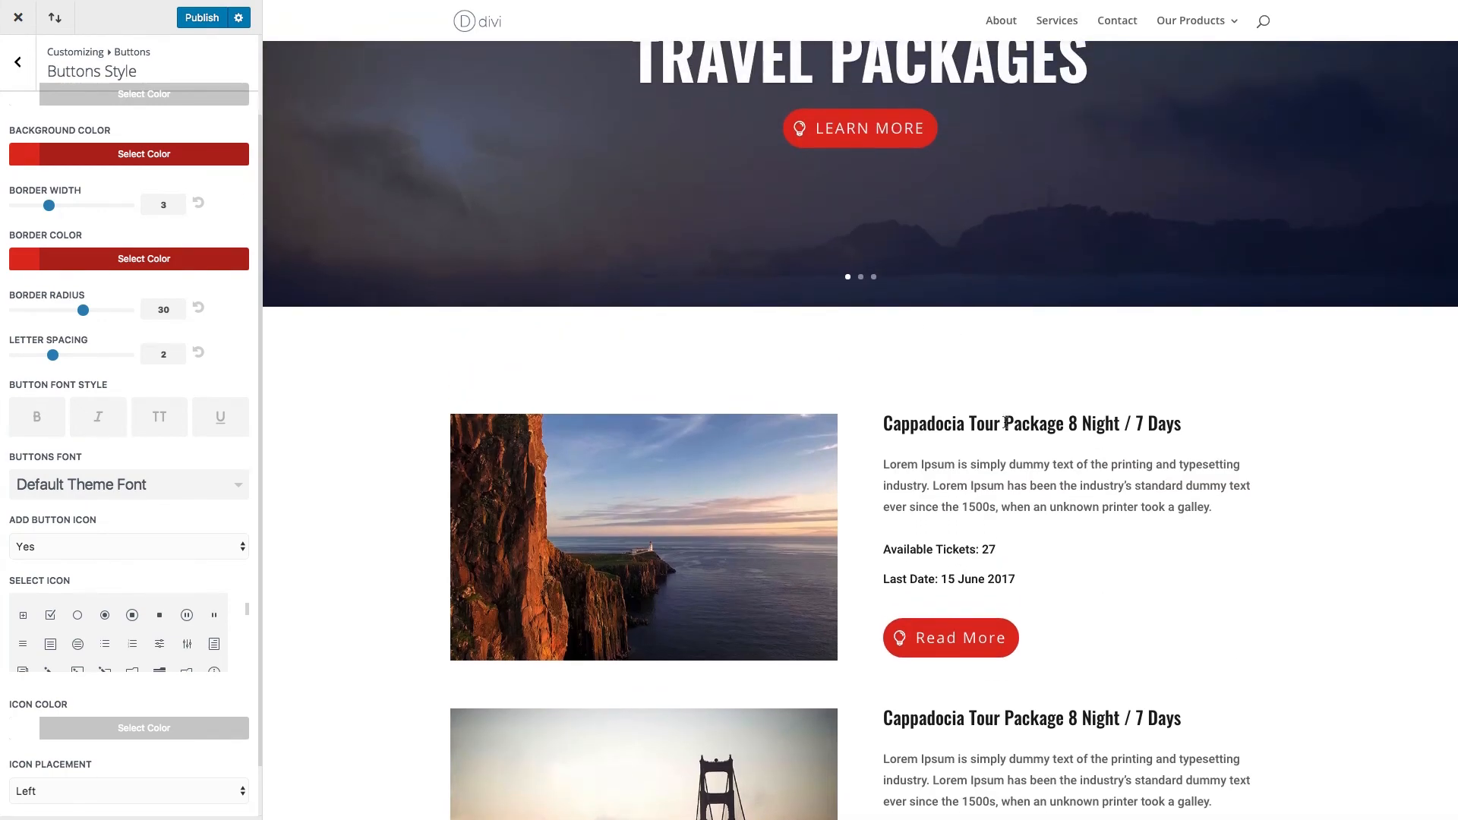
scroll(down, 3)
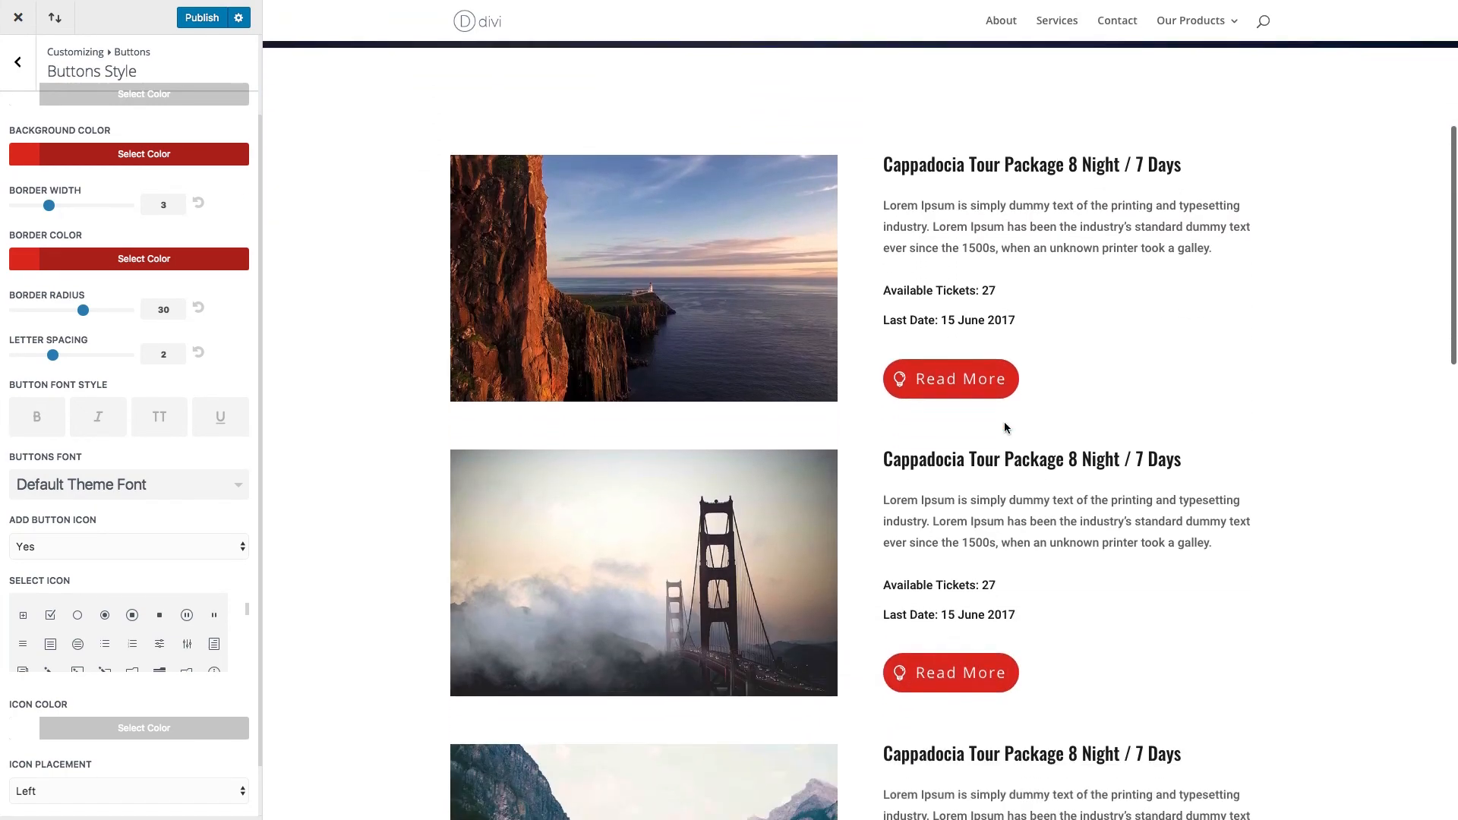
scroll(down, 3)
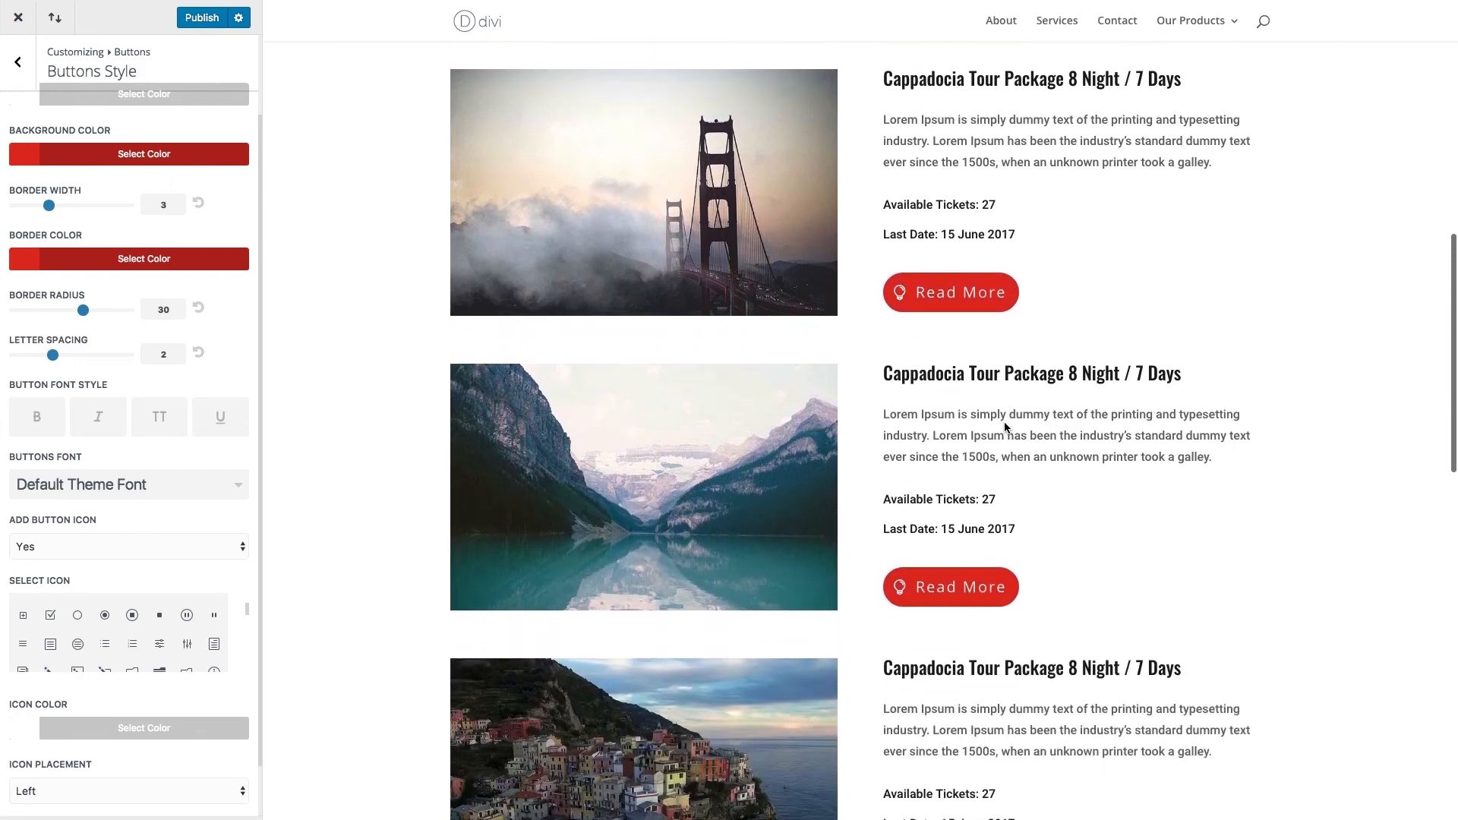
scroll(down, 3)
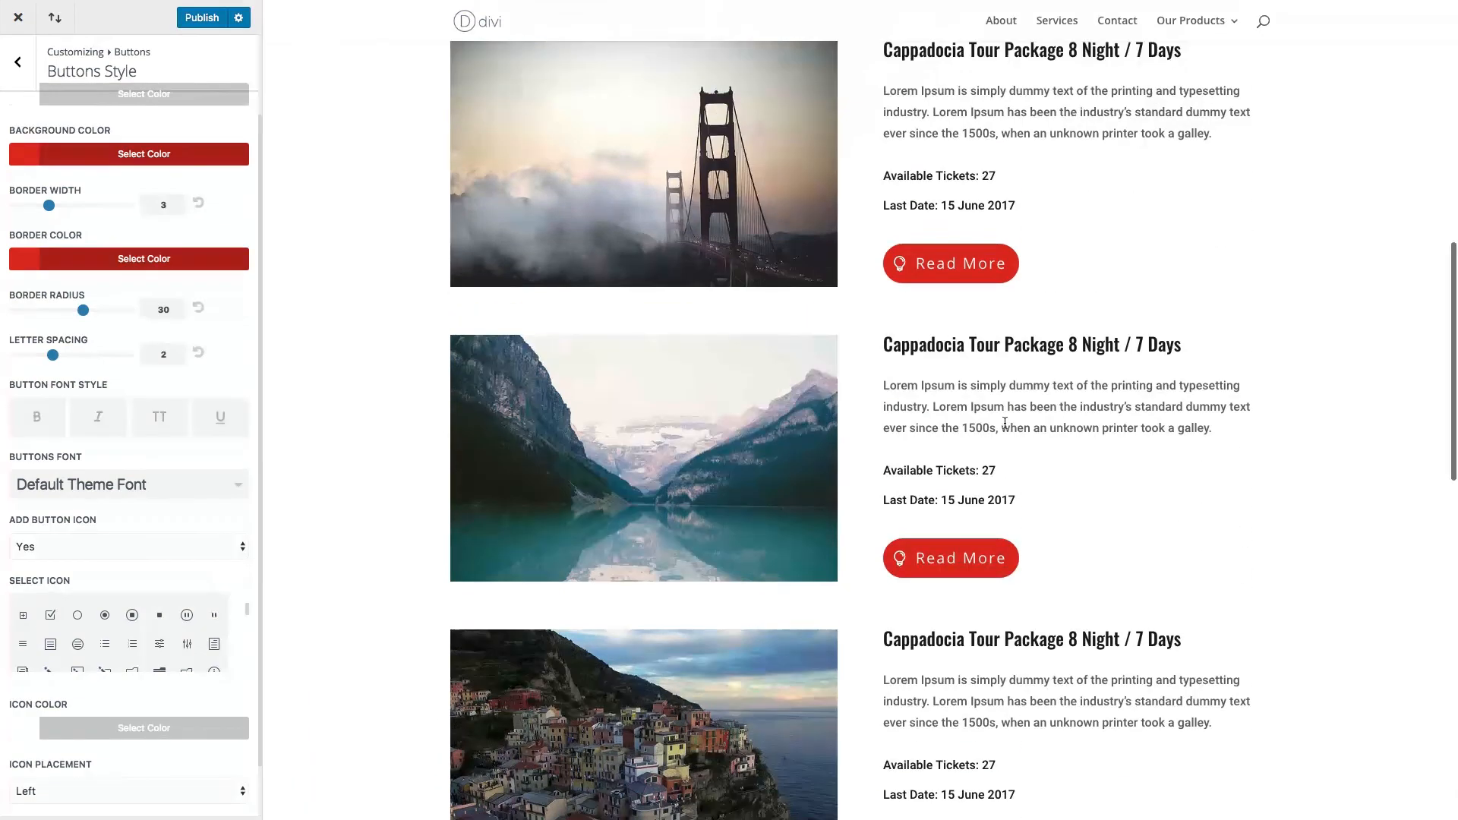
scroll(down, 3)
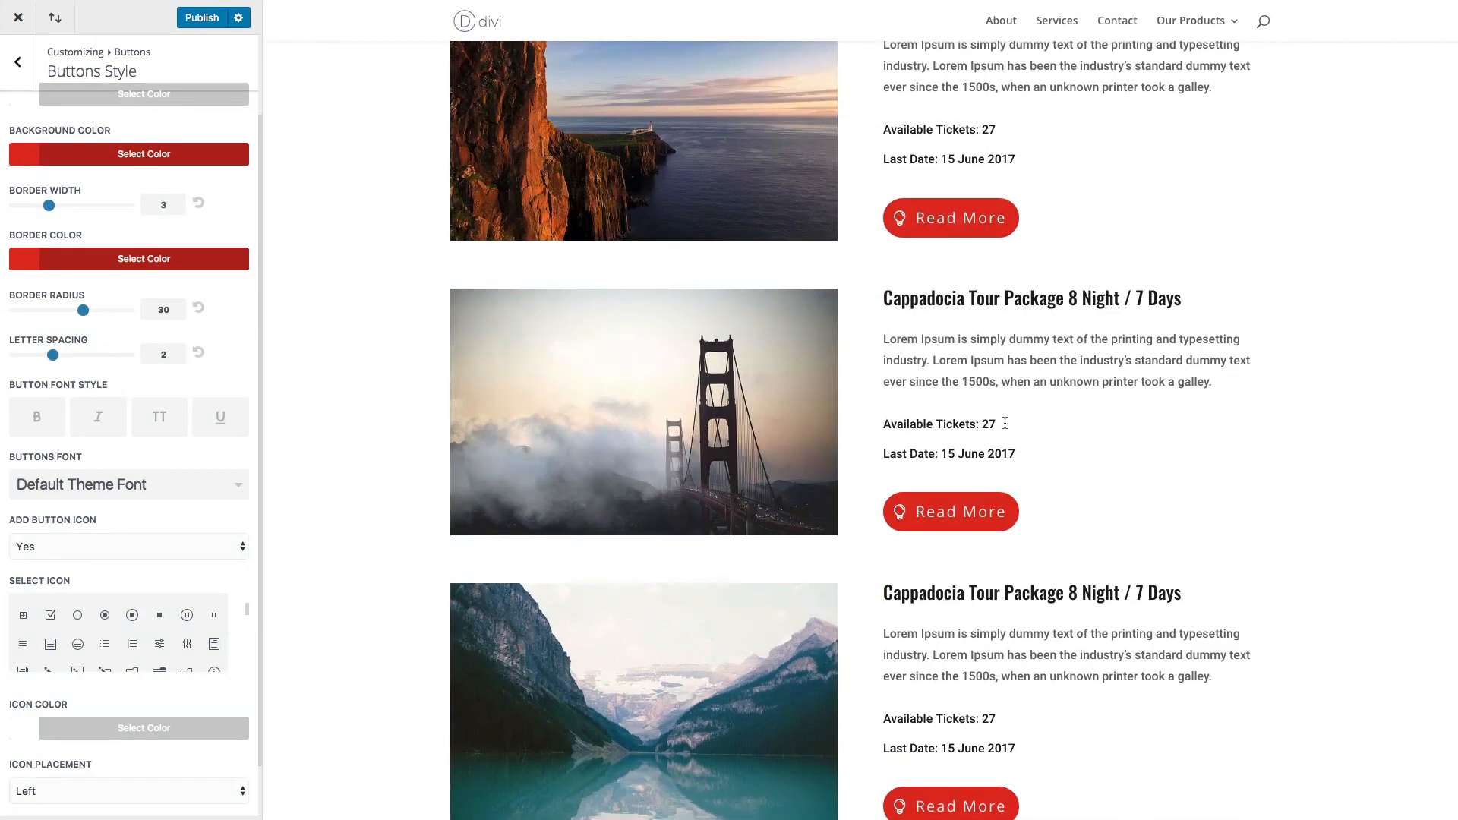